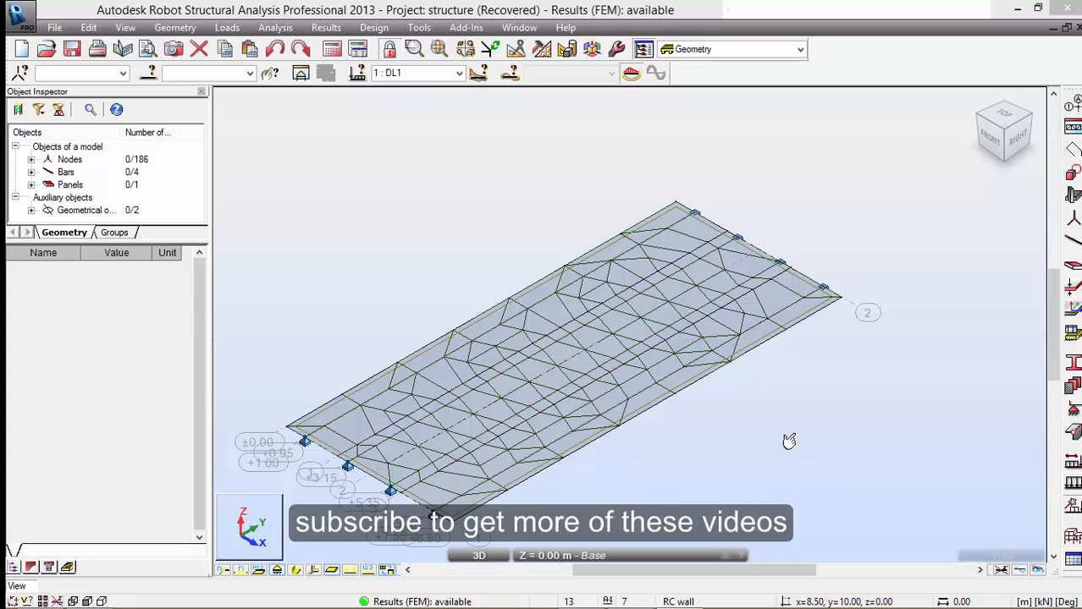
mouse_move(786, 442)
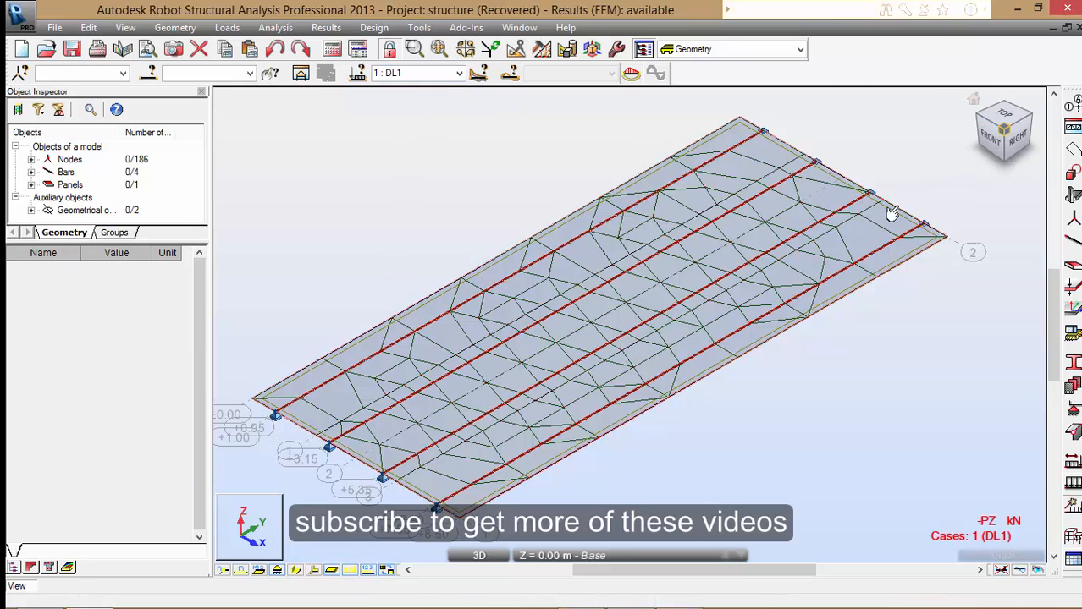
- Display the slab's MXX moment map and view it for HA UDL lane 1 and lane 2
click(325, 27)
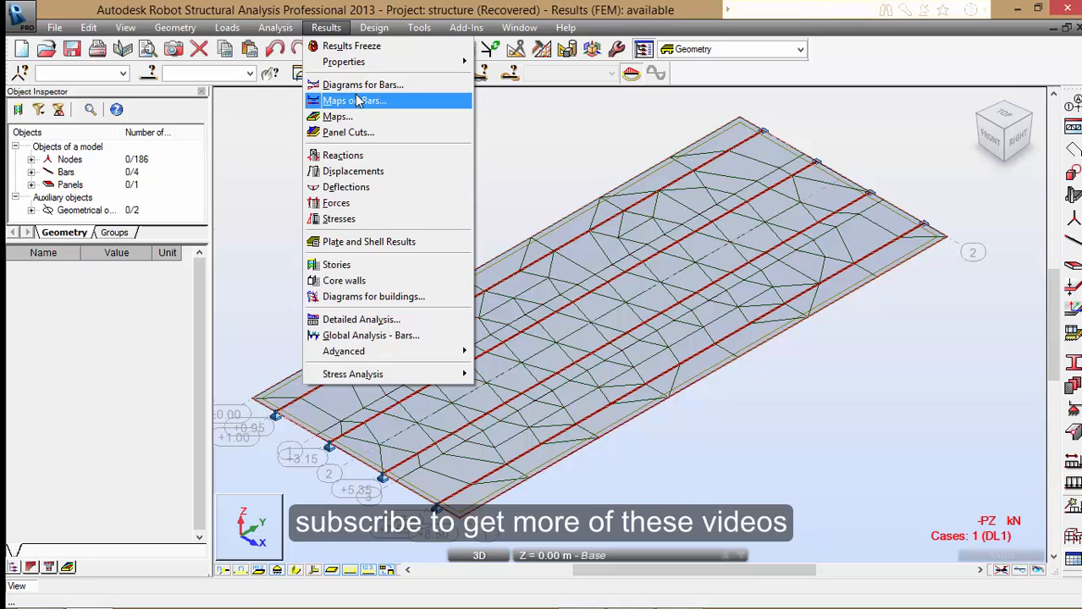
click(337, 116)
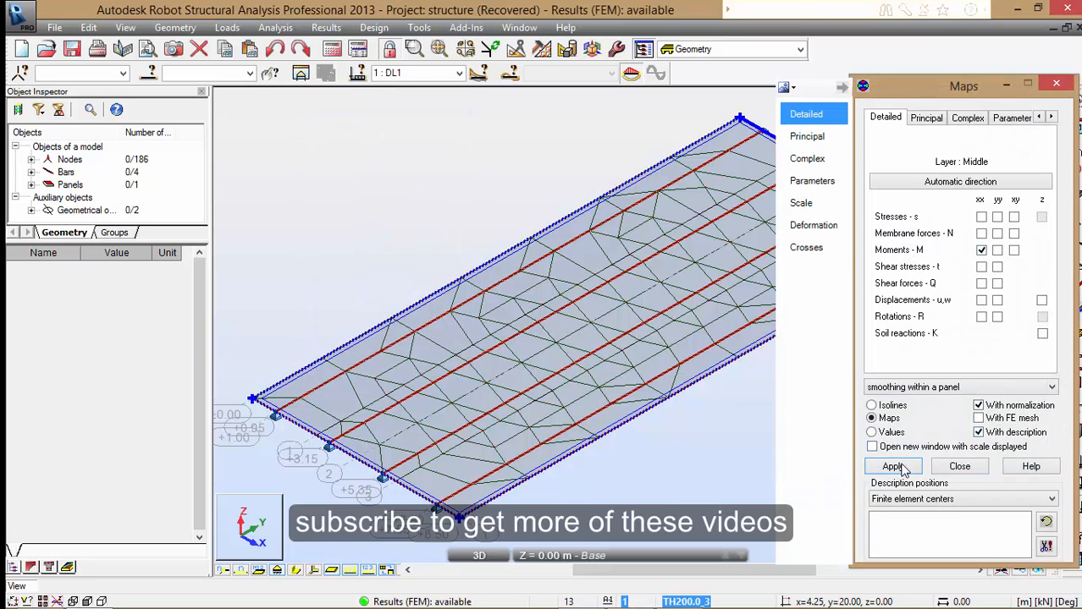
click(892, 467)
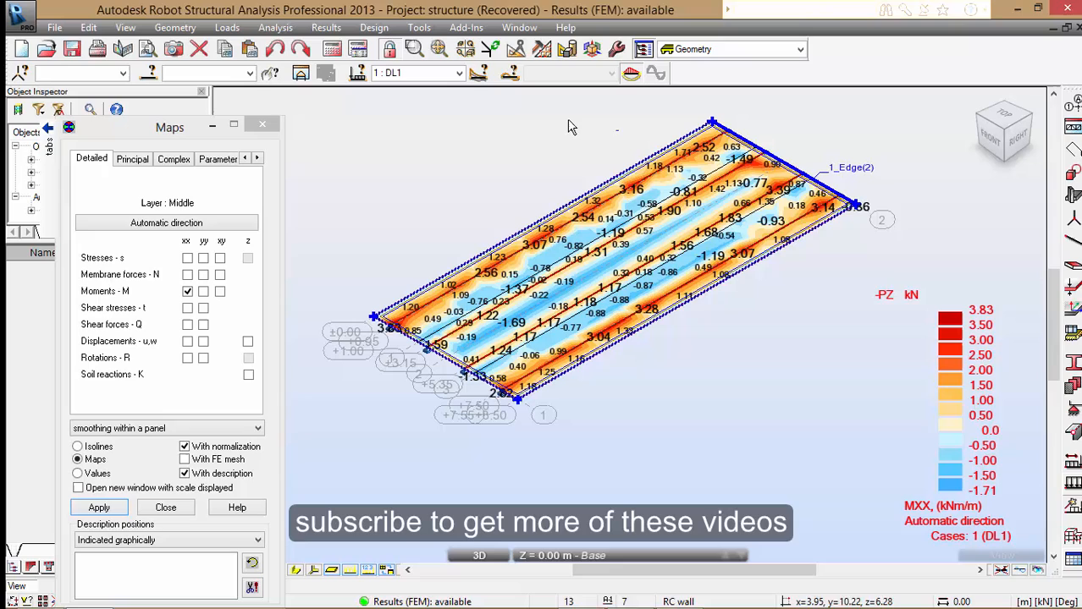
click(484, 72)
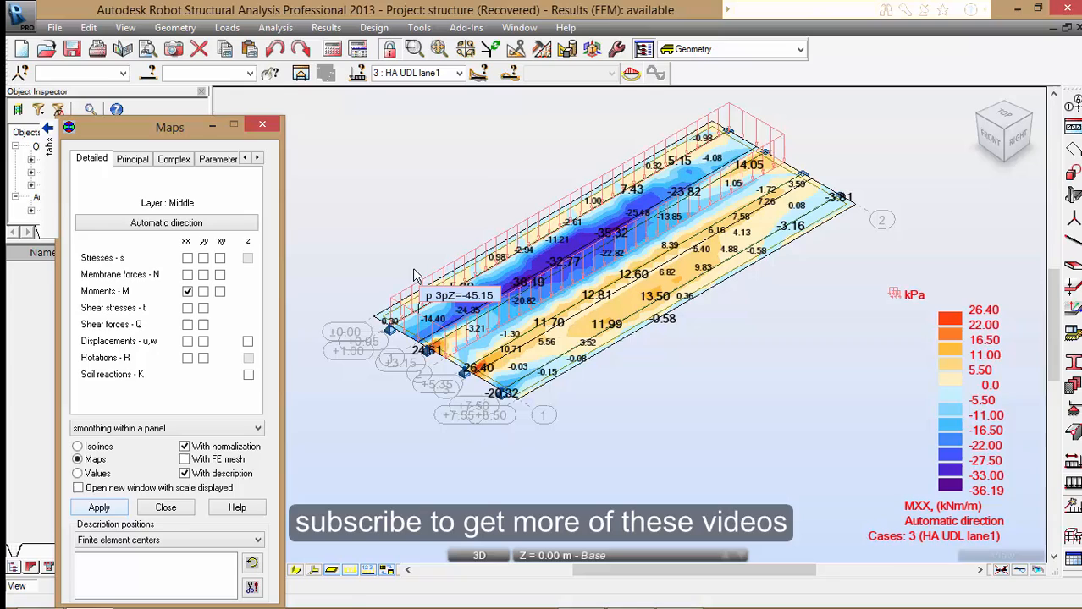
mouse_move(461, 73)
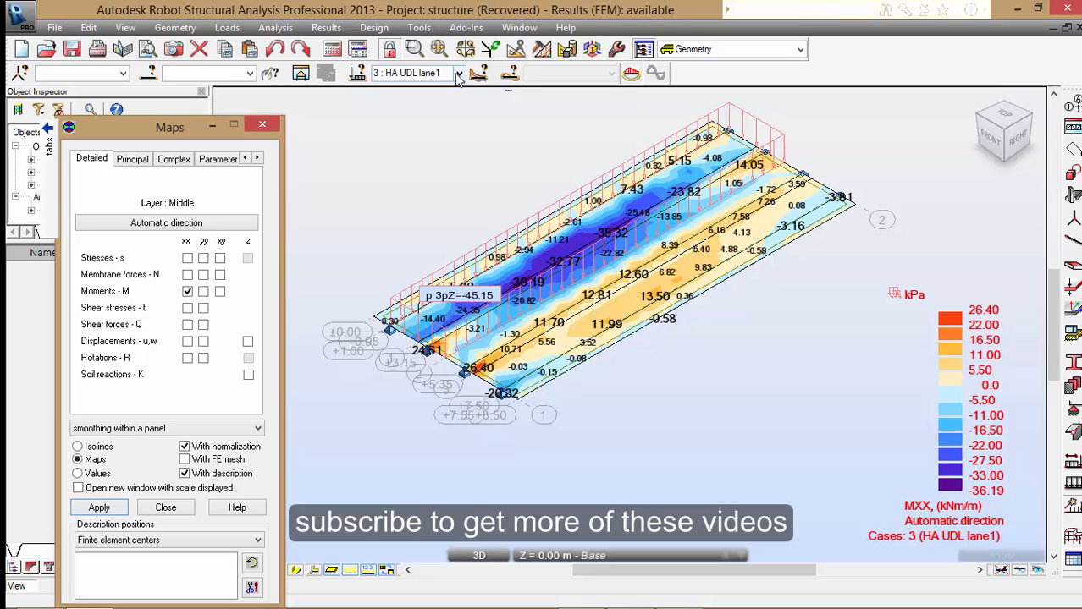
click(461, 72)
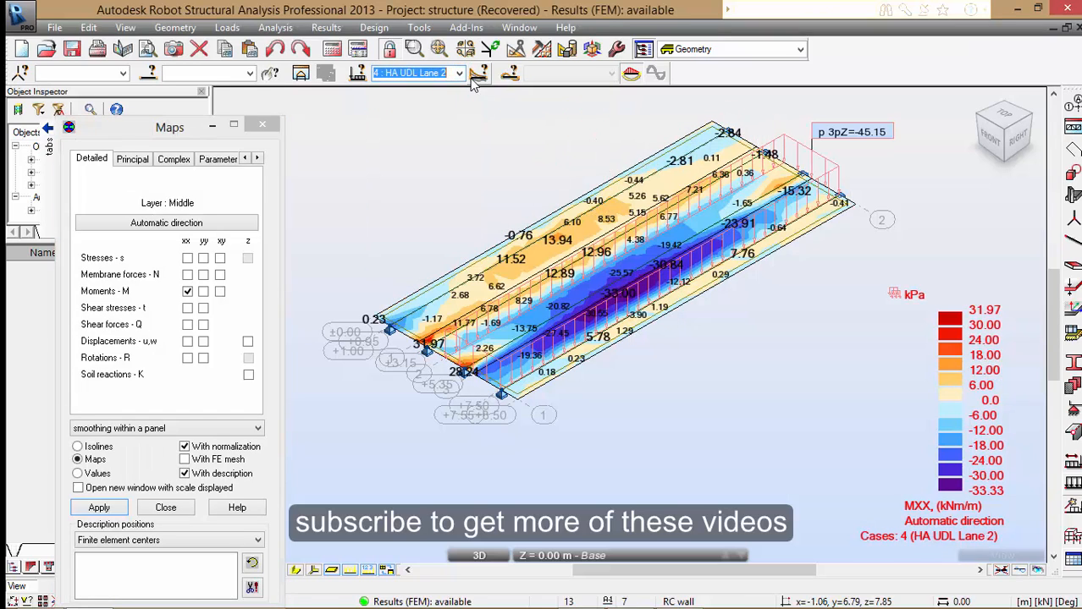
- Compare the MXX map for Pedestrian loads, KEL LANE 2 and HB 30 UNITS LANE 1, ending on KEL LANE 2
click(481, 73)
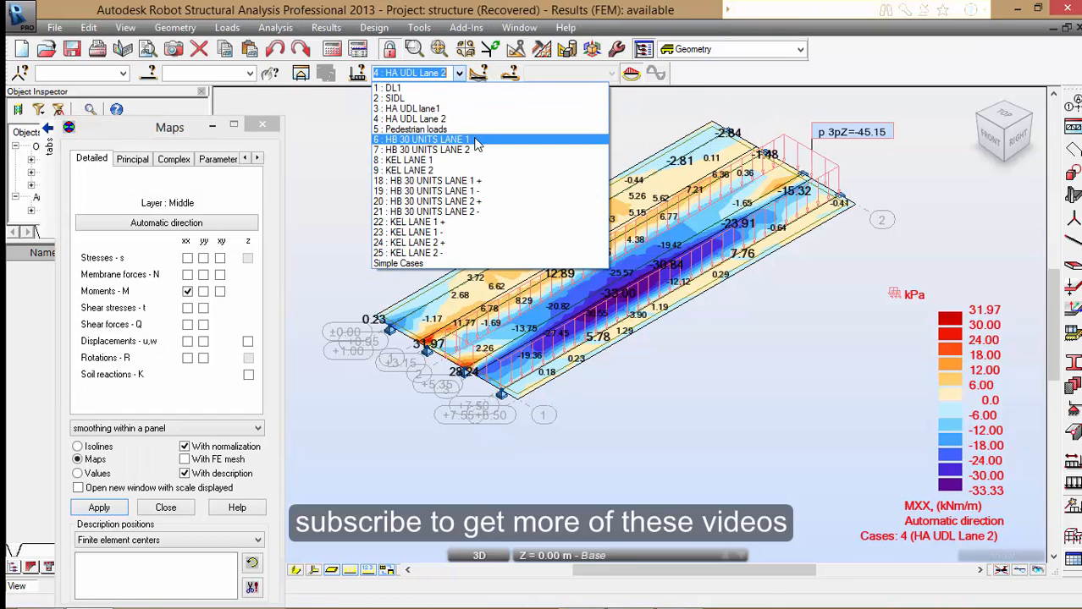
click(424, 129)
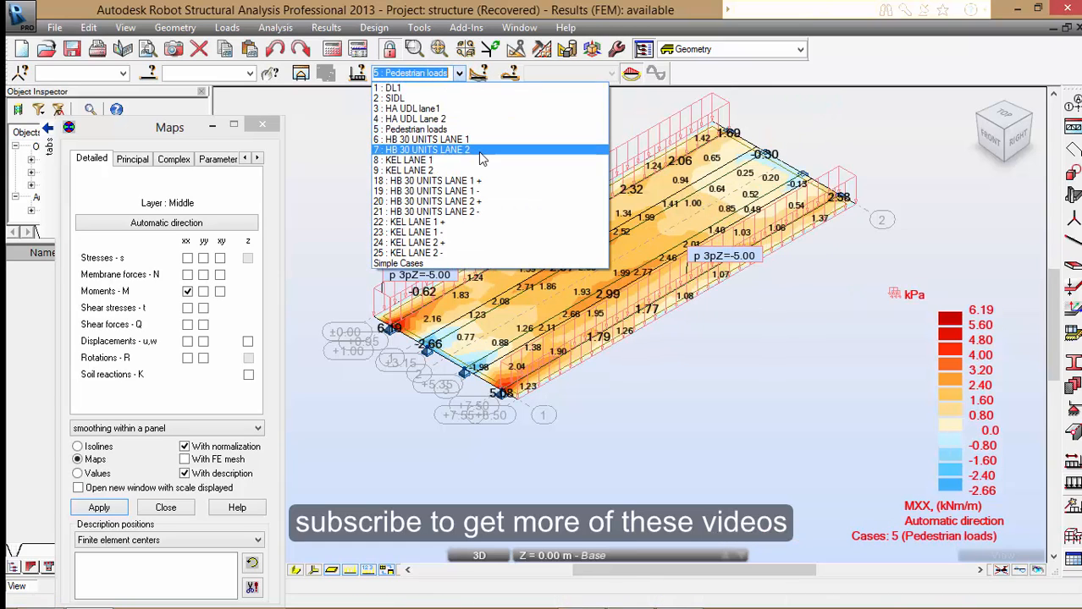
click(406, 159)
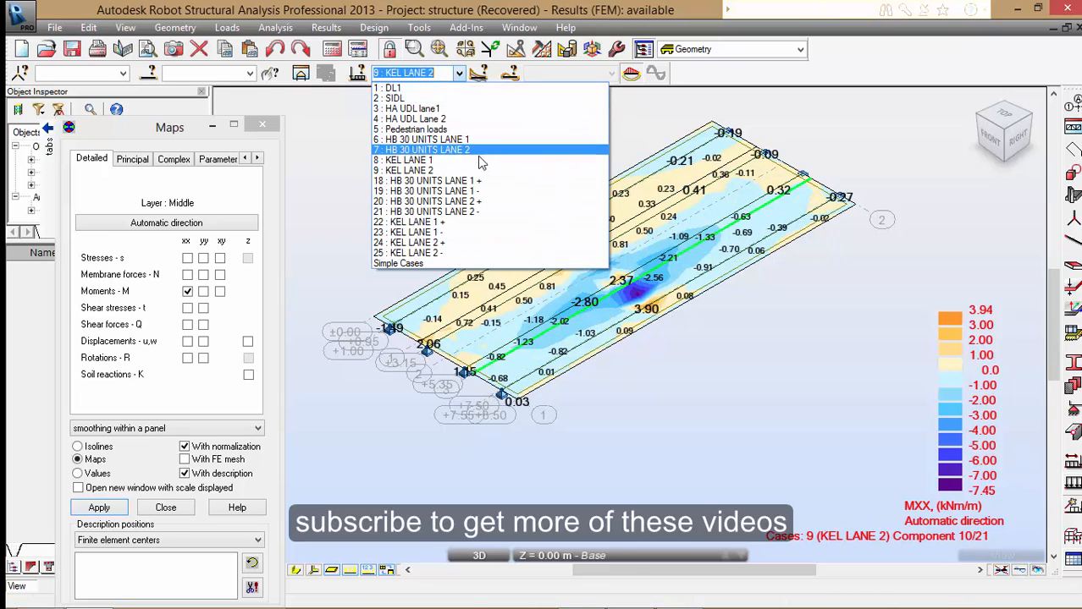
click(427, 179)
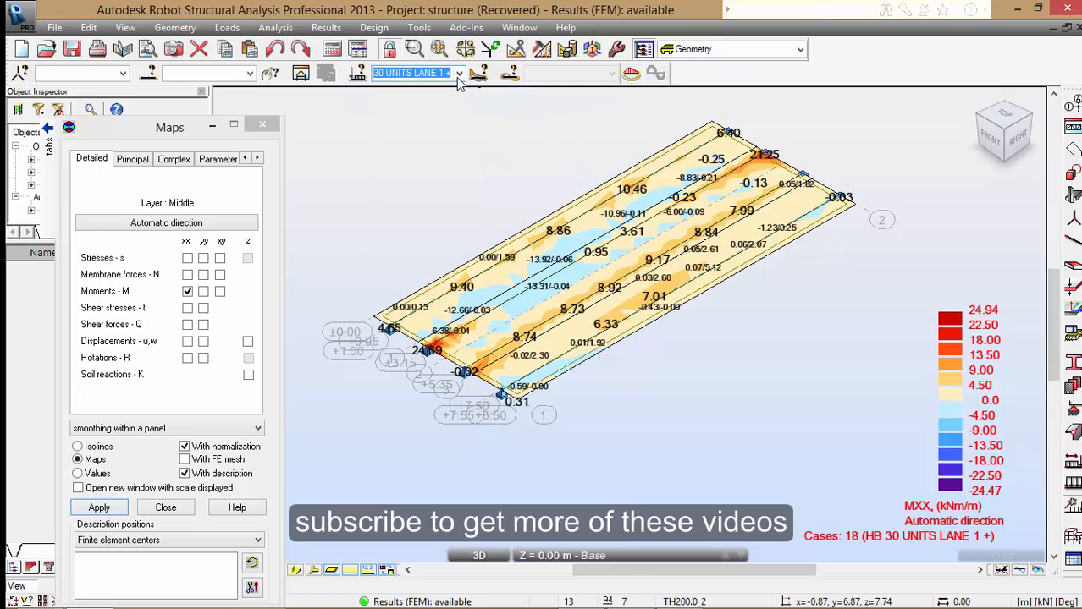
click(460, 73)
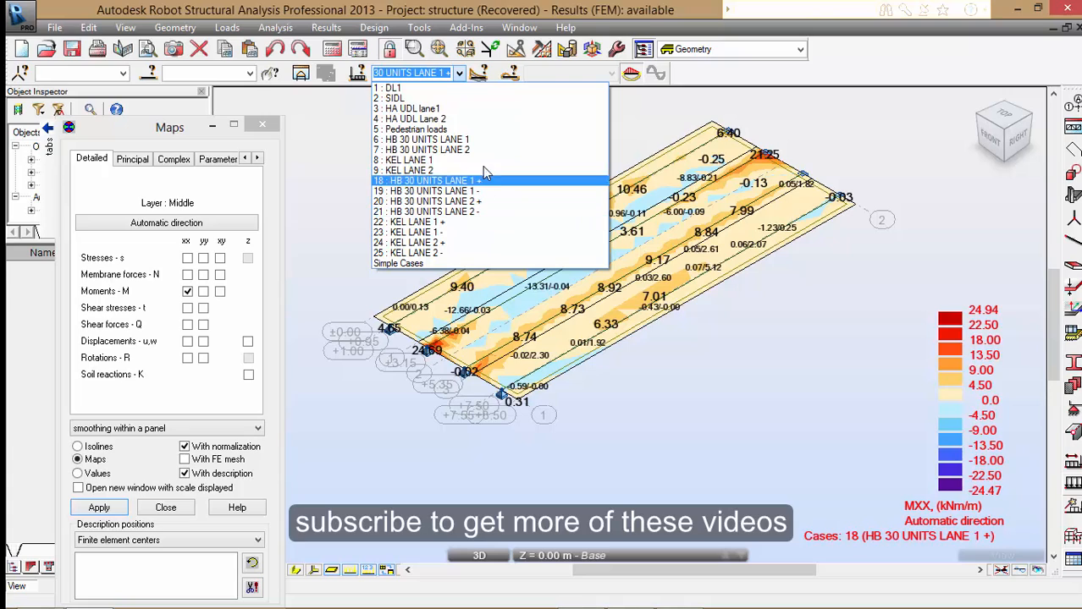
click(403, 170)
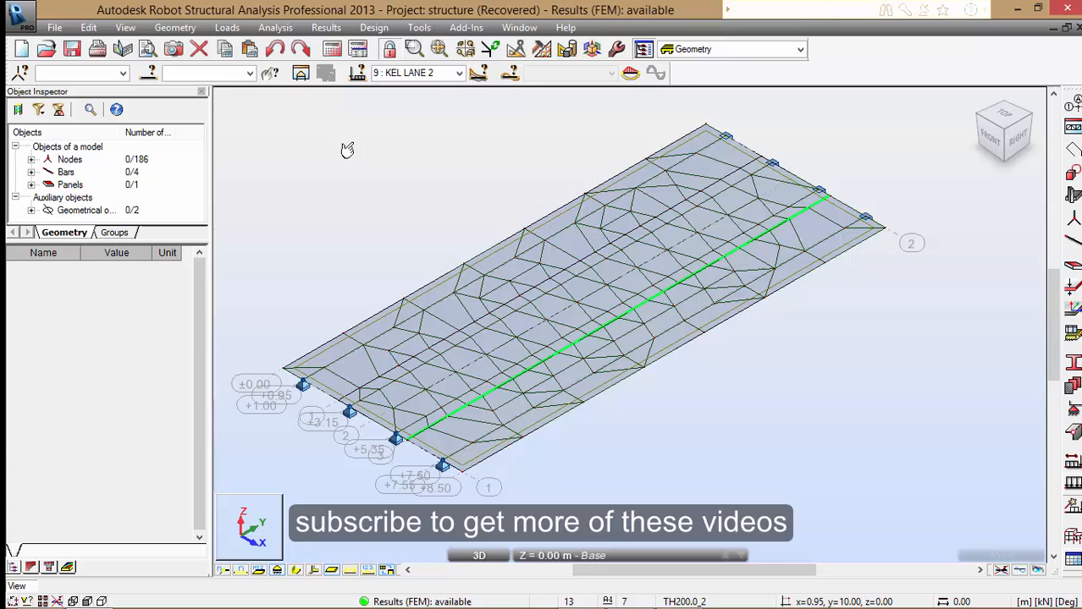
- Show the beam's filled My moment diagram labelled with its extreme values
click(325, 27)
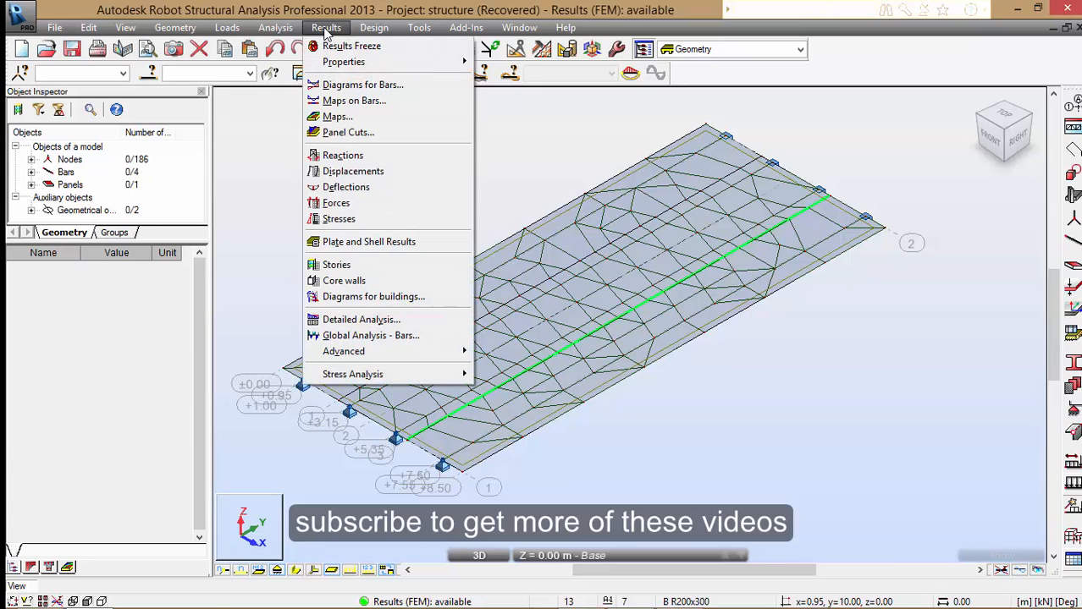
click(362, 84)
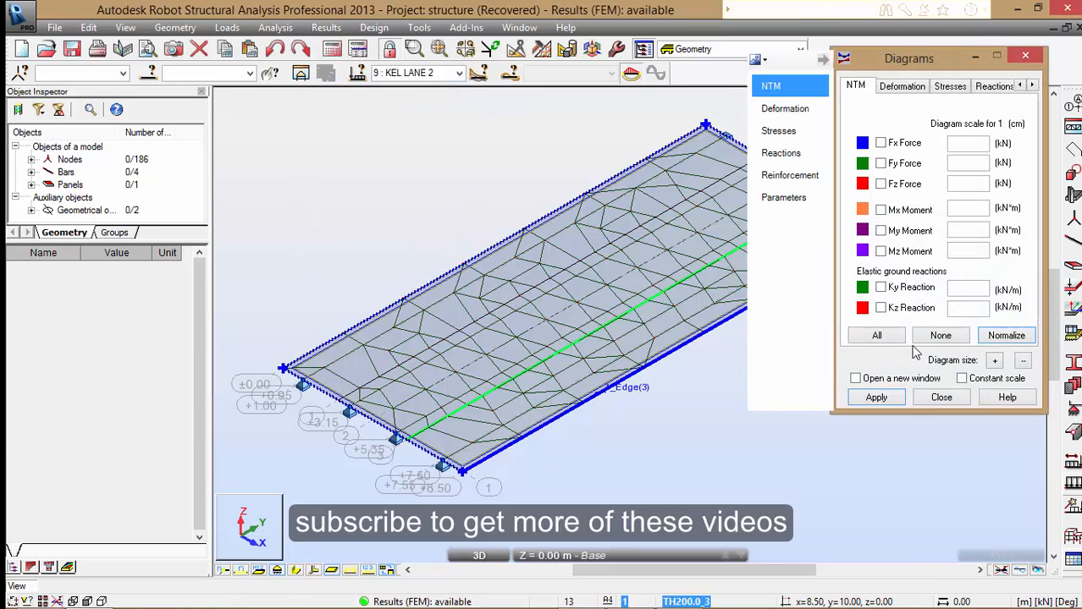
click(881, 230)
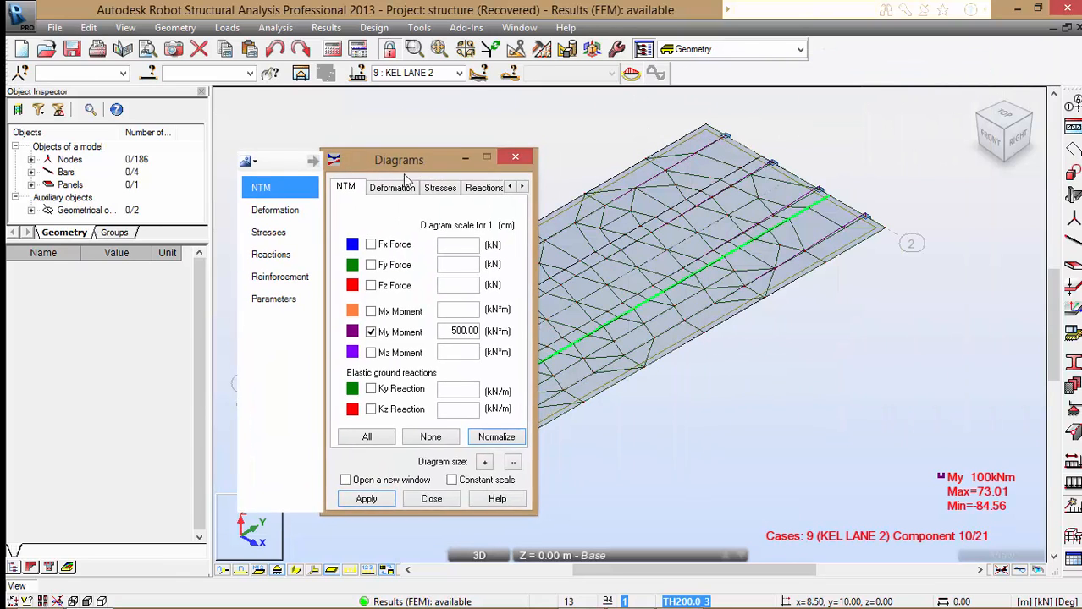
drag(399, 159, 247, 173)
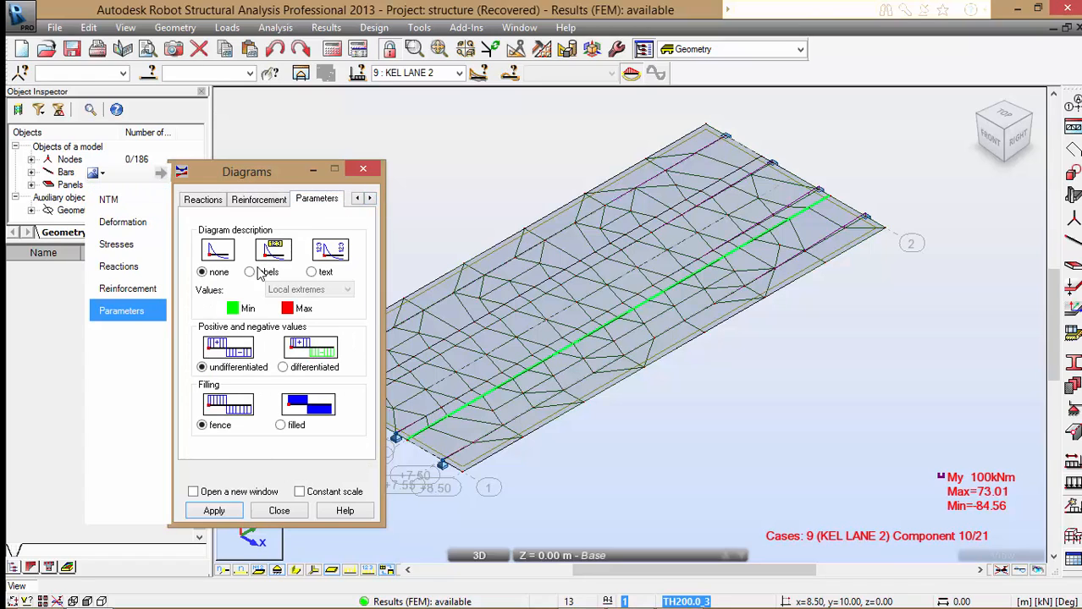
click(213, 511)
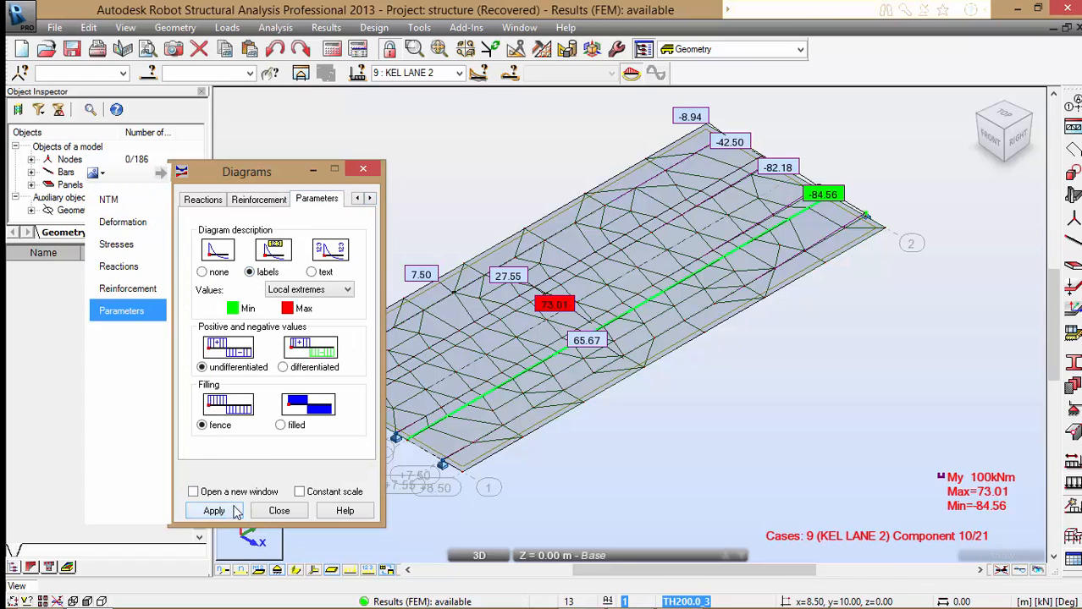
click(213, 511)
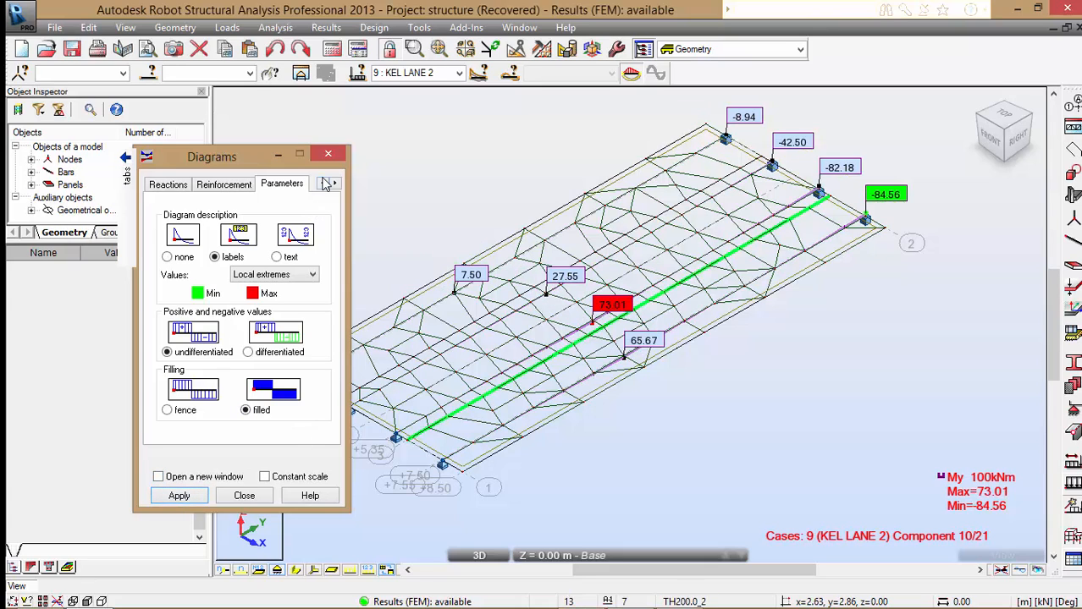
- Step the My diagram through DL1, SIDL, Pedestrian, HB 30 LANE 2 and KEL LANE 1, ending on KEL LANE 2
click(460, 73)
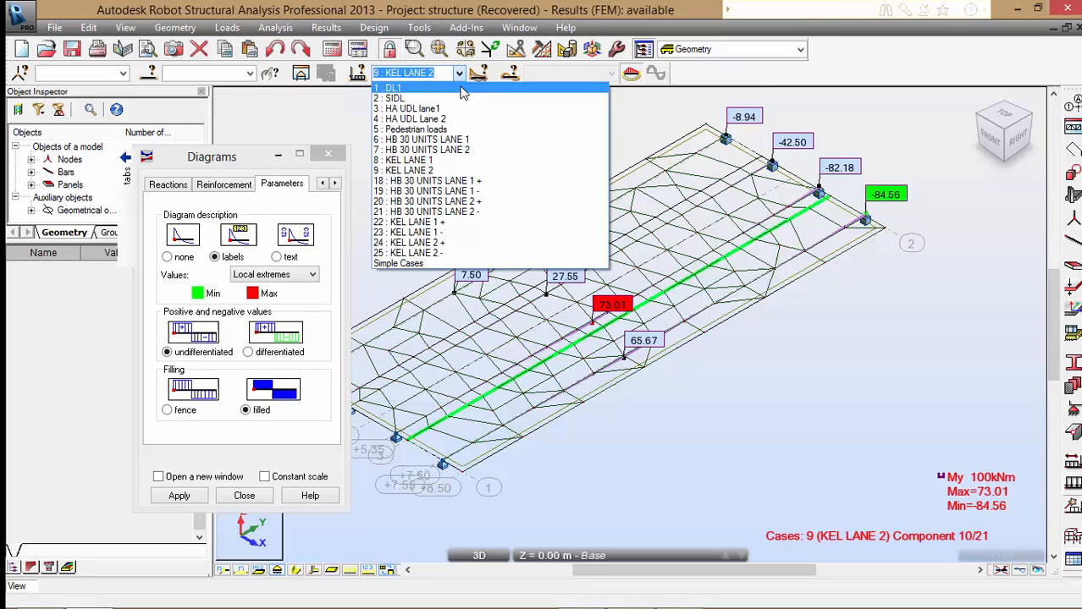
click(391, 88)
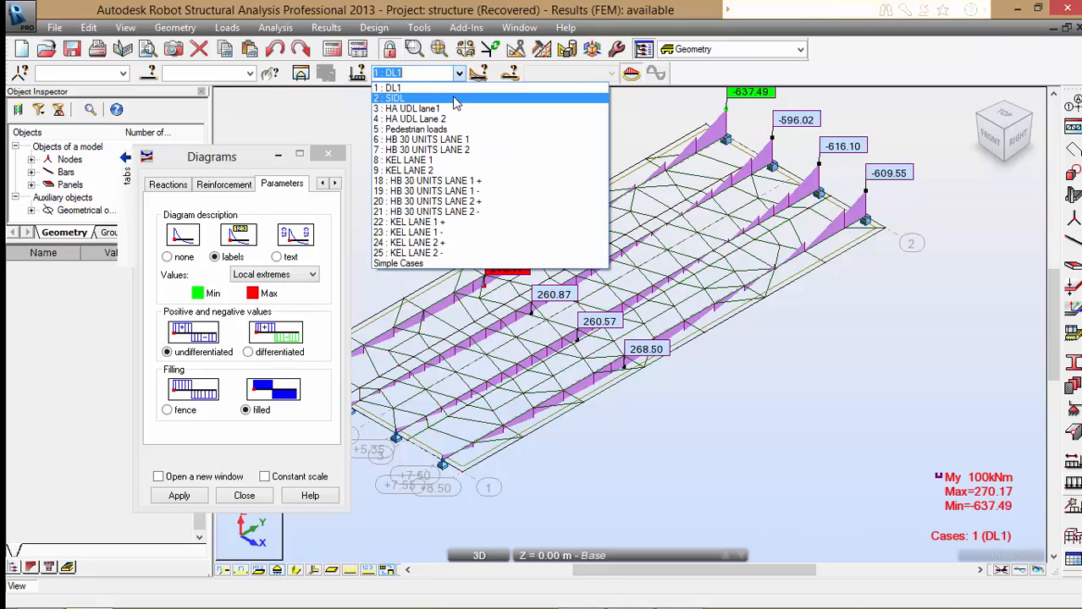
click(395, 98)
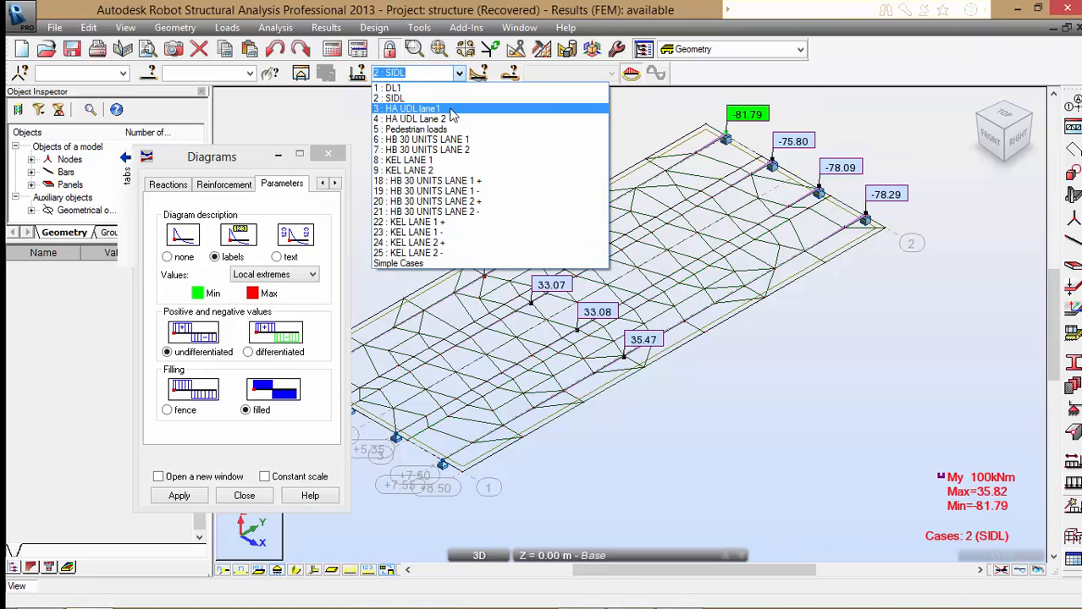
click(420, 109)
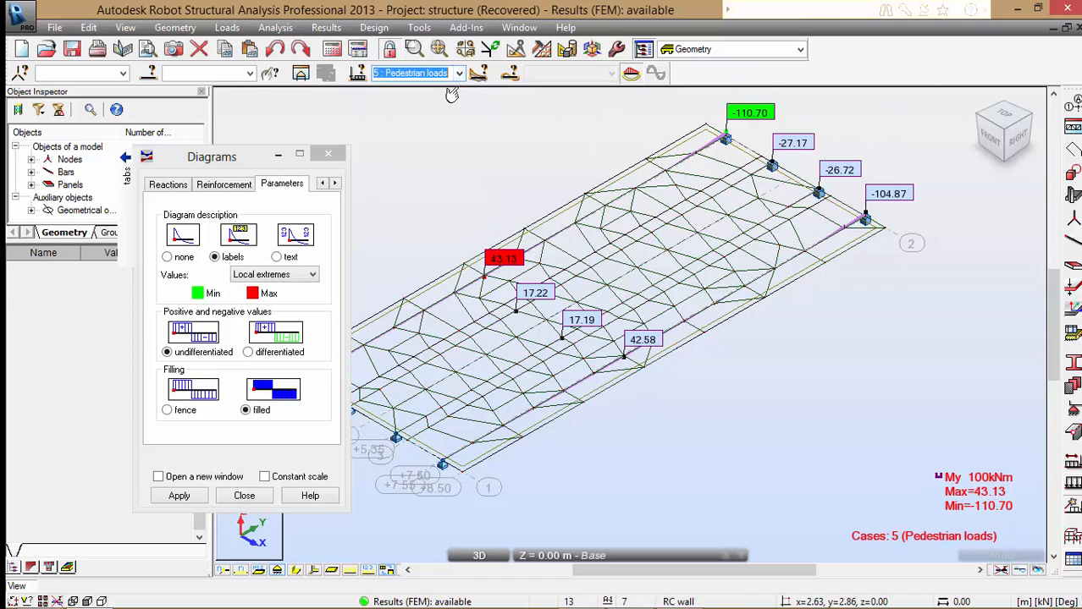
click(461, 72)
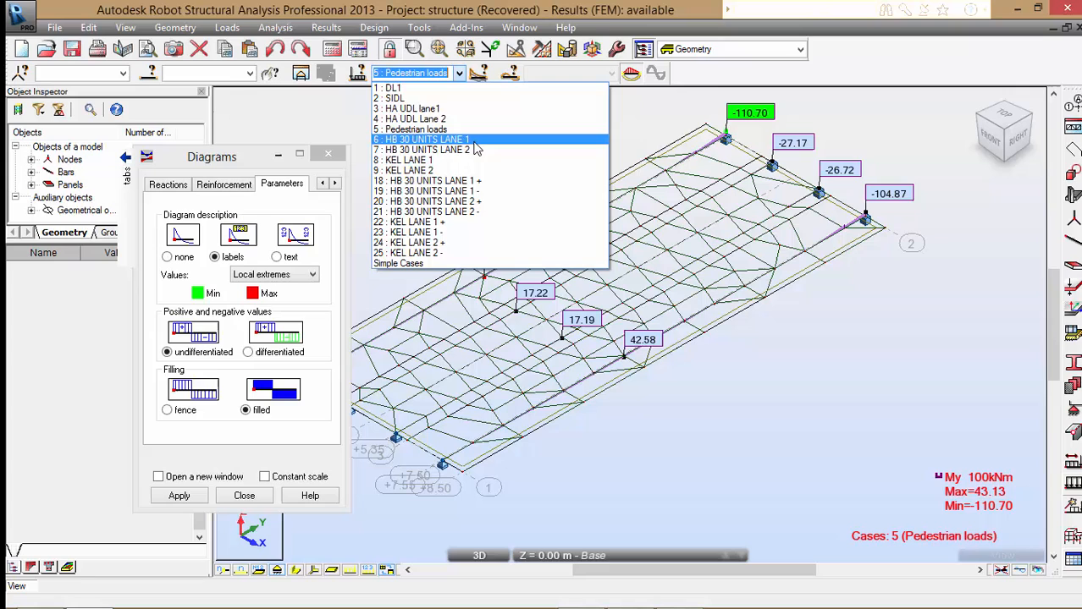
click(427, 149)
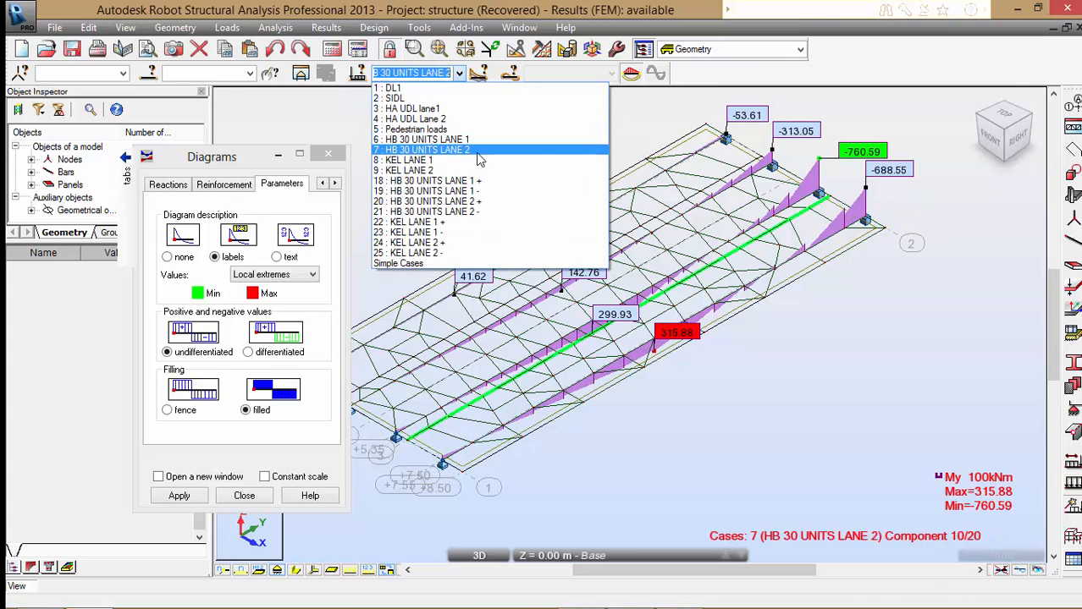
click(407, 169)
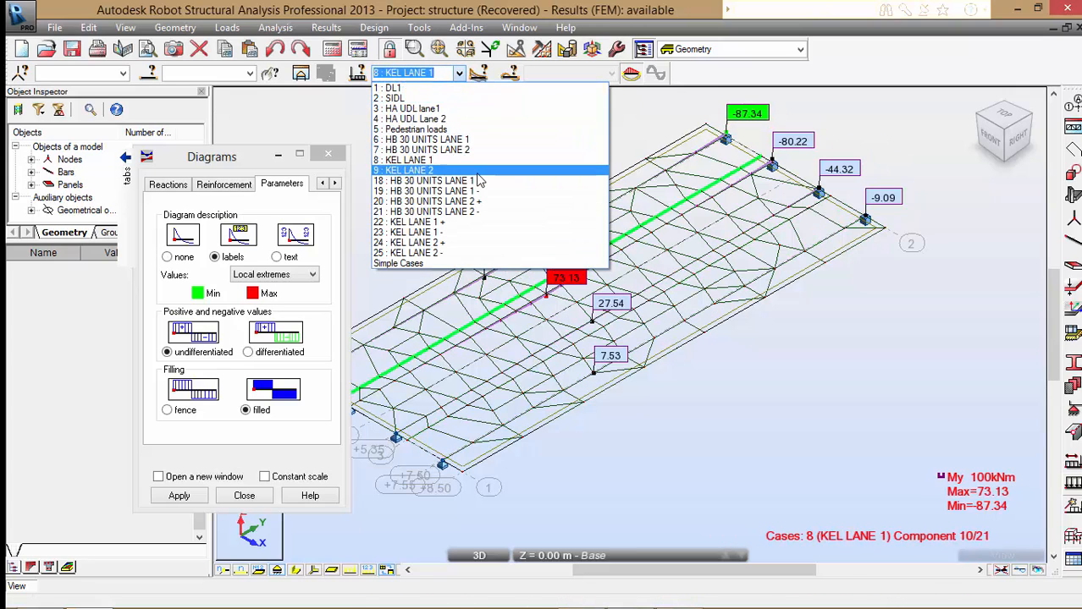
click(403, 169)
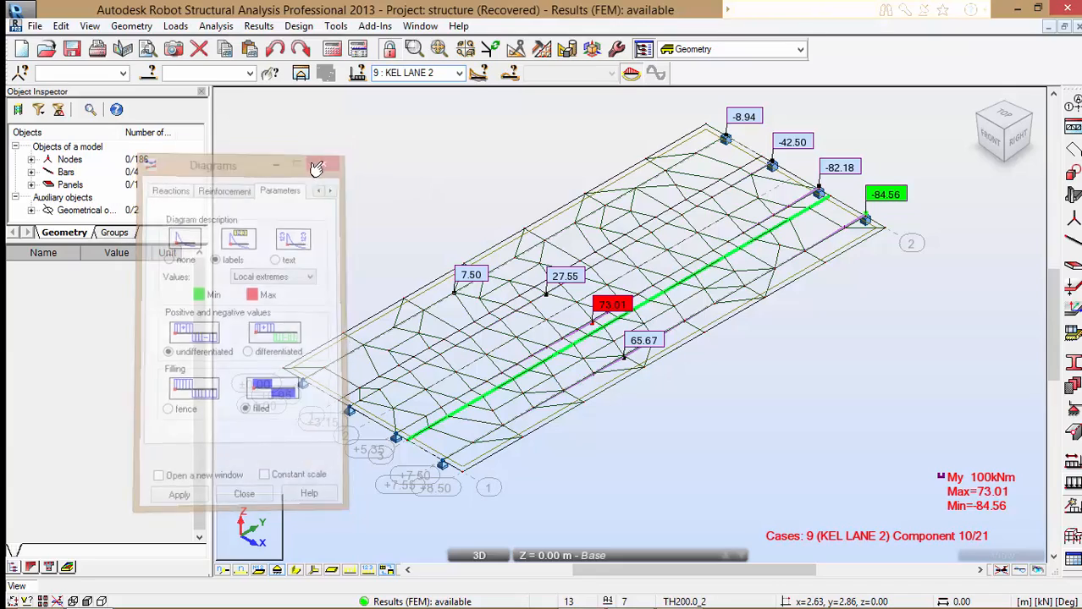
- Delete the slab panel's finite element mesh, accepting that results become outdated
click(244, 495)
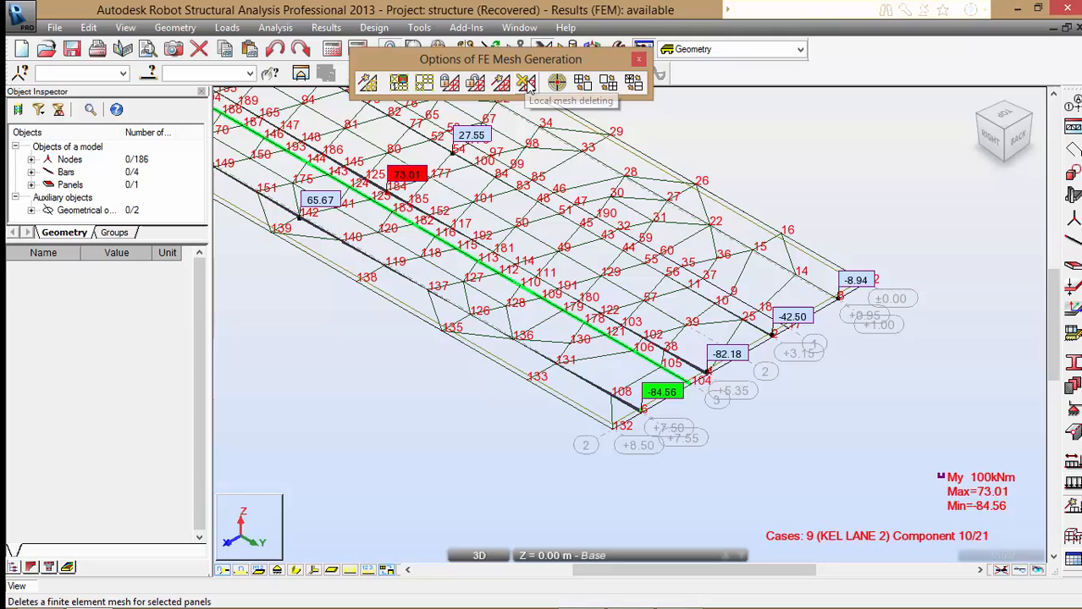
click(527, 81)
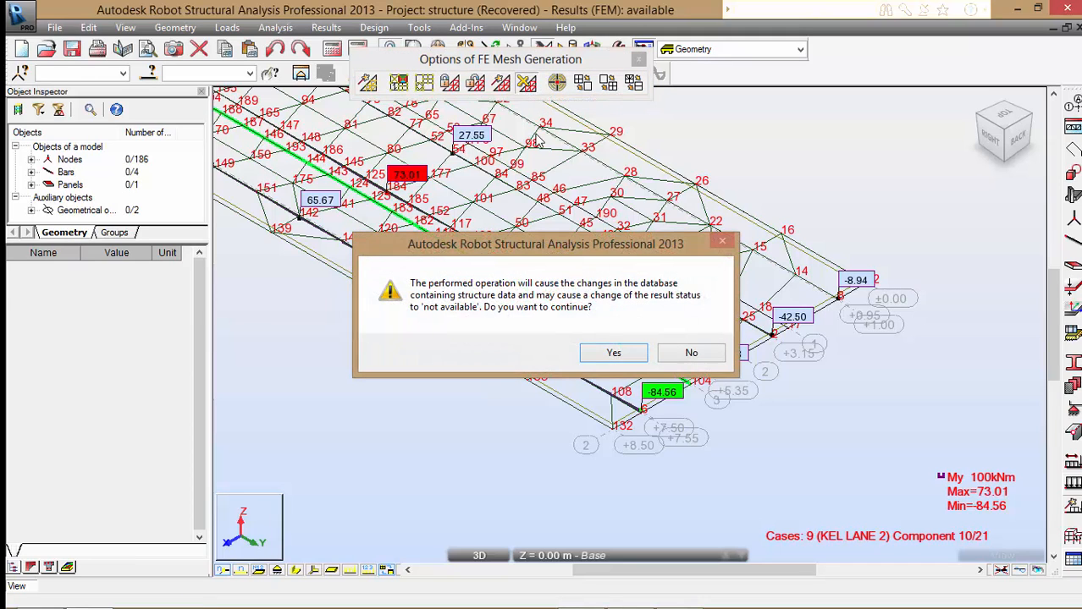
click(613, 354)
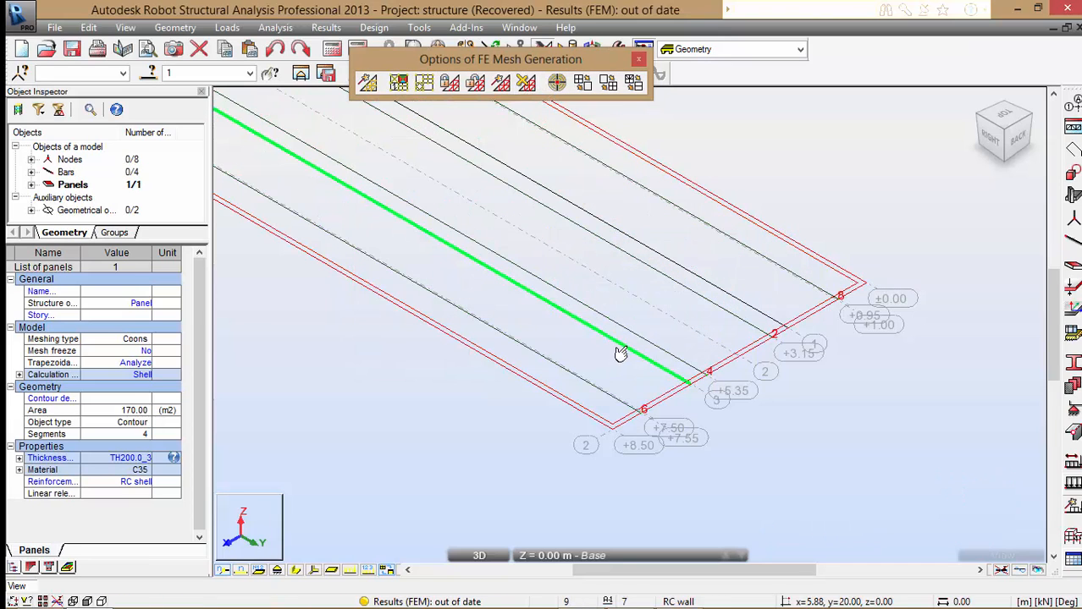
- Apply pinned supports to the listed near-edge slab nodes via the Supports dialog
click(638, 59)
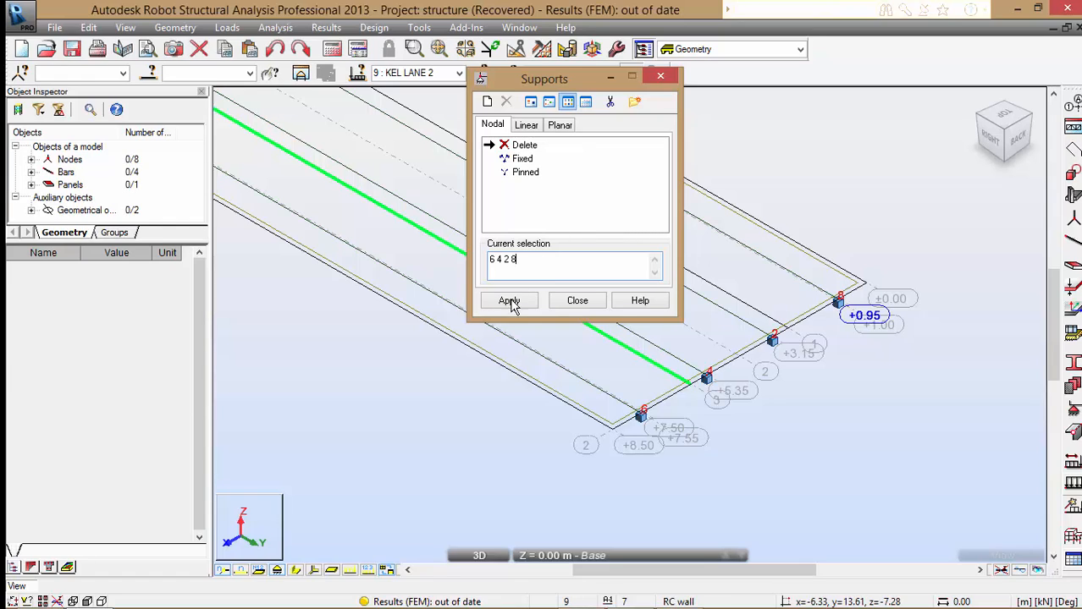
click(508, 301)
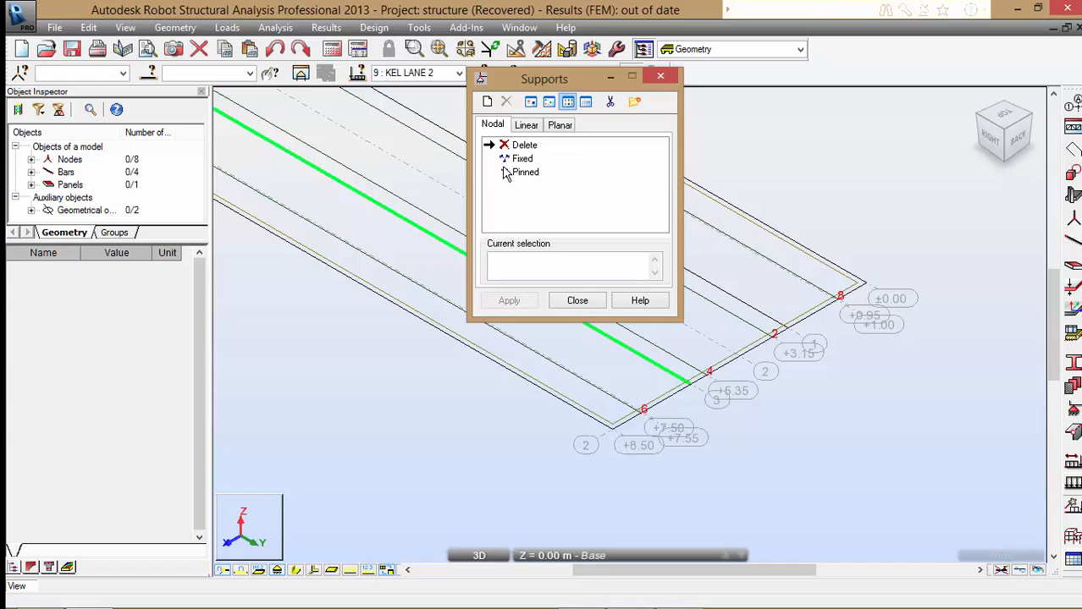
click(525, 172)
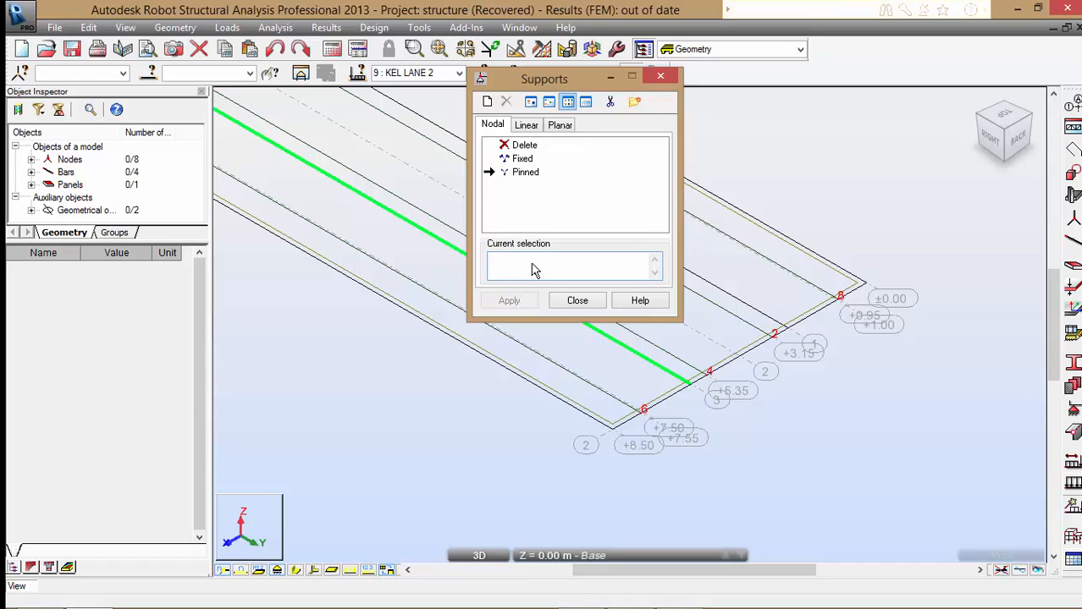
text(6 4 2 8)
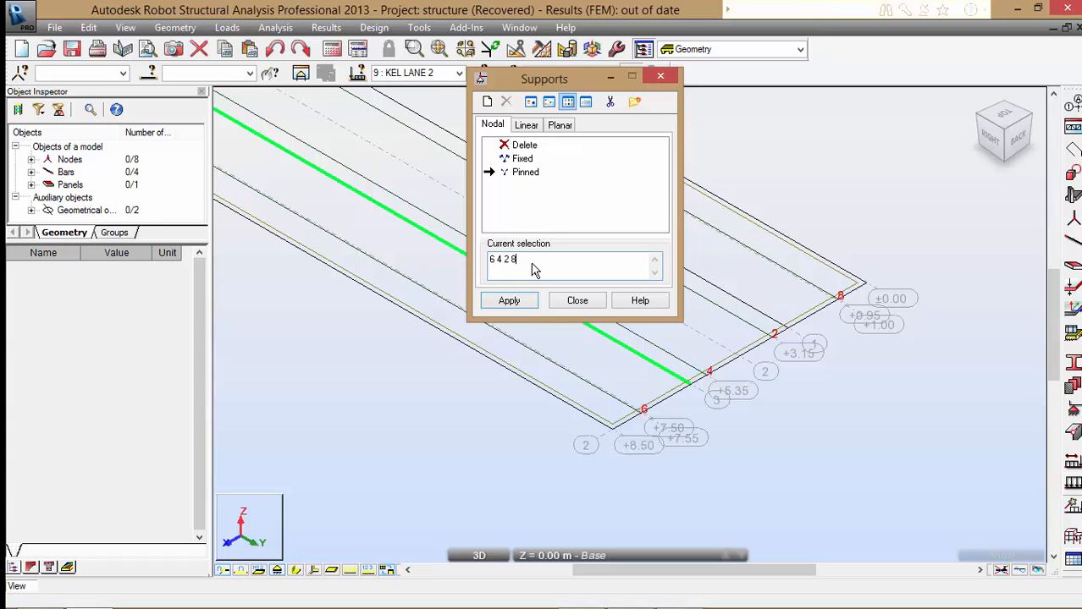
click(508, 301)
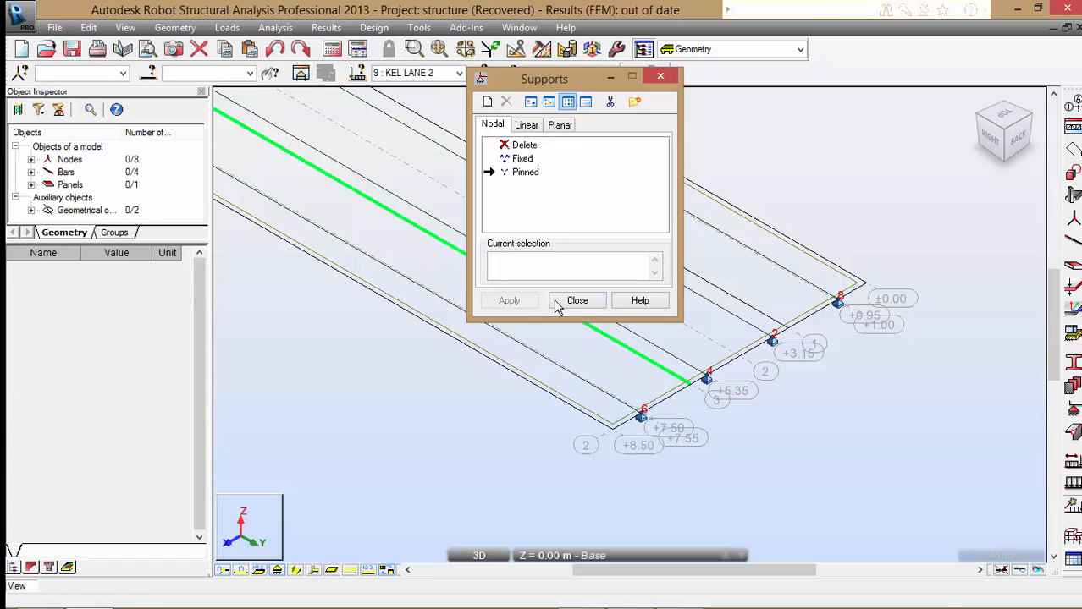
click(577, 301)
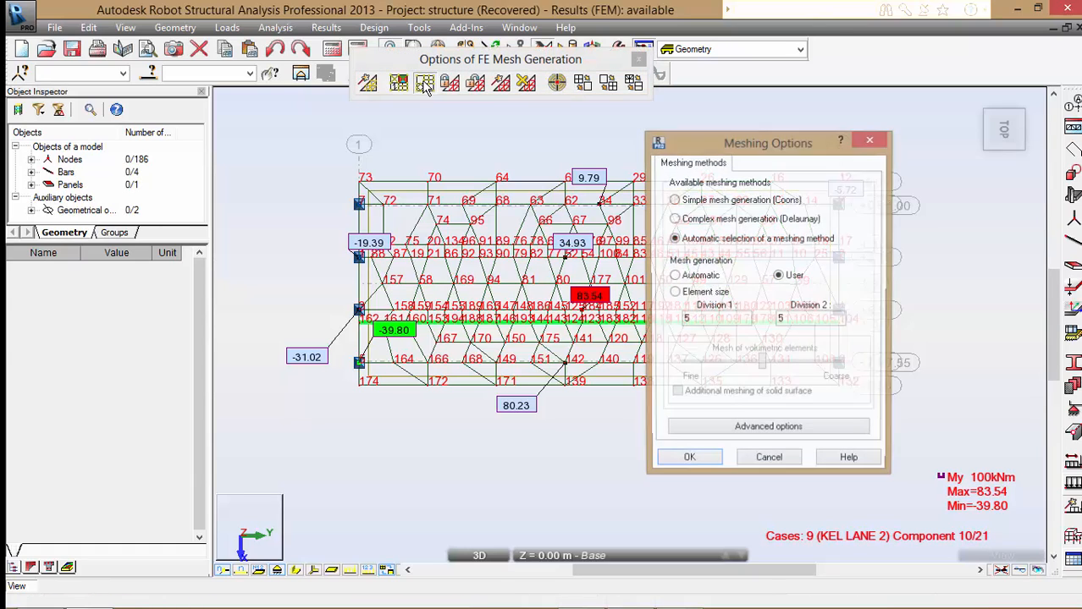
- Set meshing to complex Delaunay generation with the Delaunay and Kang method
click(673, 218)
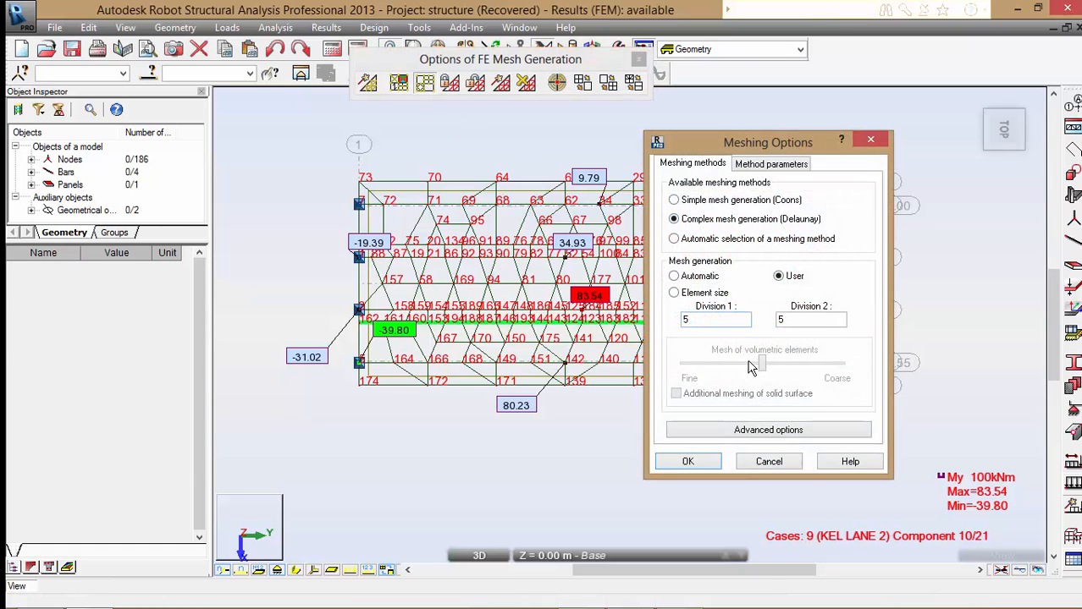
click(767, 430)
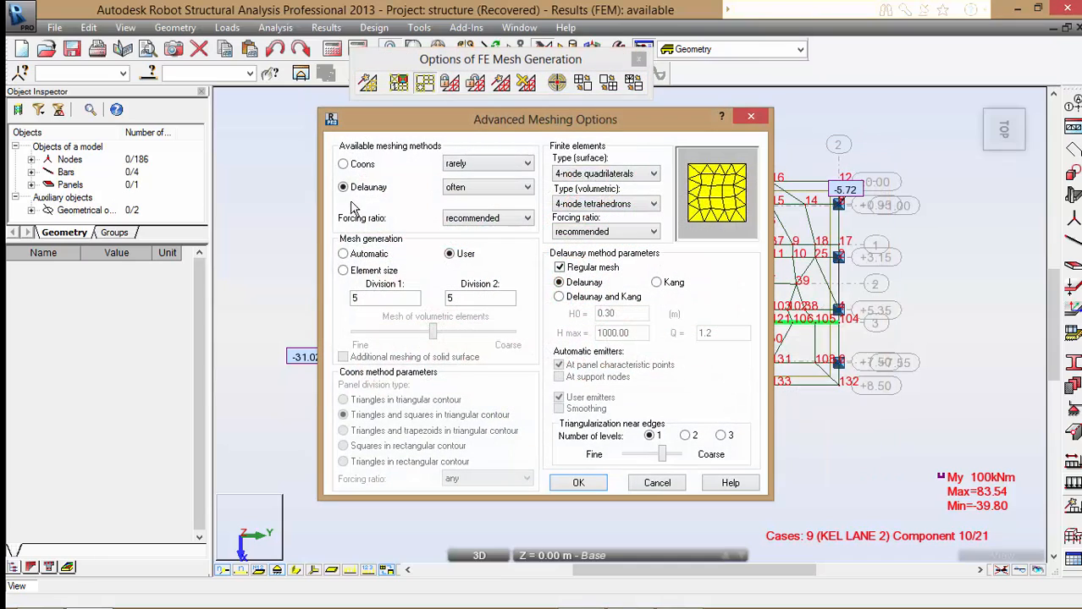
click(559, 296)
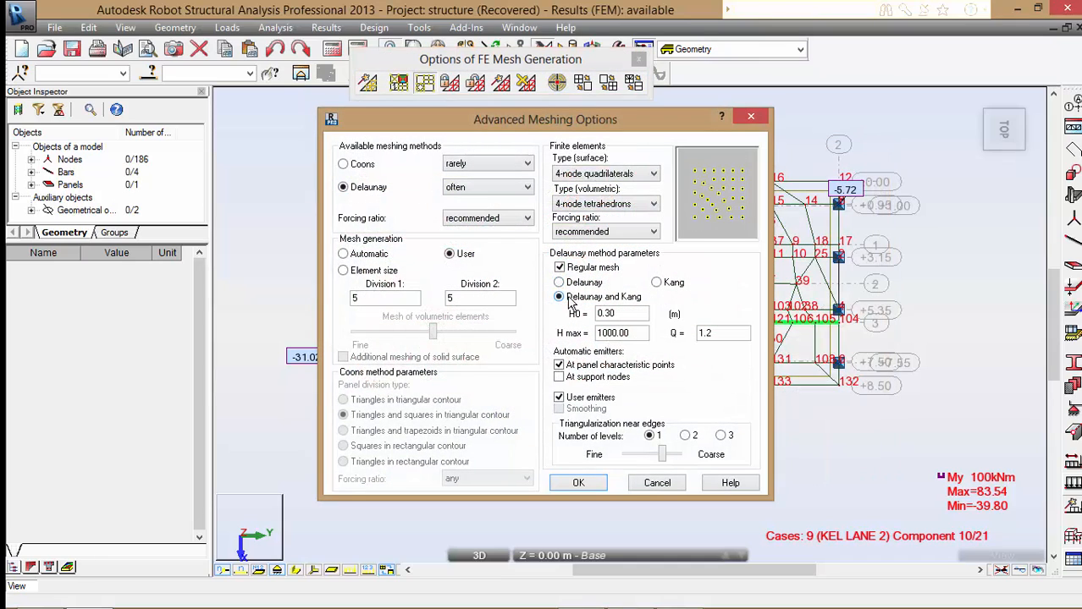
click(579, 483)
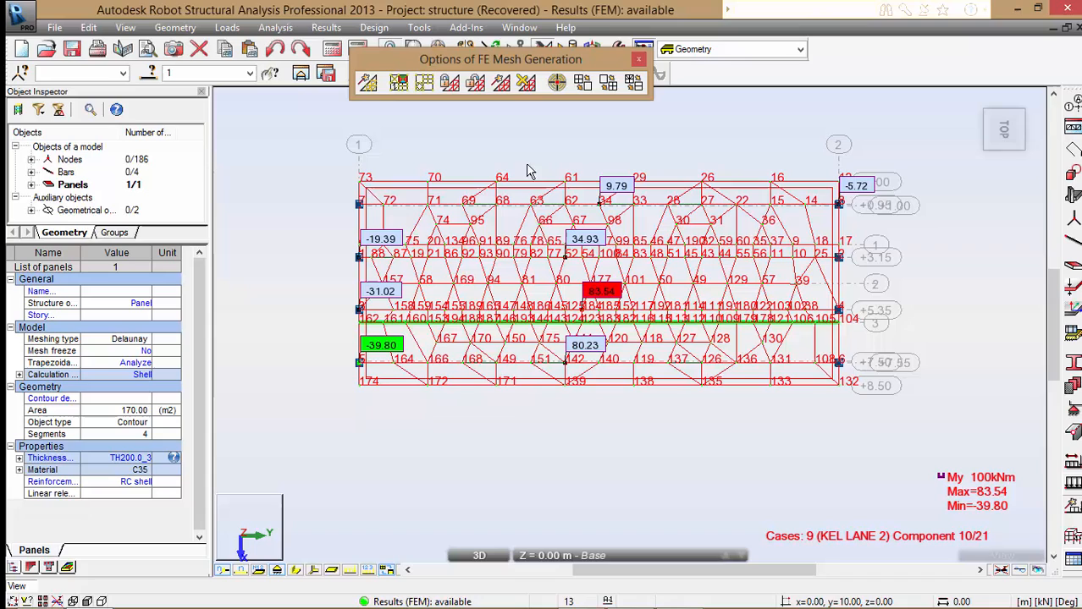
- Regenerate the slab mesh with the new settings, giving a finer triangulated mesh
click(367, 81)
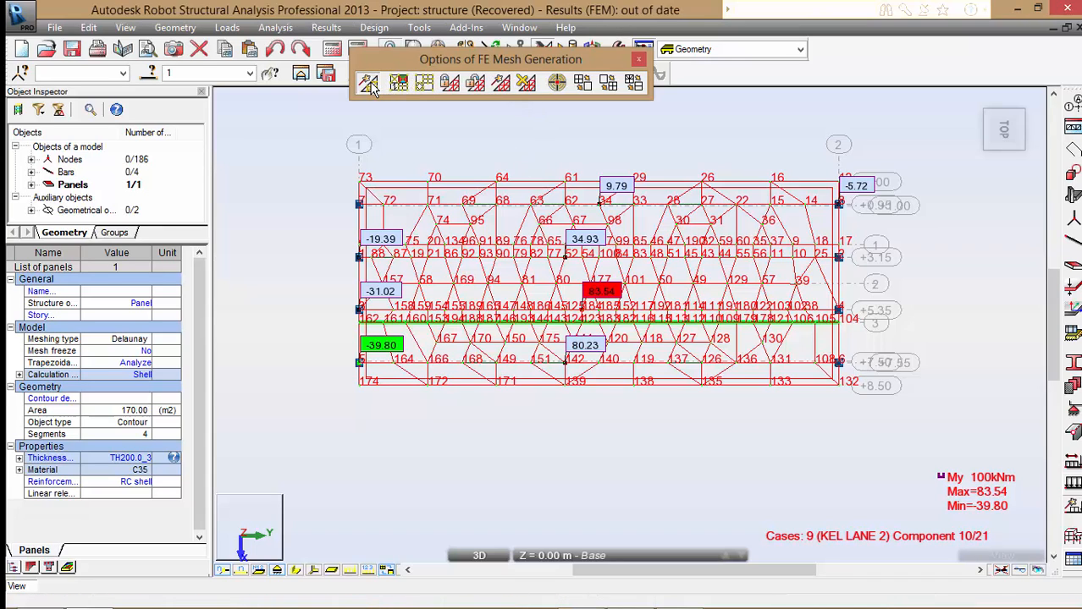
click(365, 82)
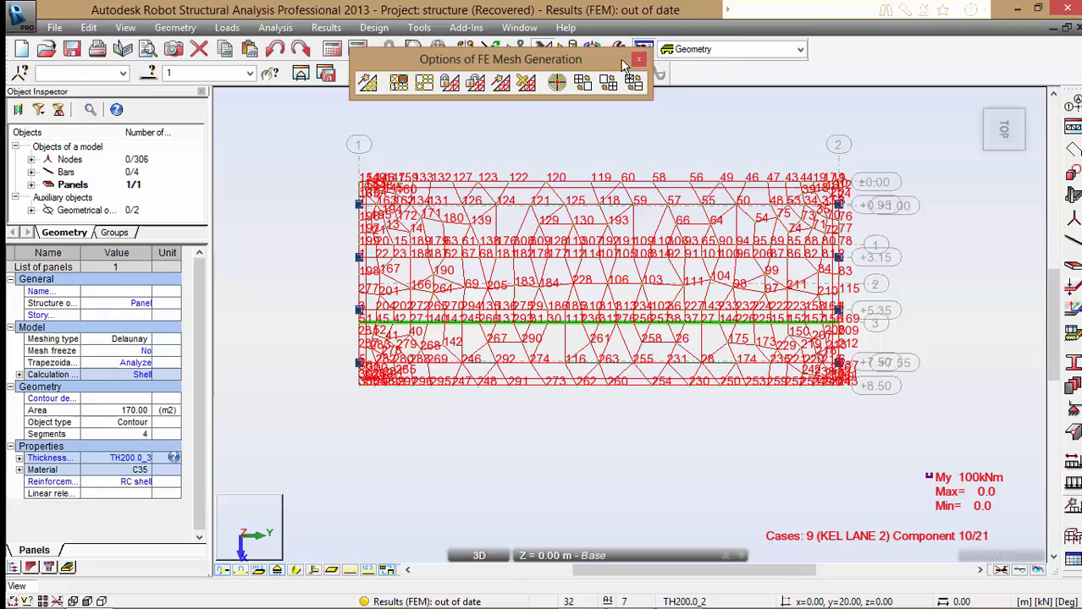
click(638, 59)
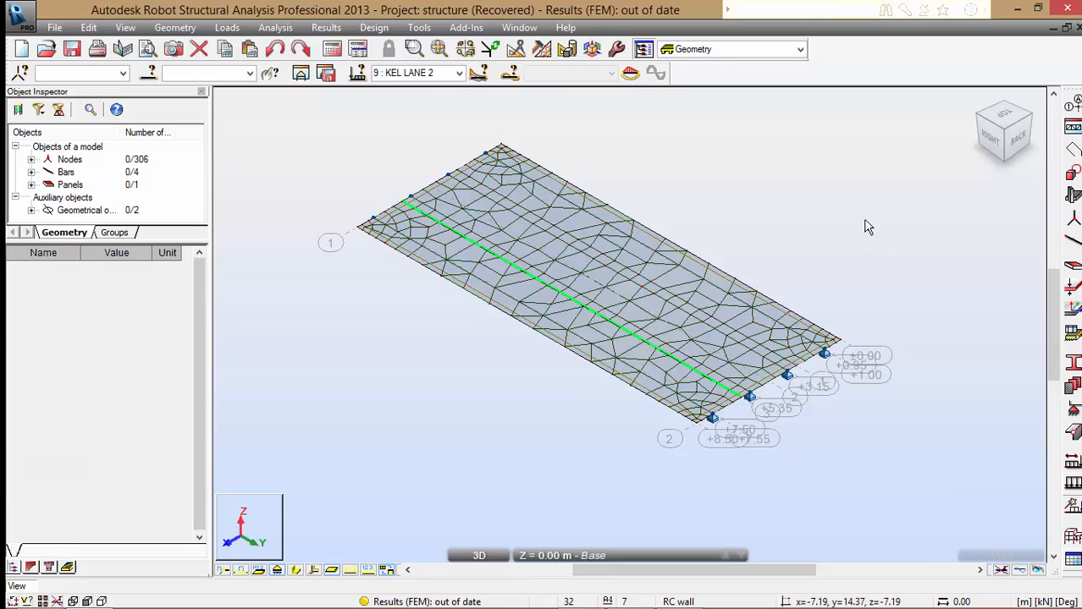
- Define a manual ULS combination COMB1, then bring up the BS 5400 loads specification PDF
click(227, 27)
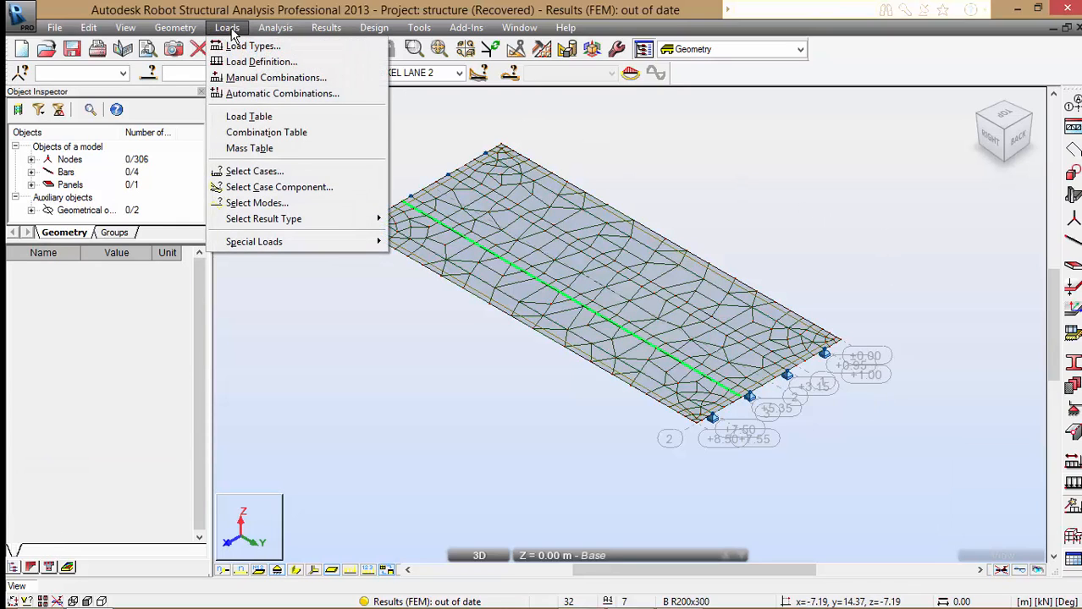
click(274, 78)
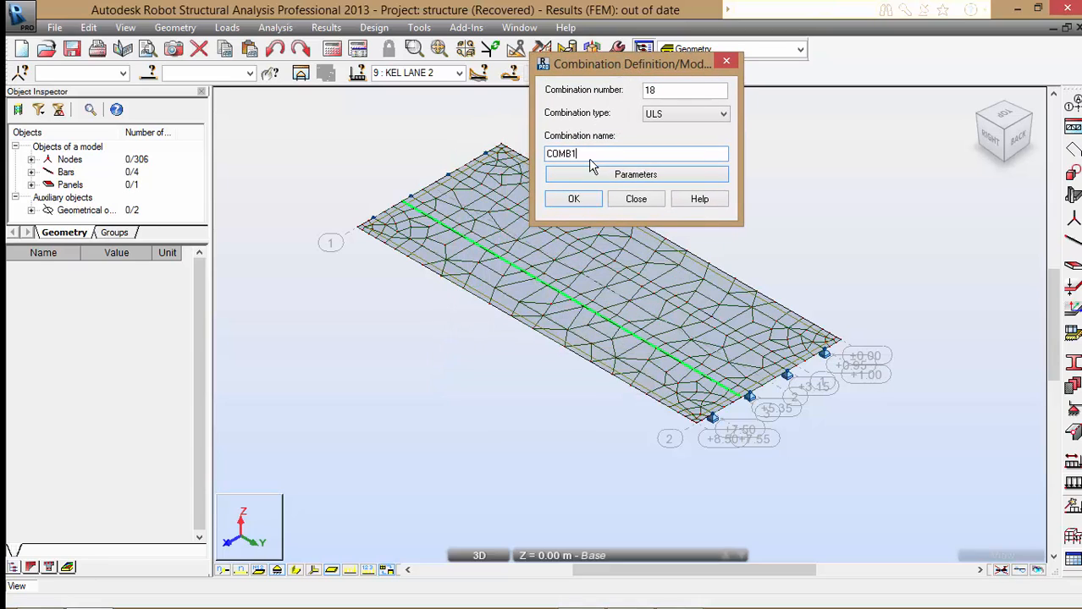
click(572, 198)
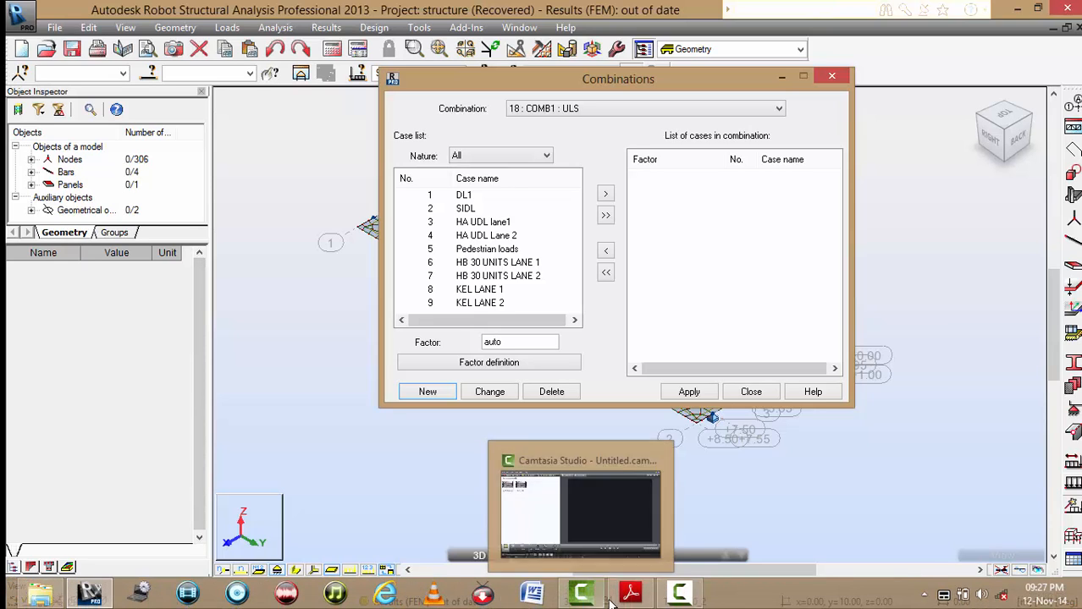
click(629, 592)
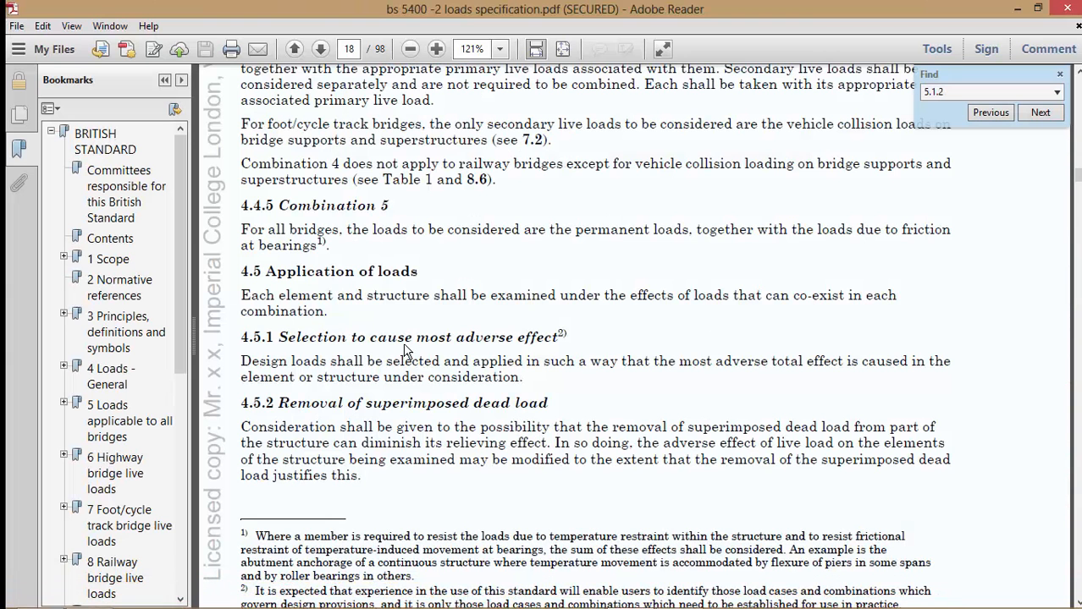
- Read the ULS load factors from BS 5400-2 Table 1 in Adobe Reader, checking against the COMB1 setup
click(990, 112)
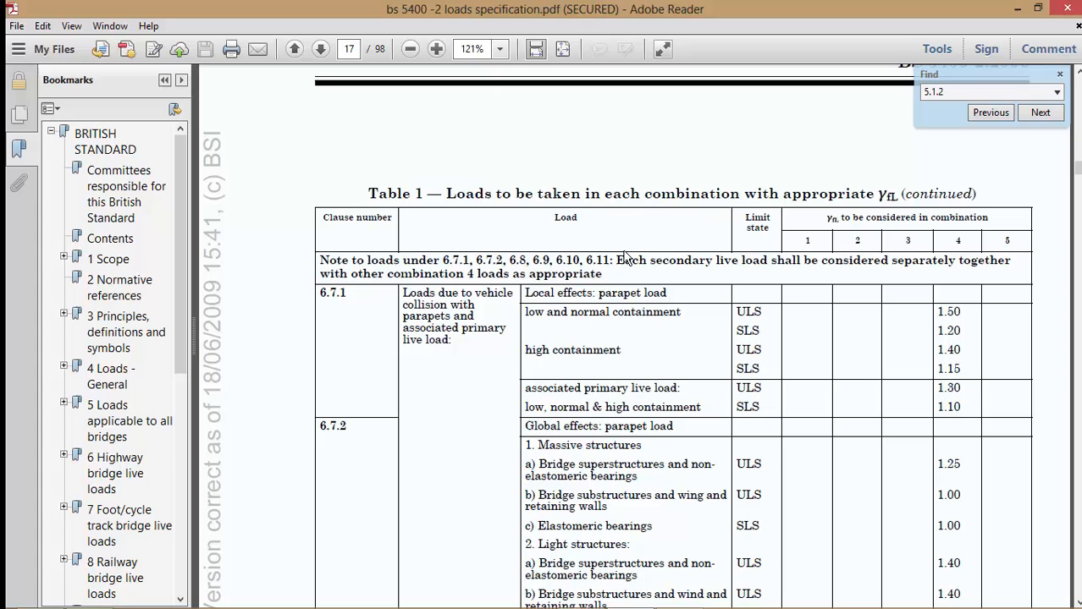
mouse_move(190, 236)
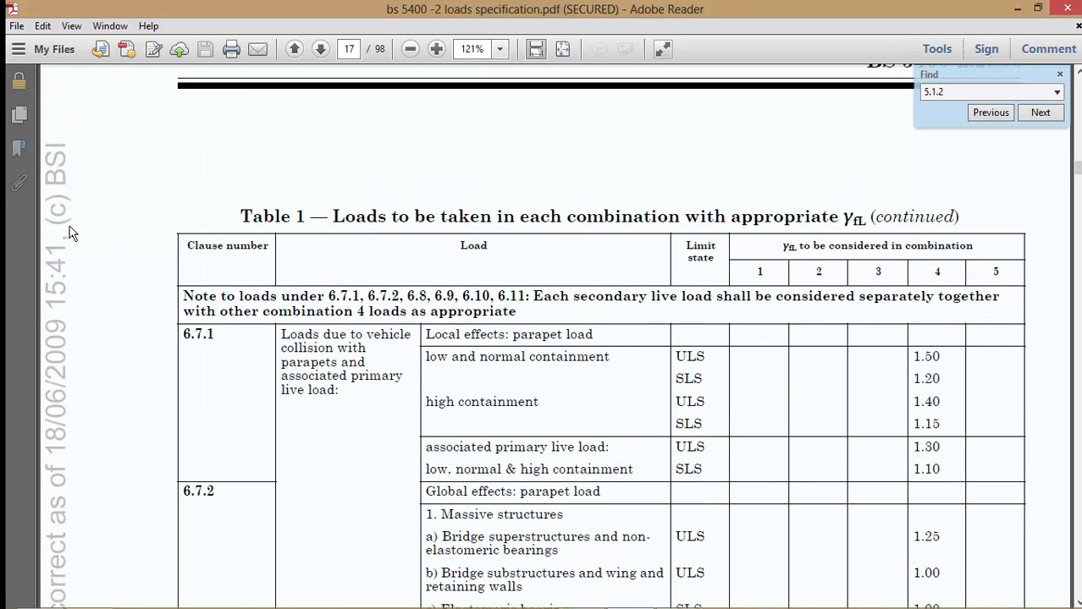
click(437, 47)
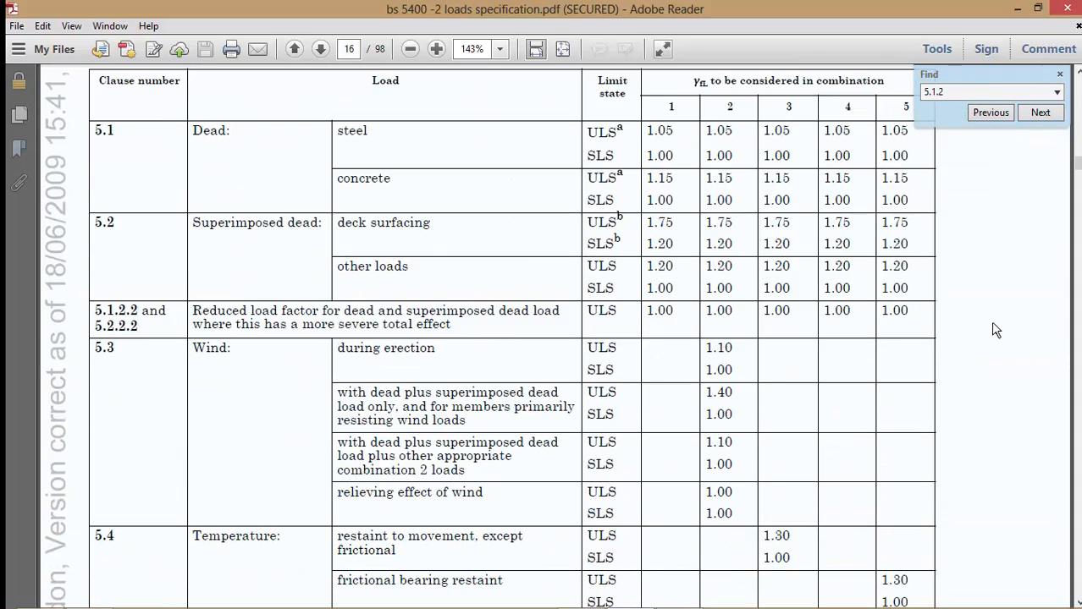
scroll(down, 3)
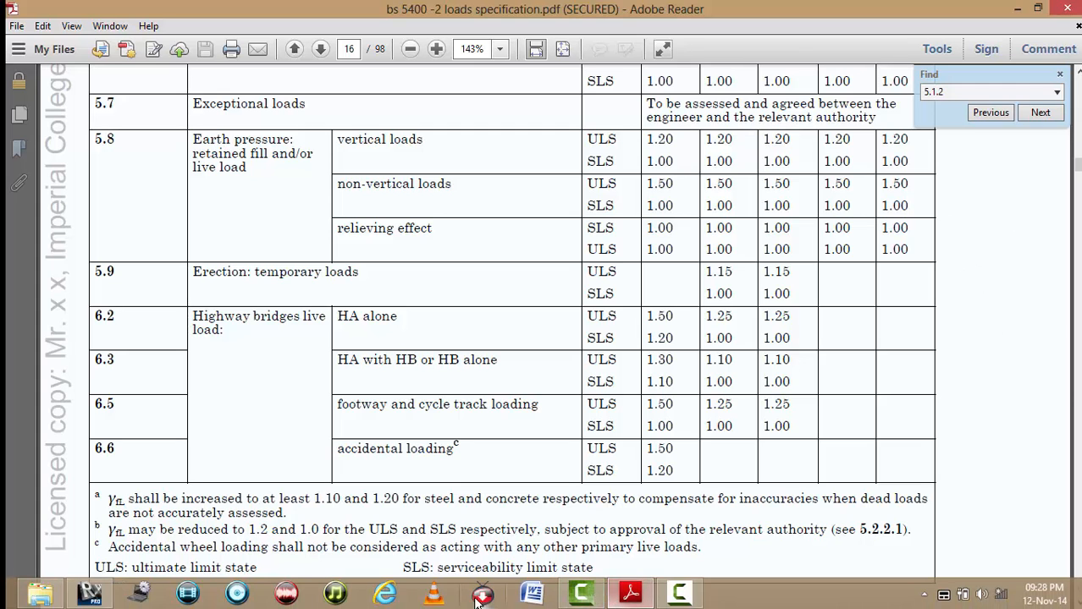
click(680, 592)
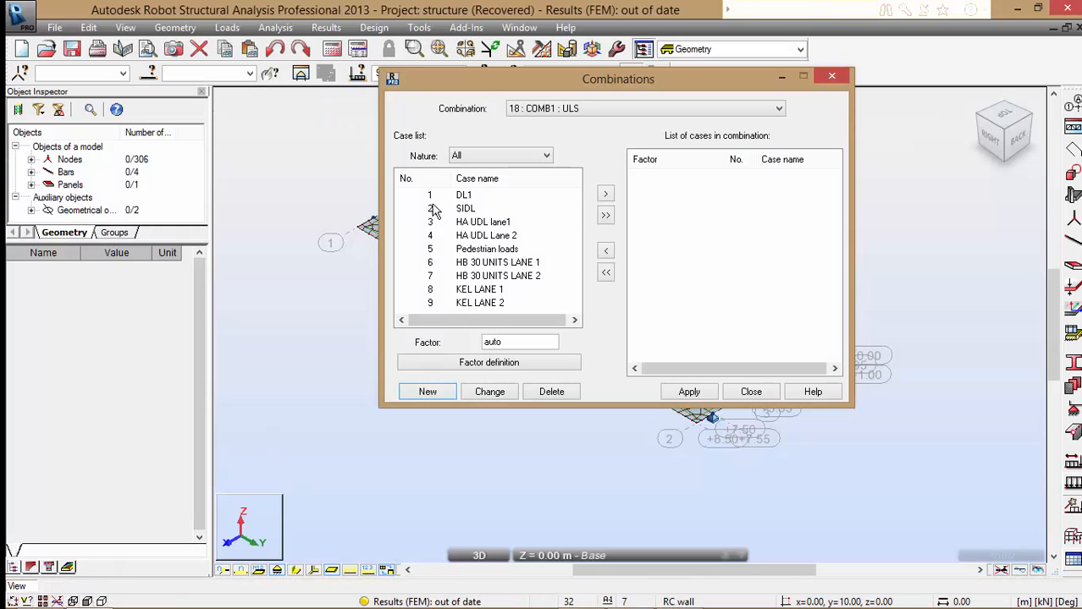
click(463, 195)
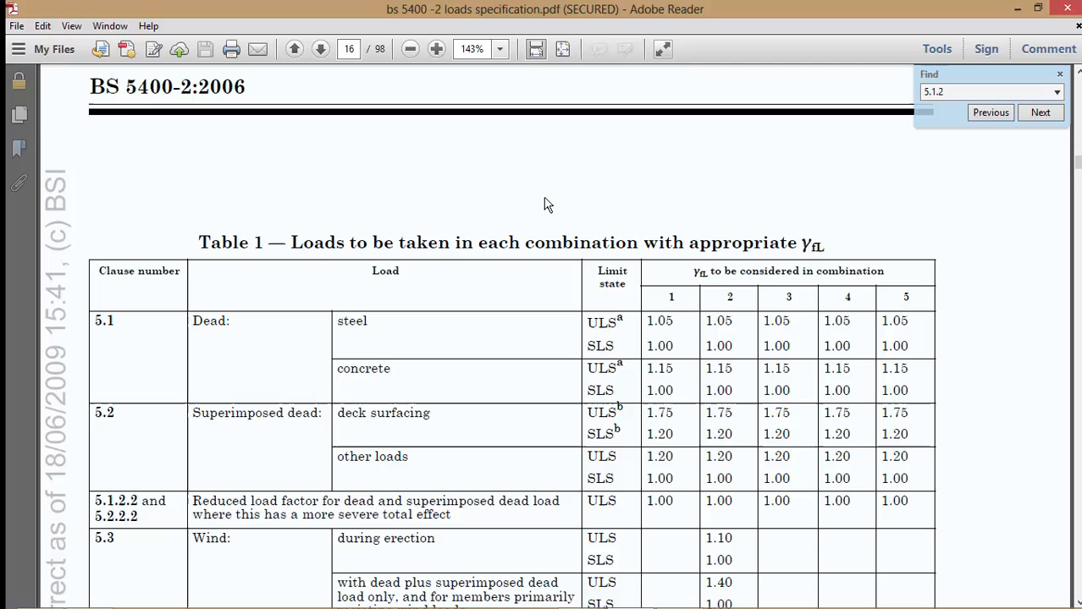
mouse_move(643, 381)
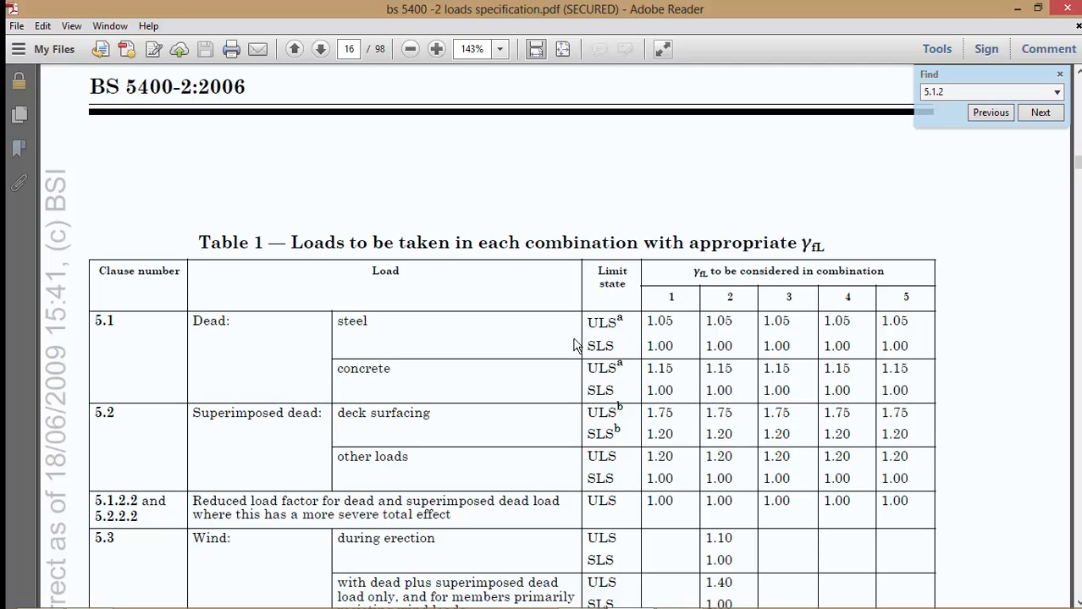
drag(587, 369, 911, 370)
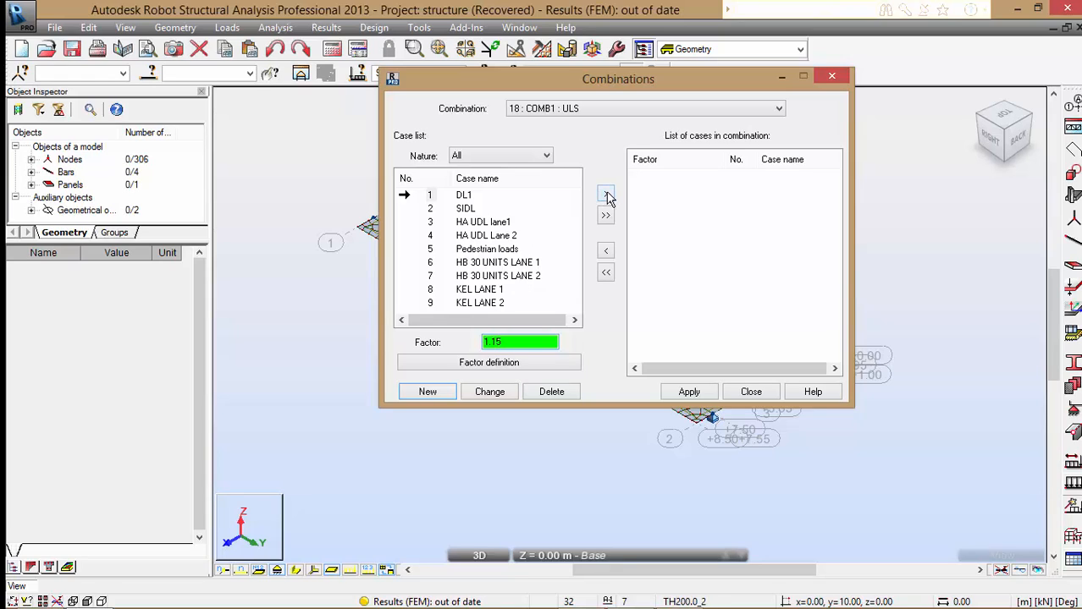
- Add DL1 at 1.15, SIDL at 1.75 and both HA UDL lane cases at 1.50 to COMB1
click(606, 193)
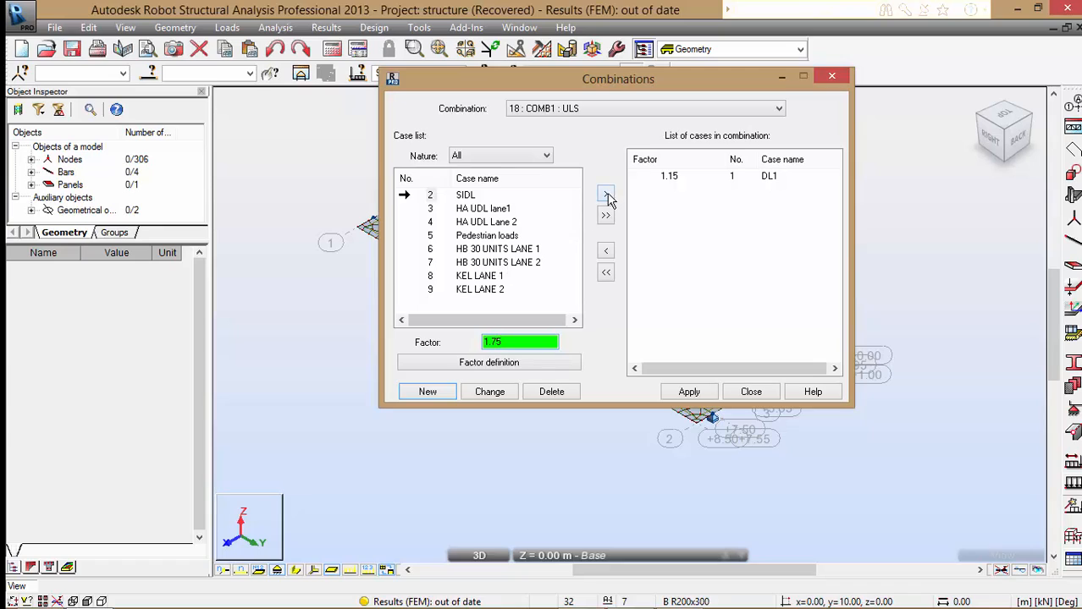
click(606, 195)
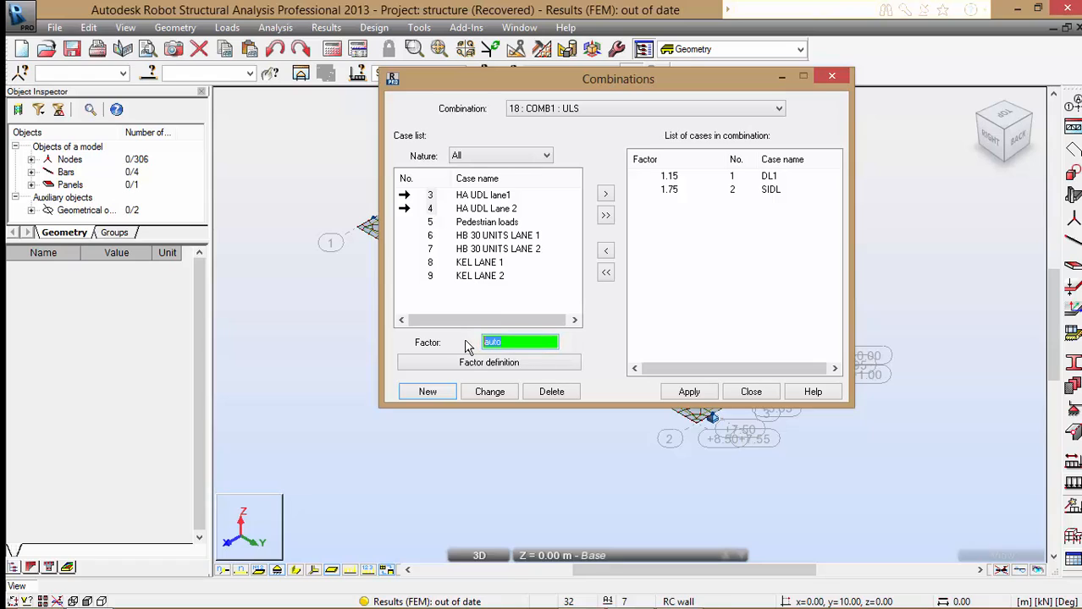
text(1.5)
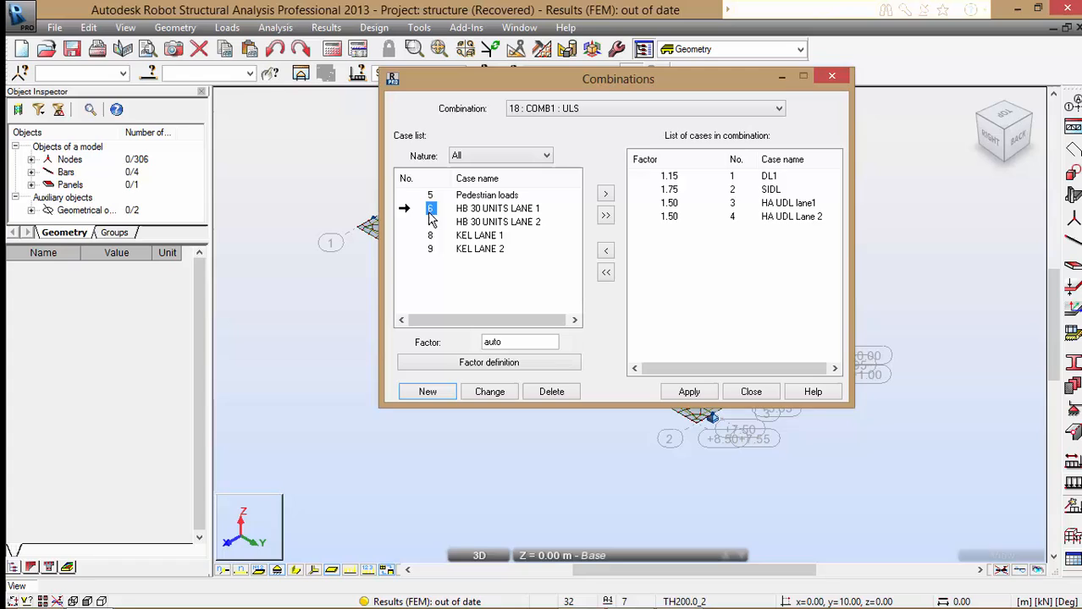
click(498, 221)
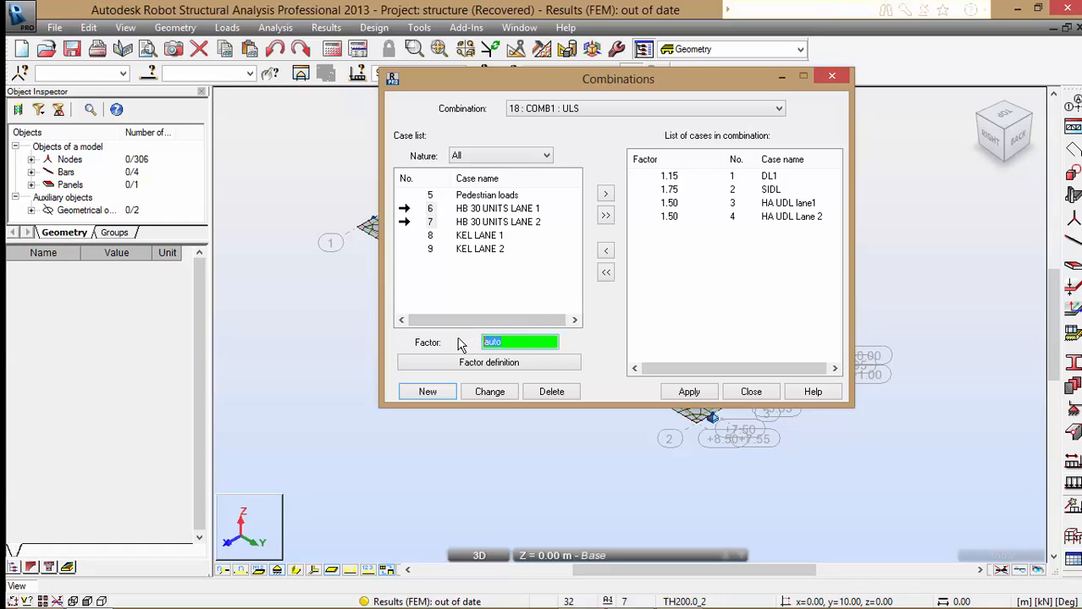
- Add both HB 30 lanes, Pedestrian loads and both KEL lanes at 1.50 to COMB1 and apply
text(1.6)
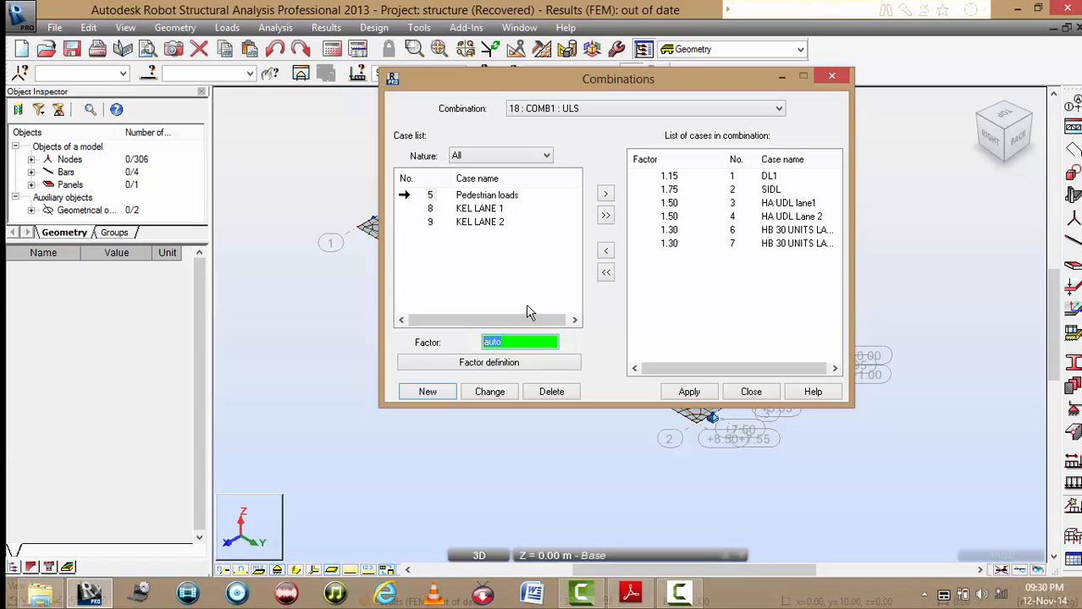
text(1.5)
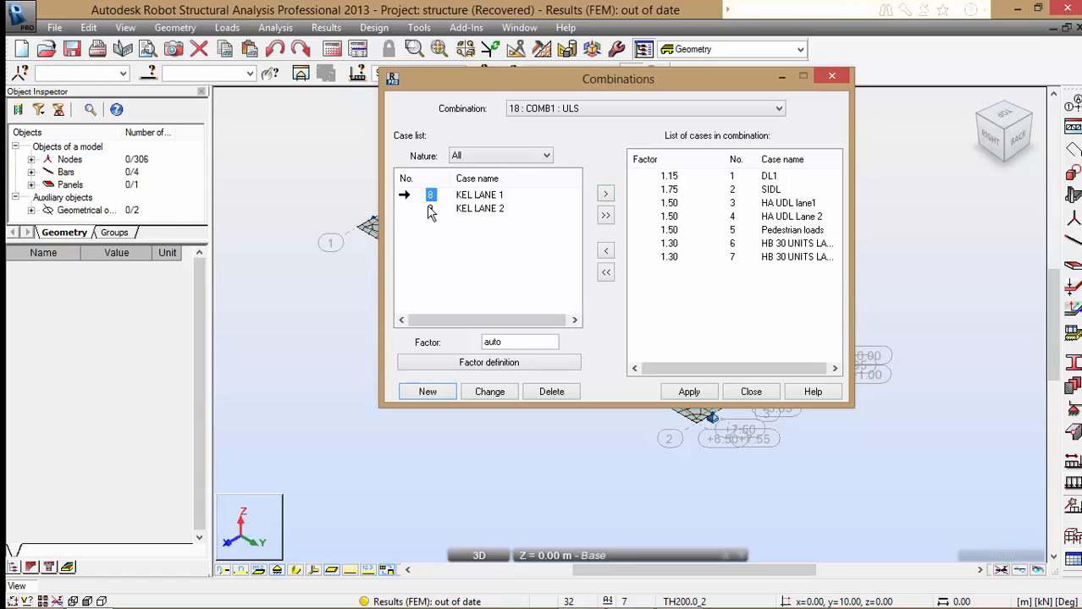
click(481, 210)
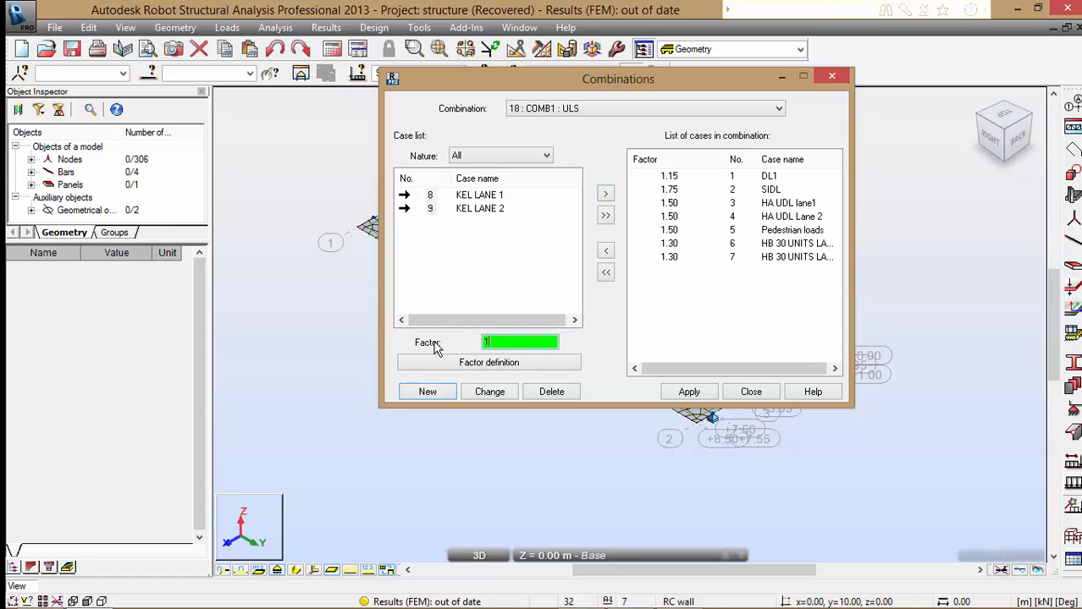
text(1.5)
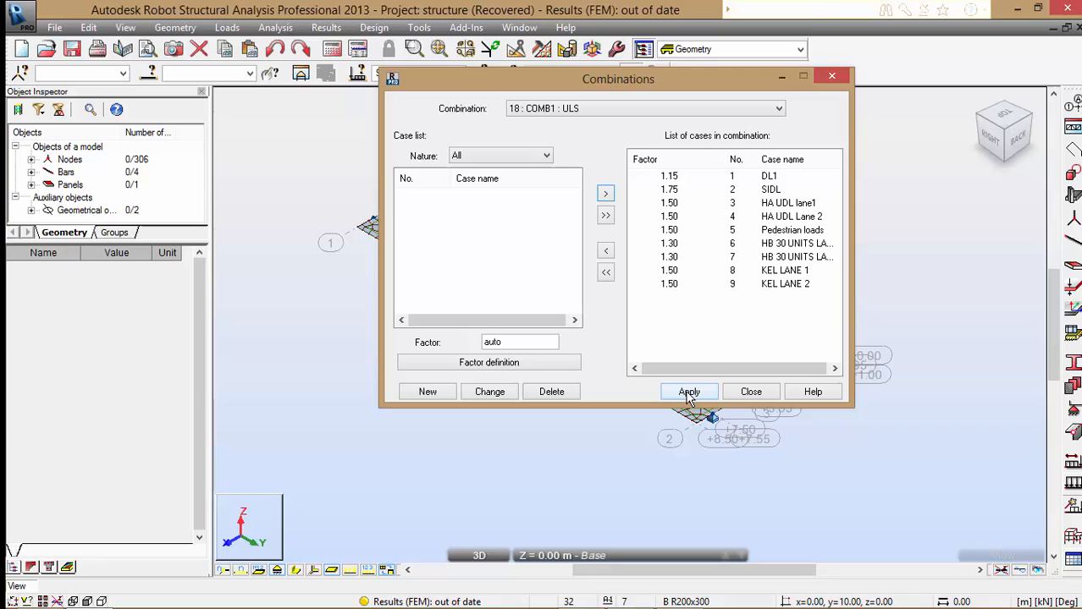
click(689, 391)
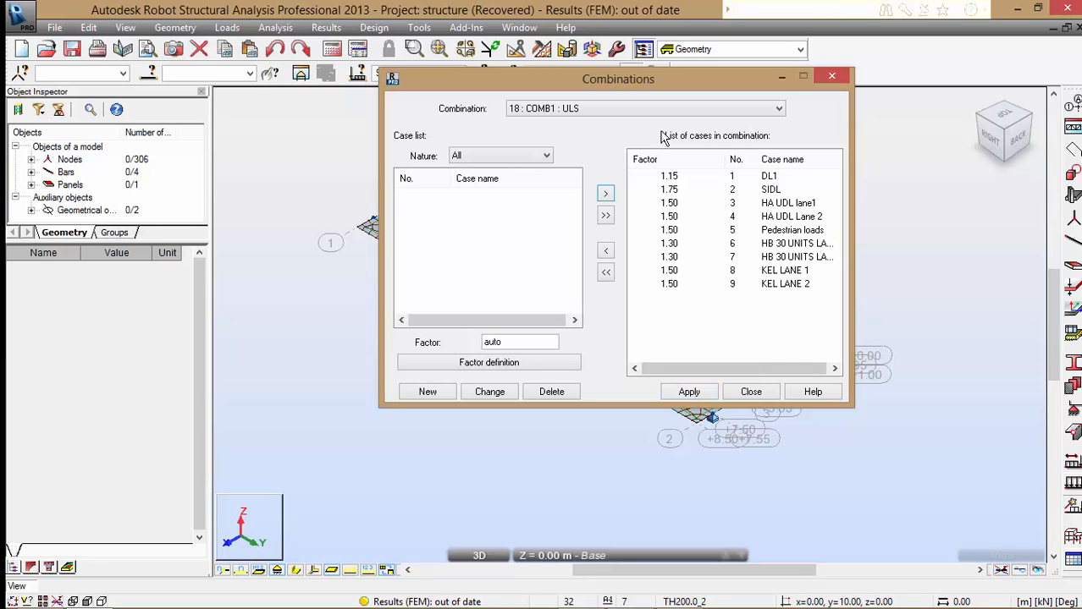
mouse_move(717, 206)
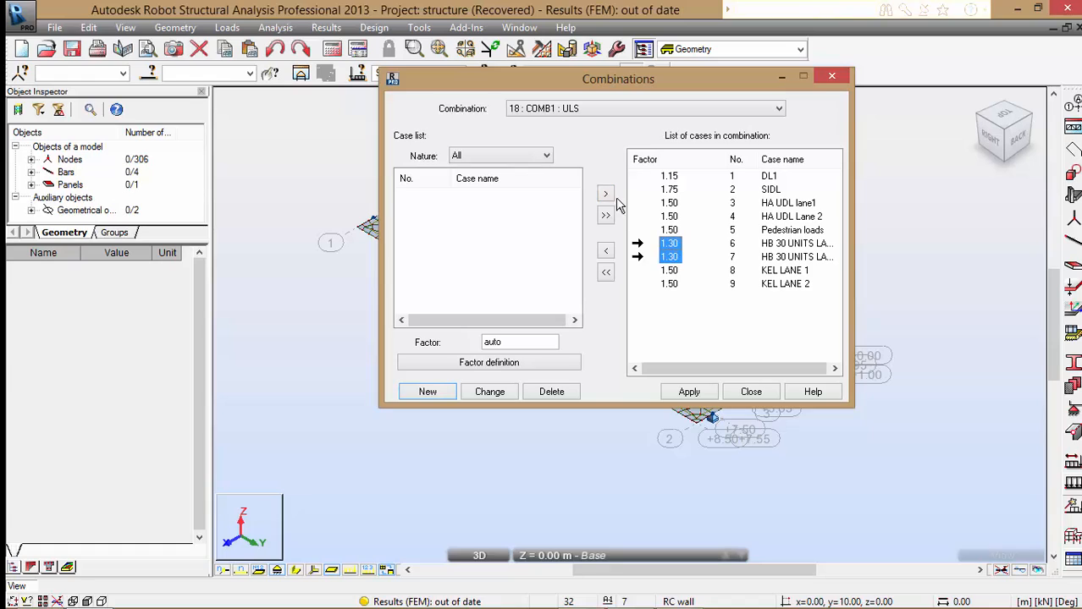
- Remove both HB 30 units lane cases from COMB1, apply it, and start a new combination COMB2
click(606, 250)
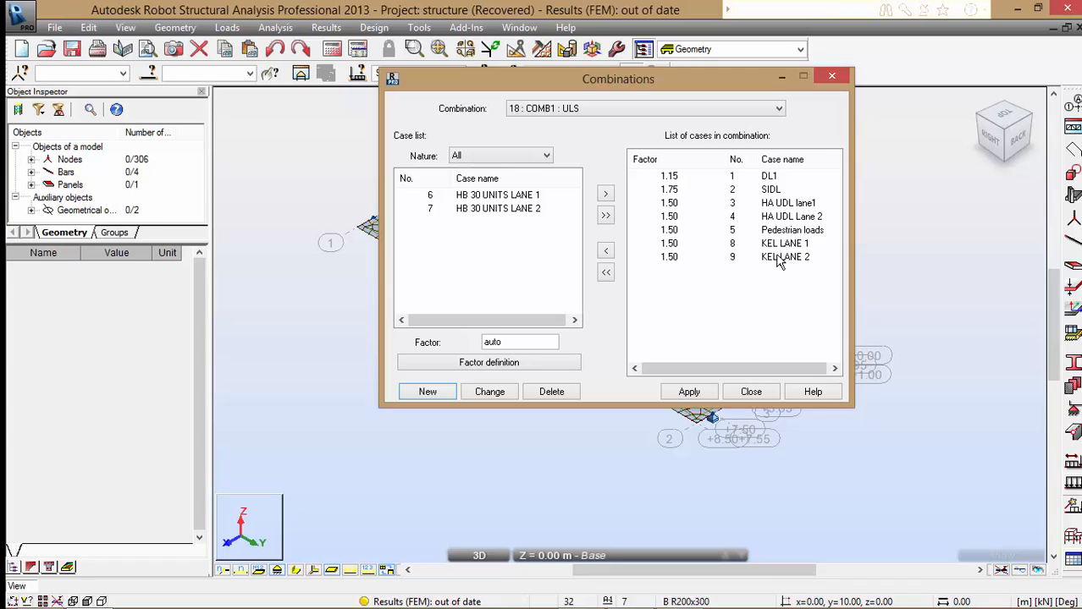
click(689, 391)
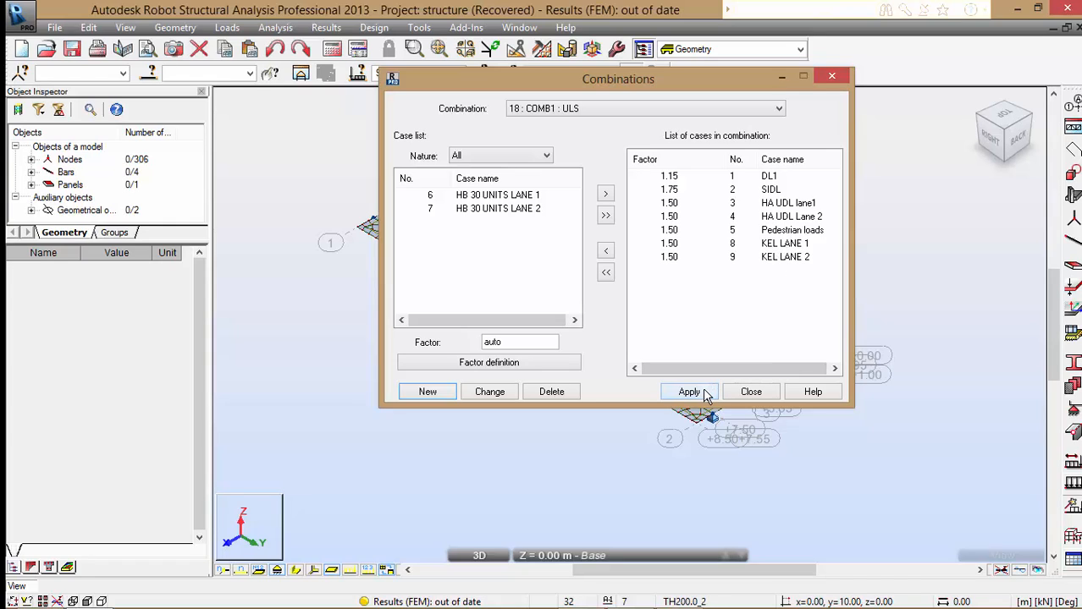
click(689, 391)
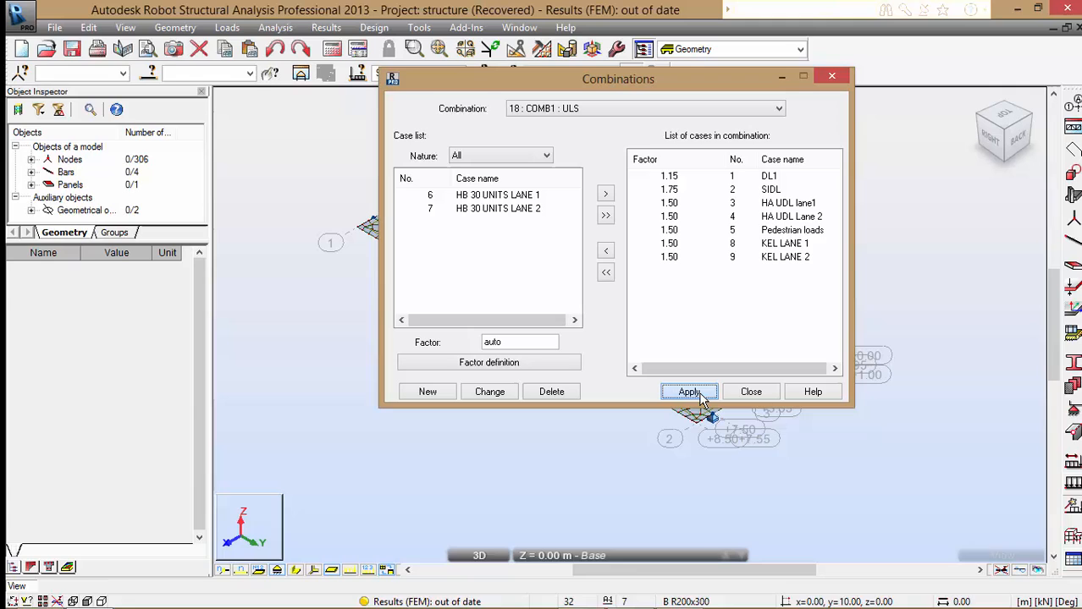
click(687, 392)
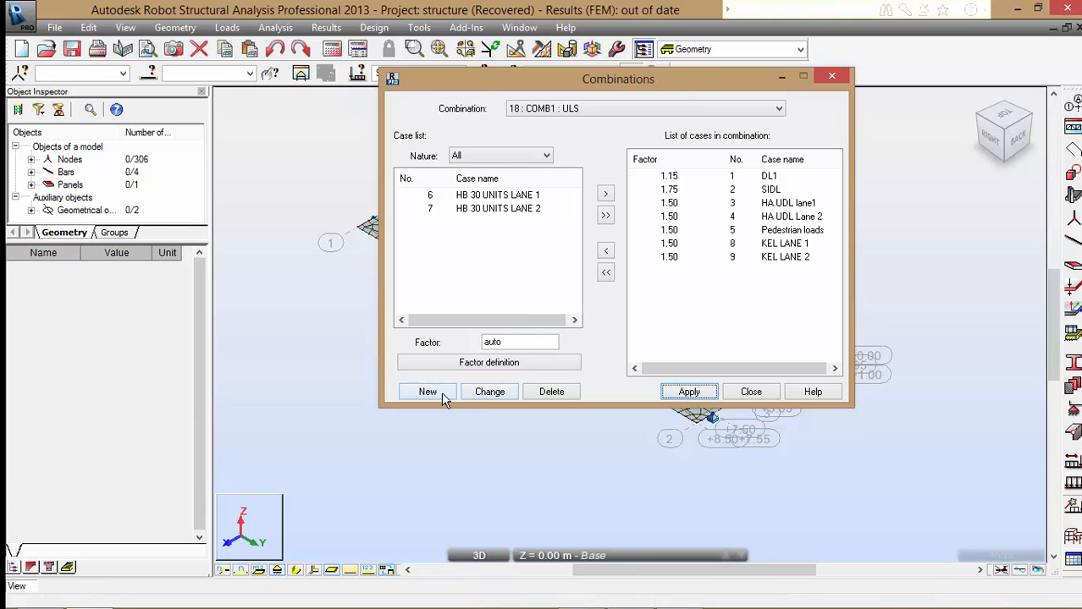
click(426, 391)
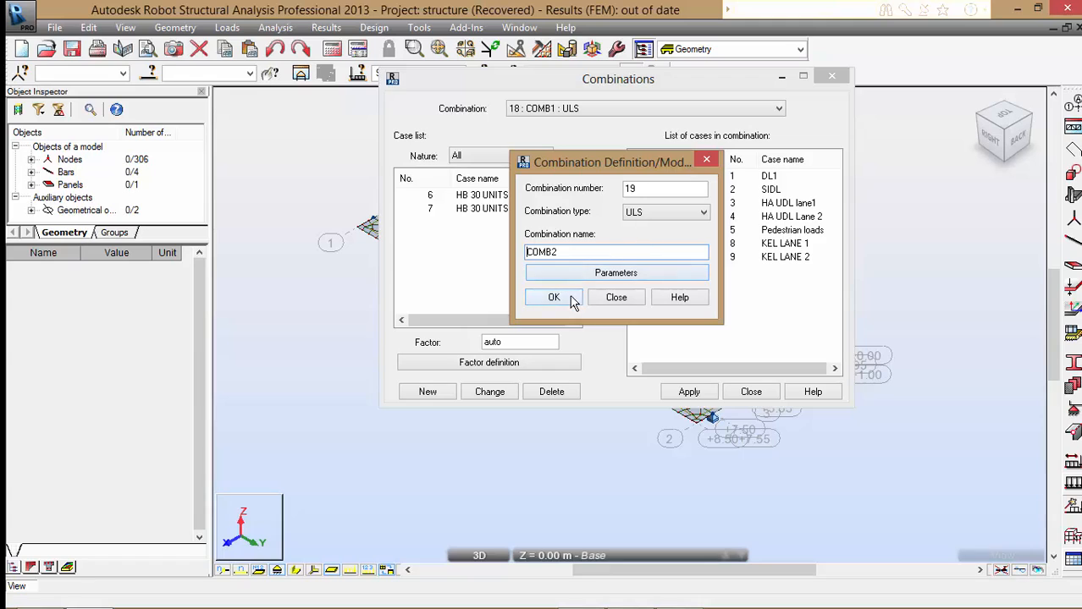
- Create COMB2 and add DL1 at 1.1, SIDL at 1.75 and HA UDL lane 1 at 1.50
click(554, 298)
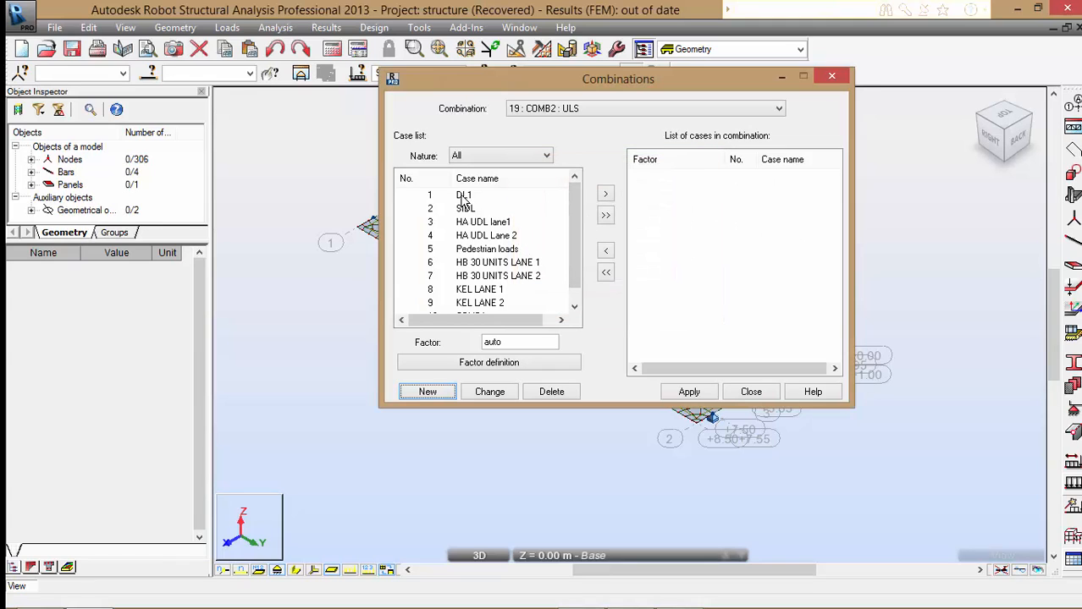
click(464, 195)
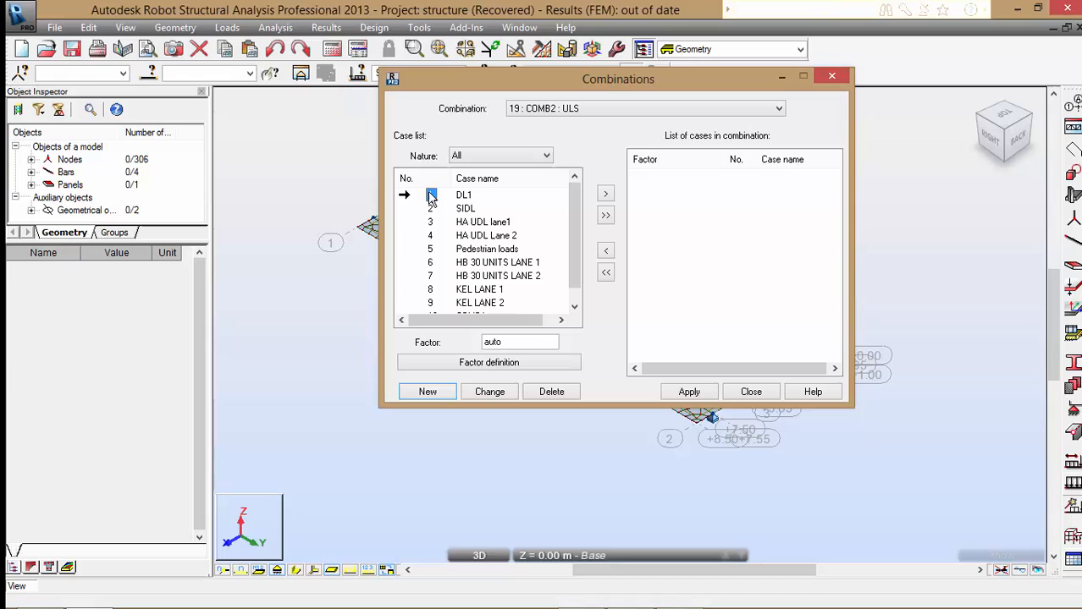
click(464, 195)
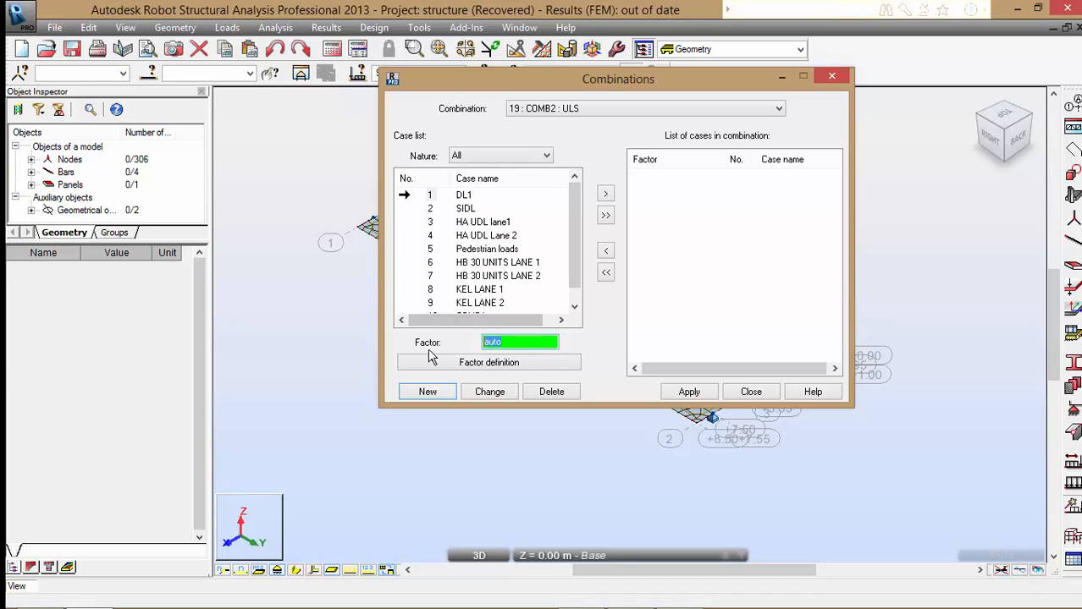
text(1.1)
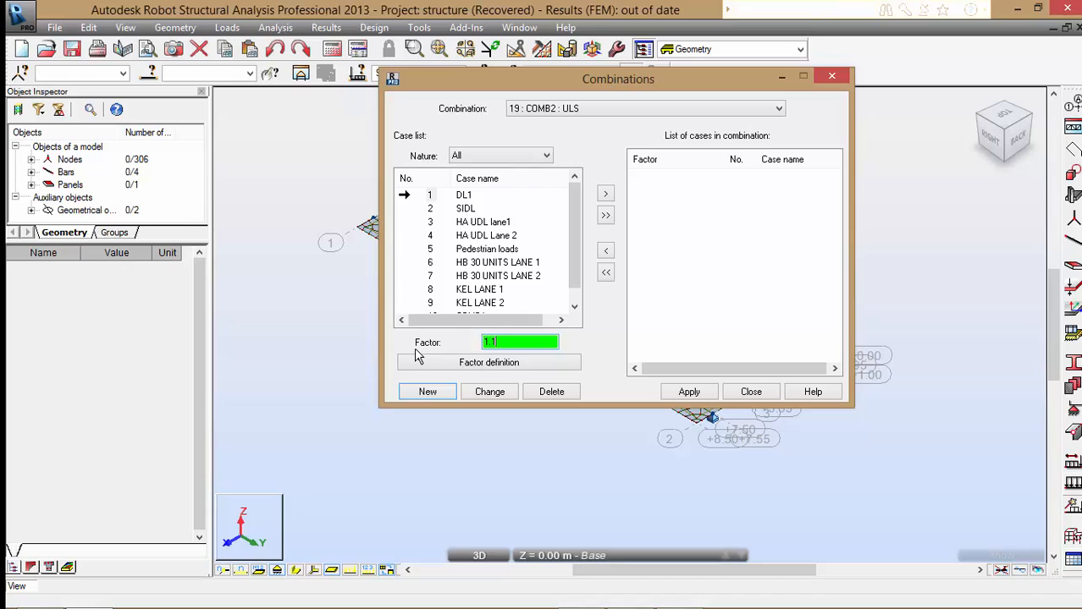
click(606, 193)
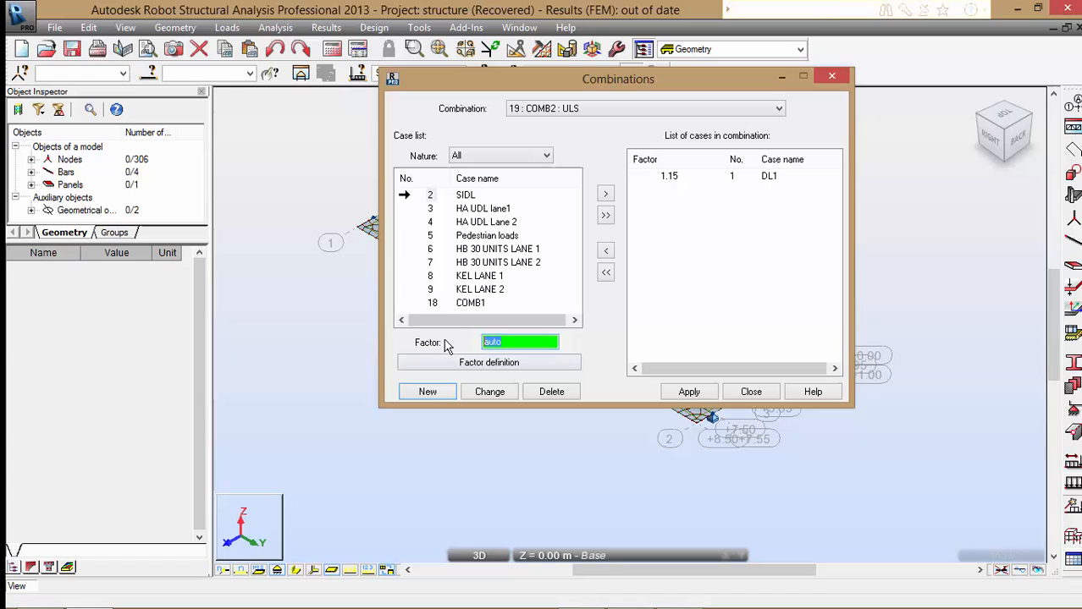
text(1.75)
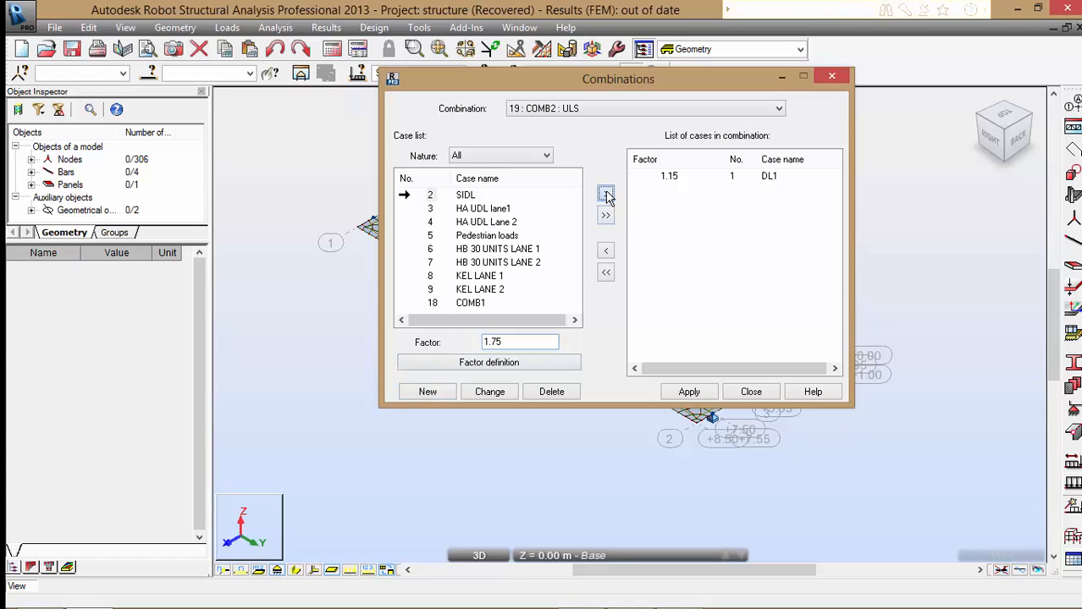
click(606, 193)
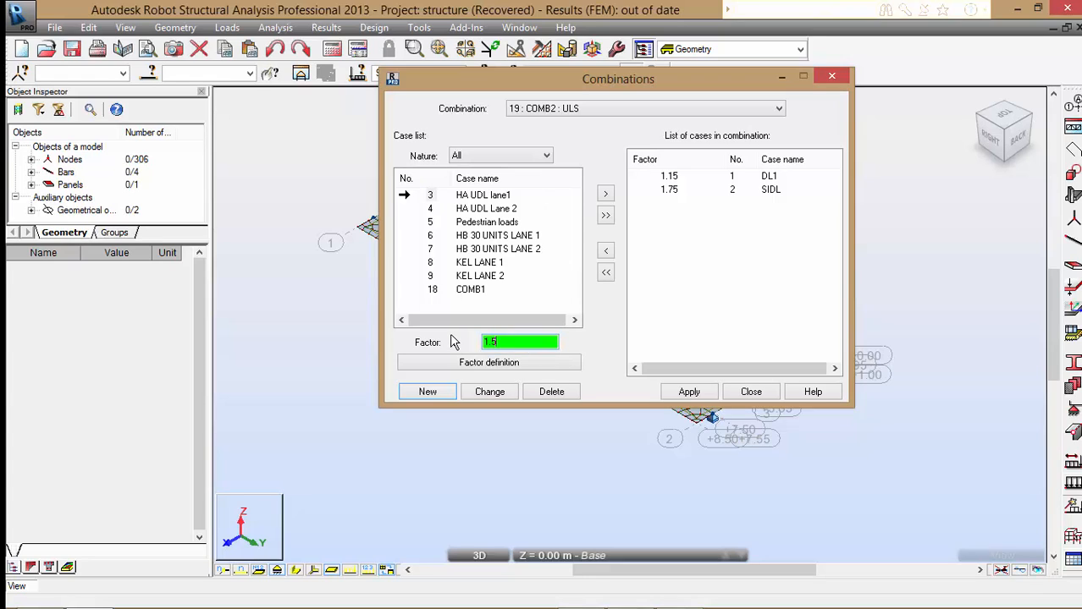
click(606, 192)
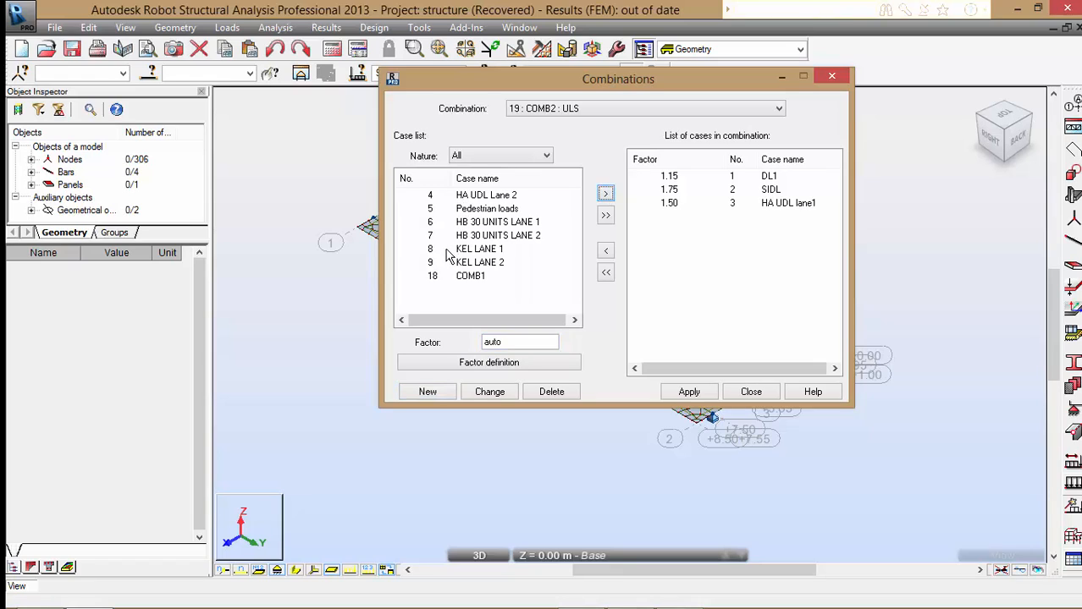
- Add KEL lane 1 and pedestrian loads at 1.50, HB 30 units lane 2 at 1.30, and apply COMB2
click(479, 249)
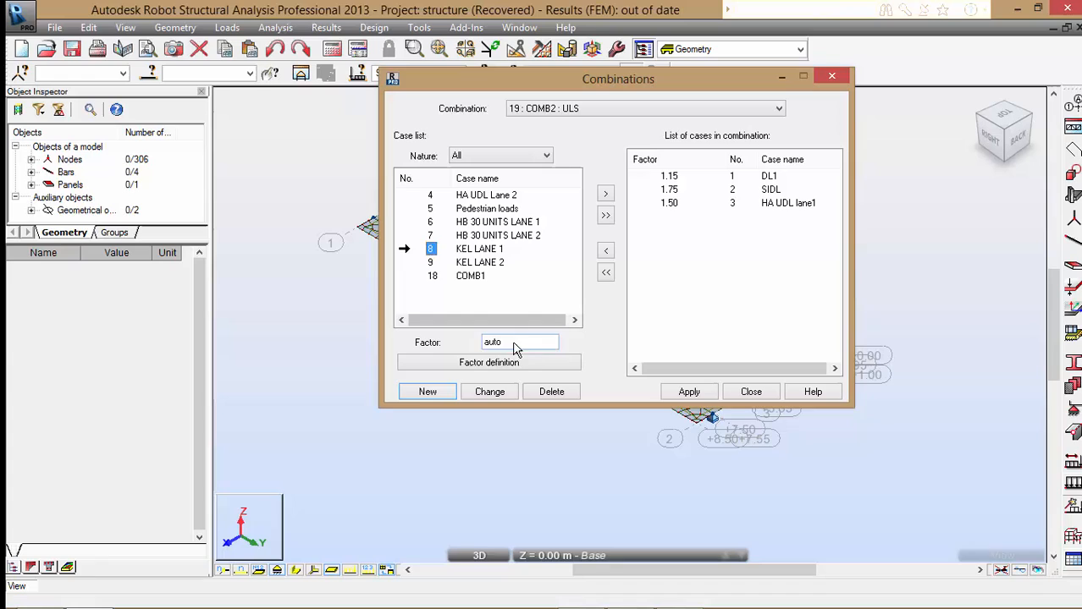
text(1.5)
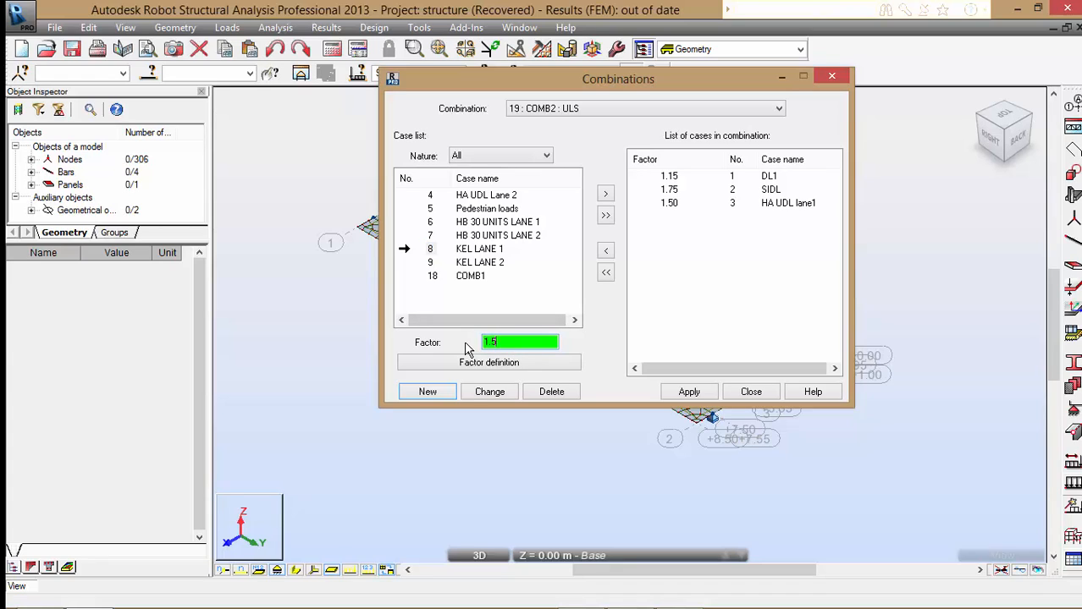
click(606, 193)
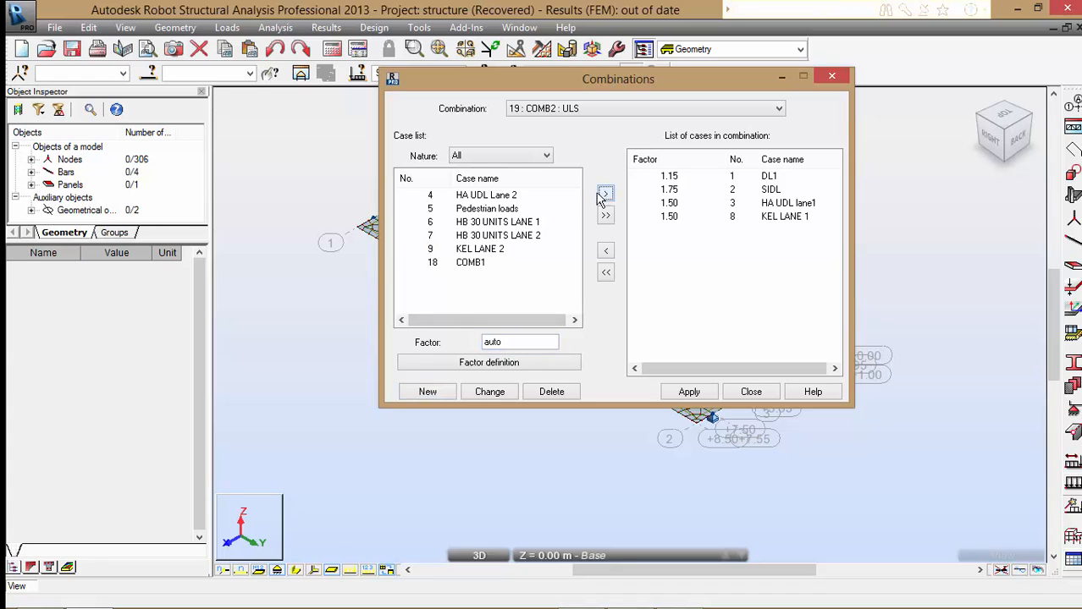
mouse_move(551, 204)
text(1.5)
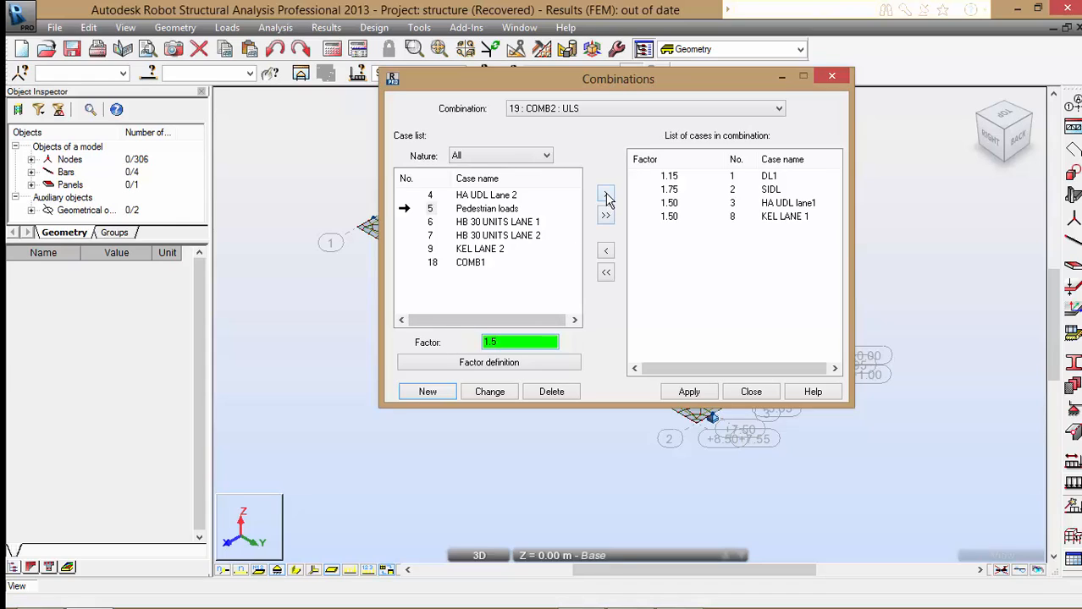
click(606, 193)
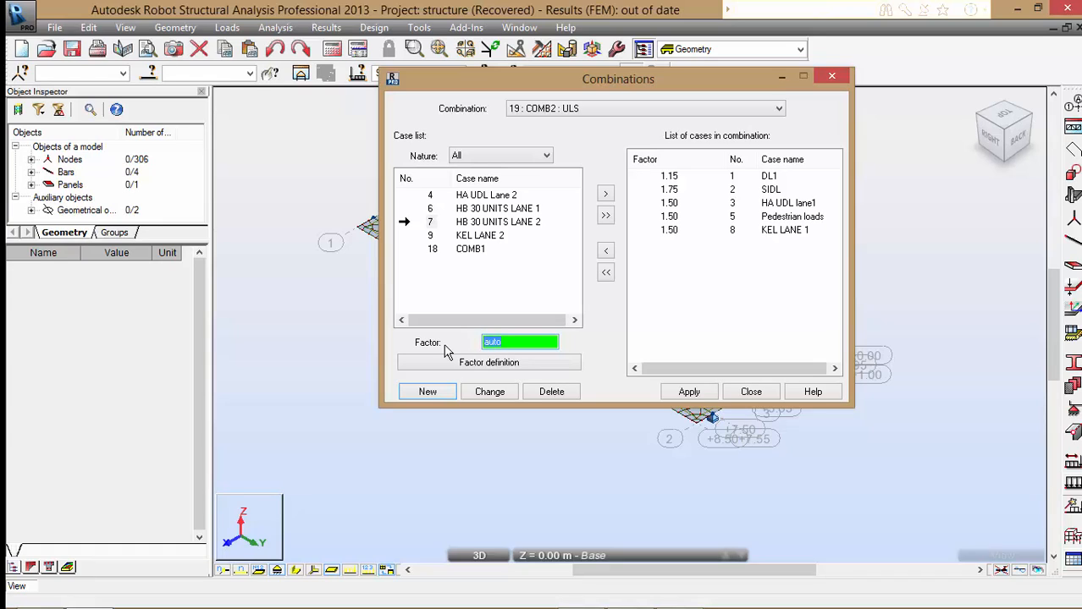
text(1.3)
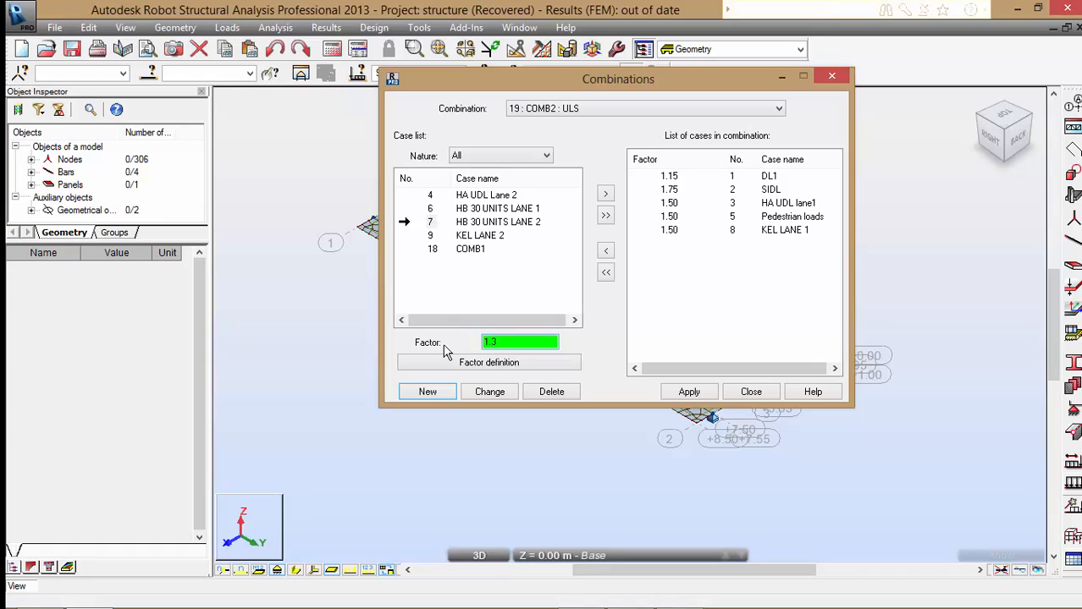
click(606, 193)
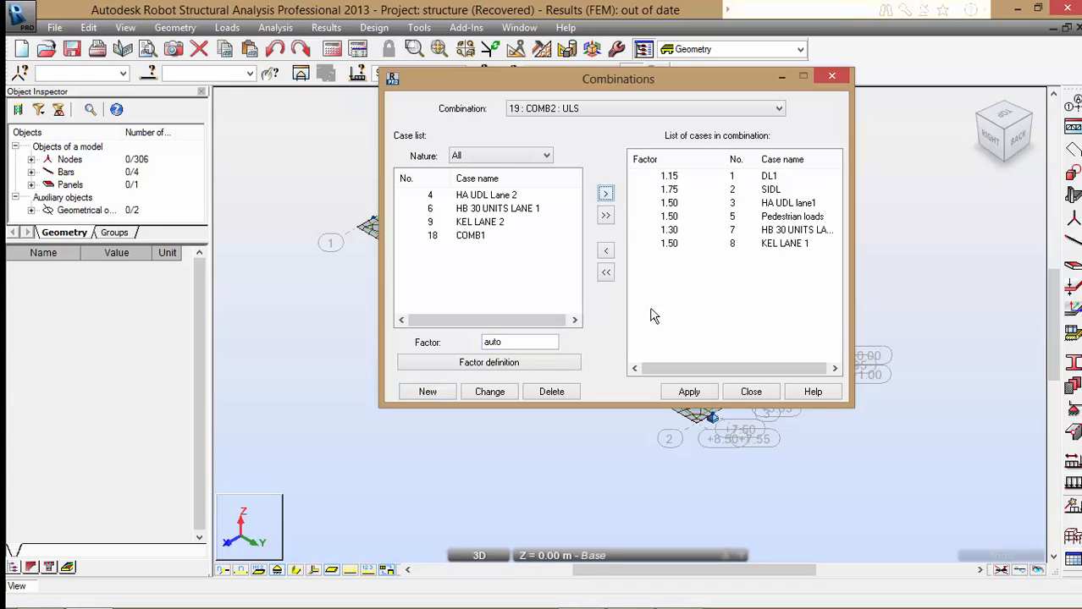
click(689, 391)
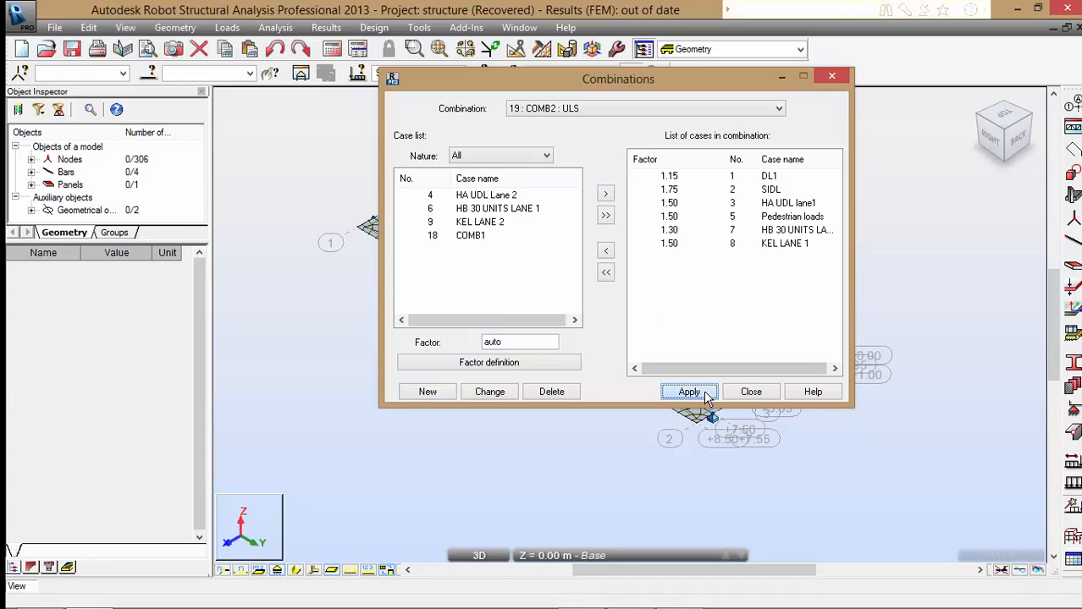
mouse_move(750, 391)
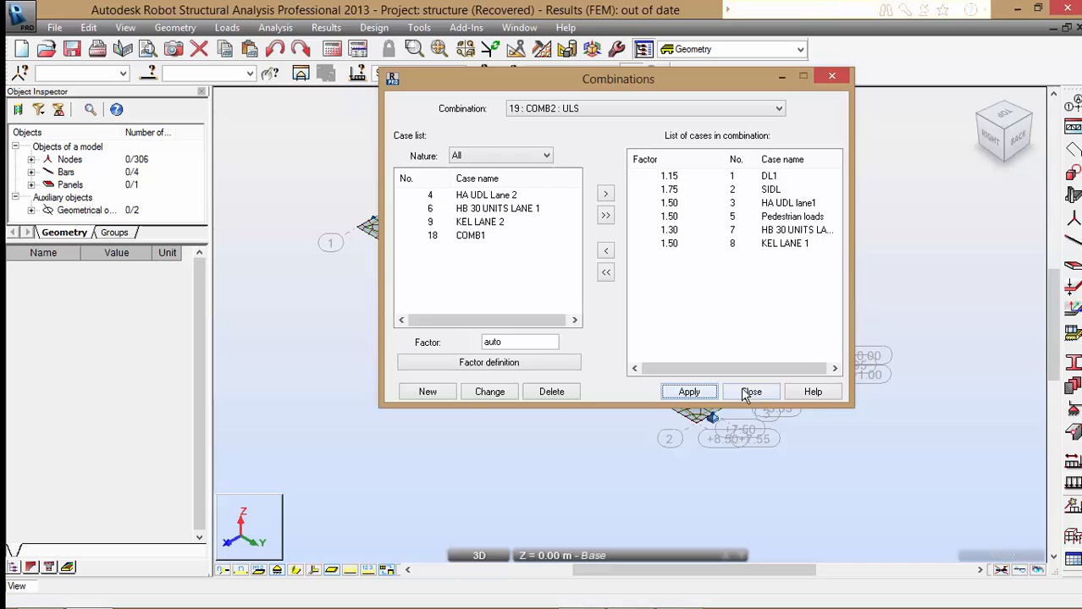
click(752, 391)
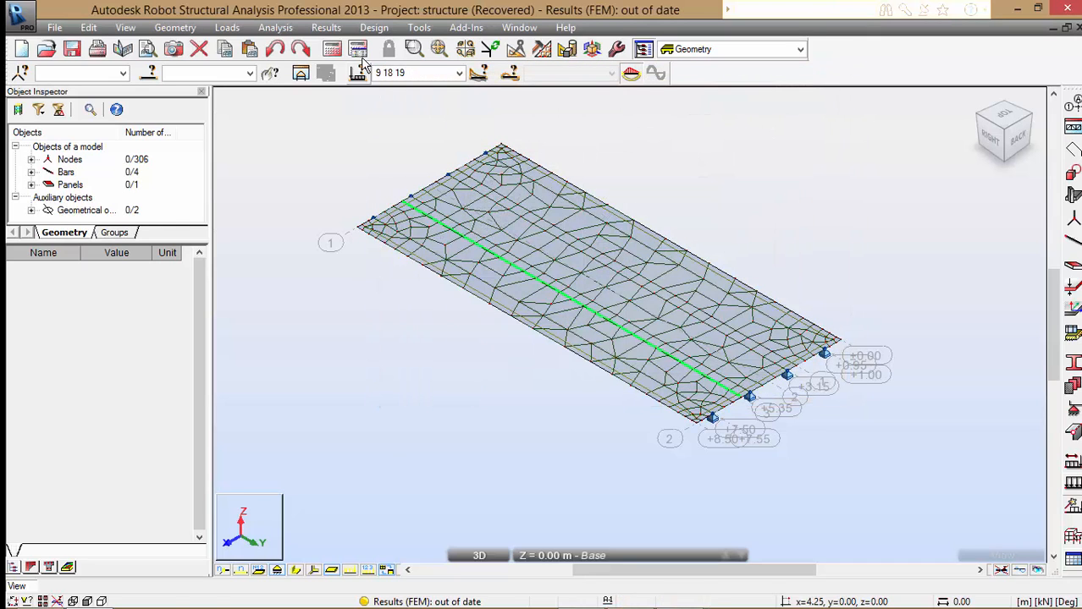
- Recalculate the model and show the slab's MXX moment map for COMB1, zoomed on the slab
click(357, 49)
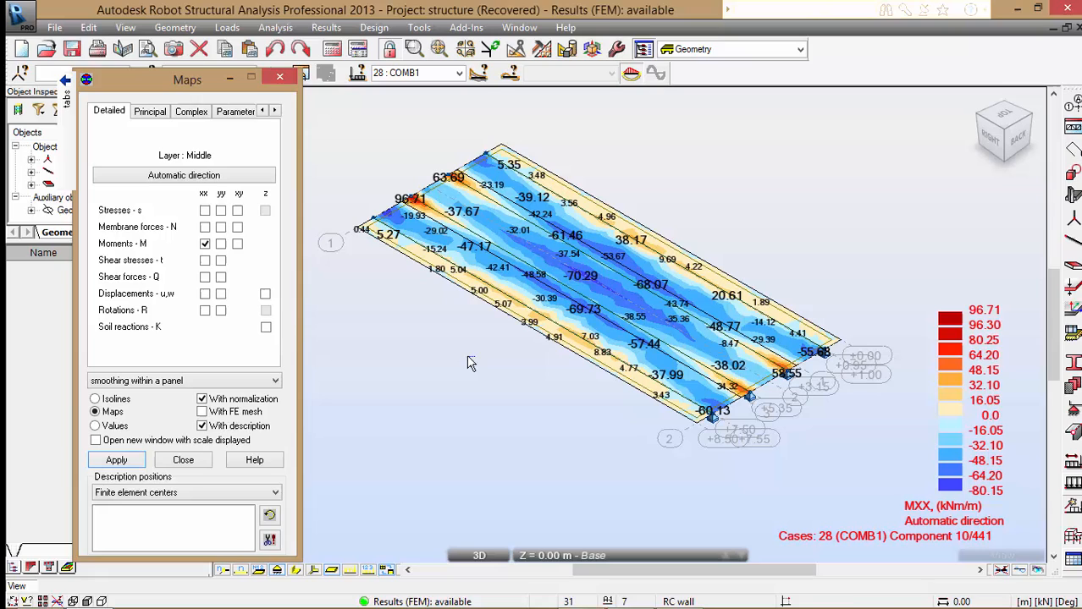
click(461, 73)
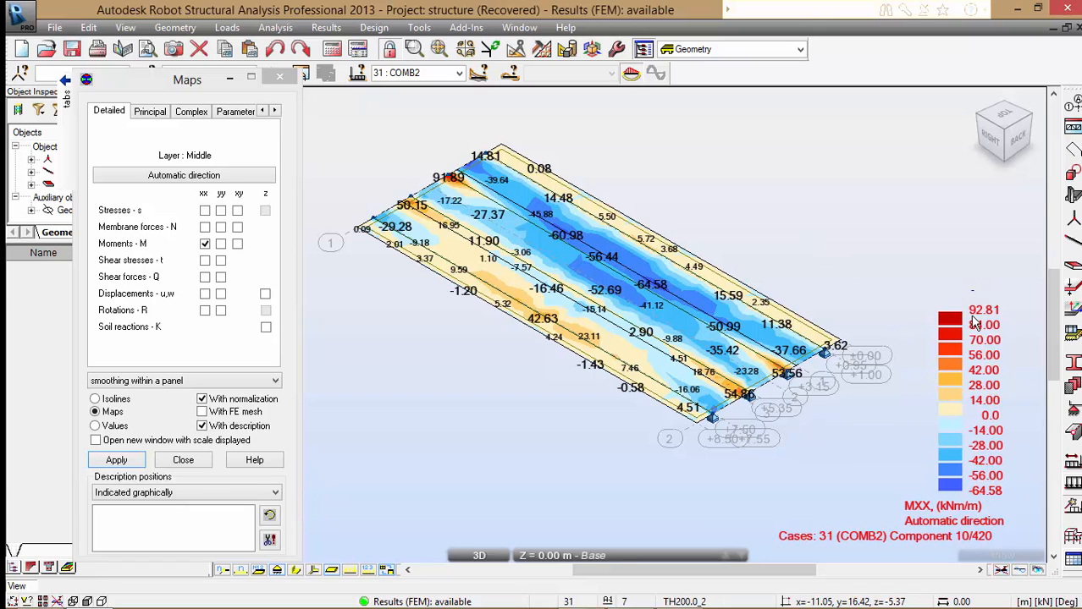
click(460, 72)
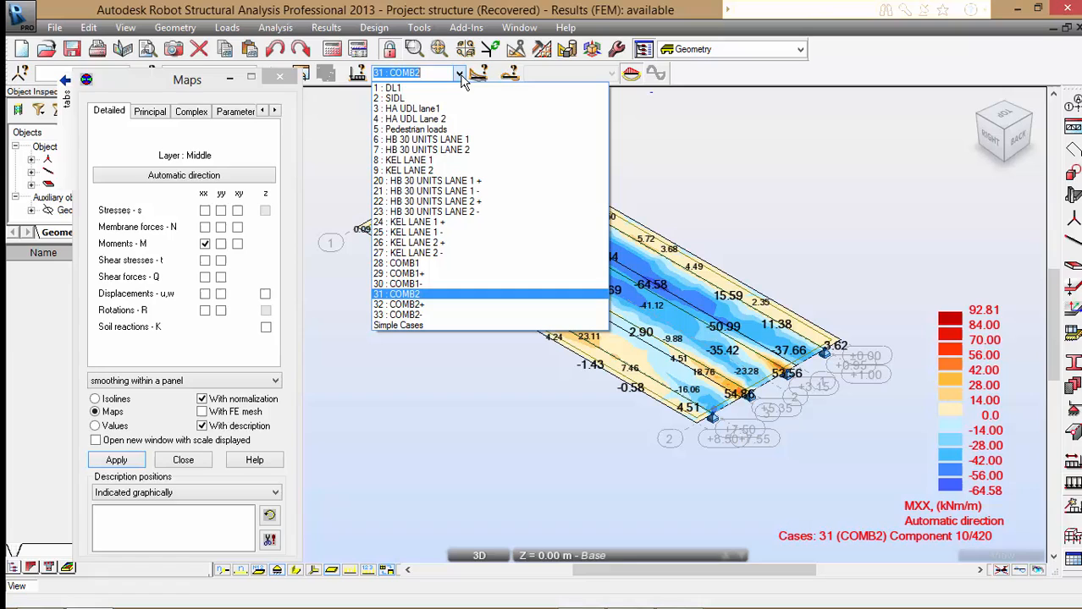
click(397, 264)
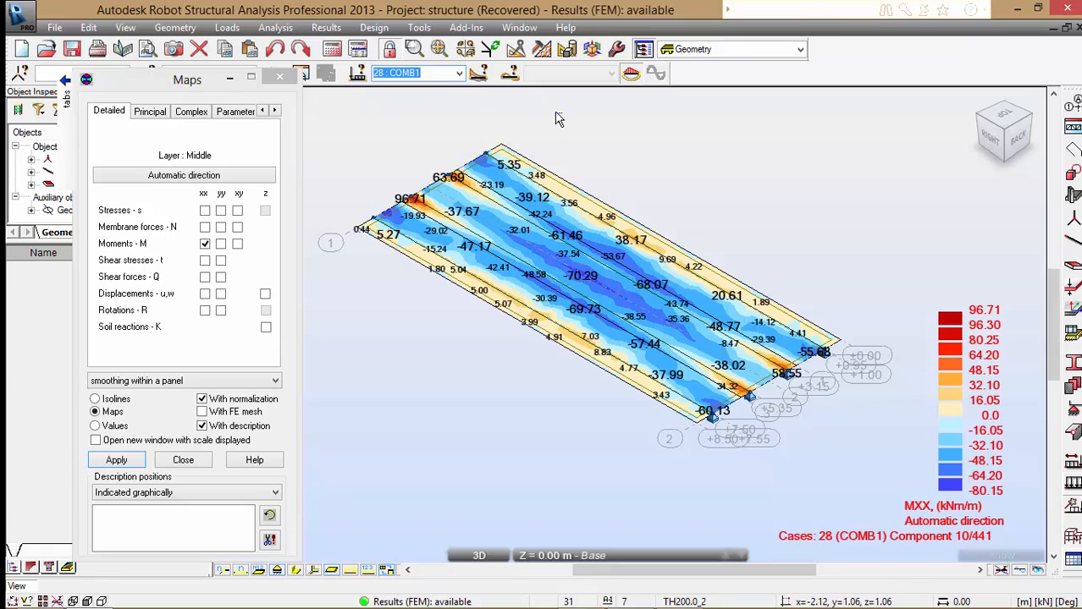
click(457, 73)
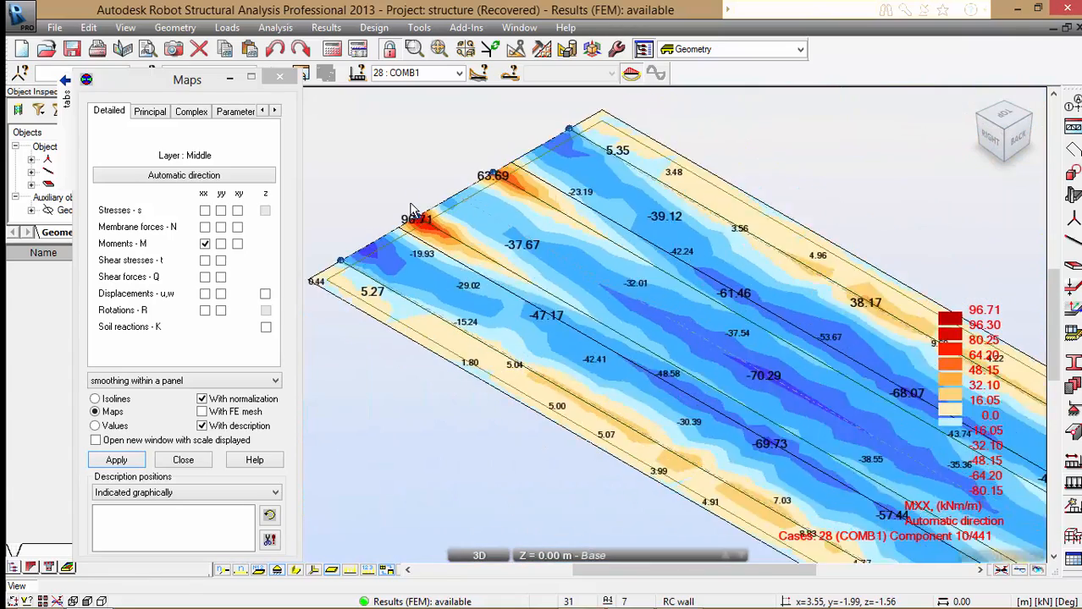
- Switch the MXX moment map to COMB2 for comparison
click(461, 72)
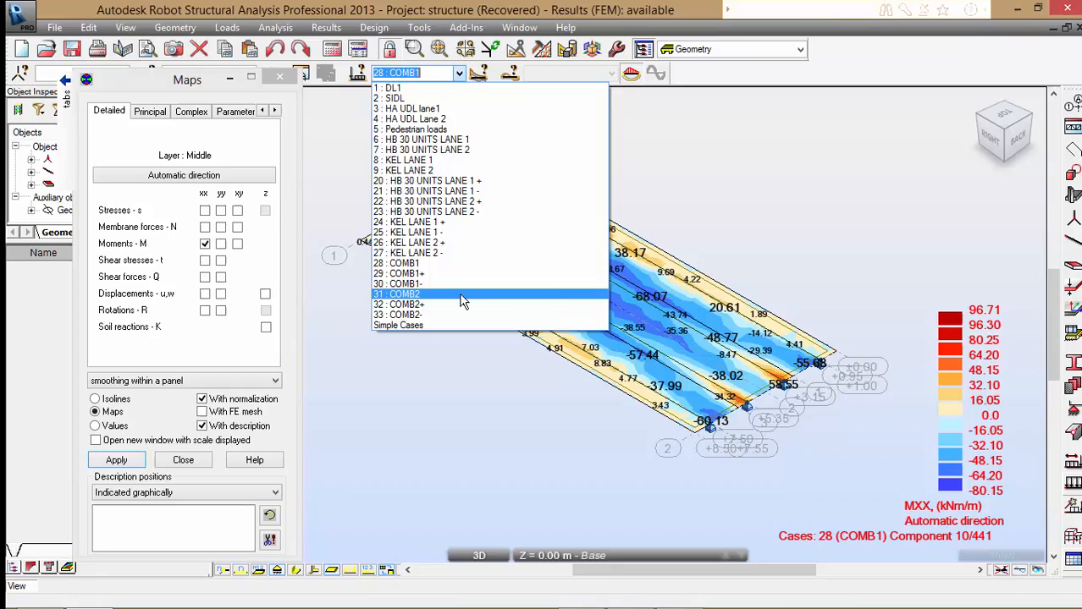
click(396, 294)
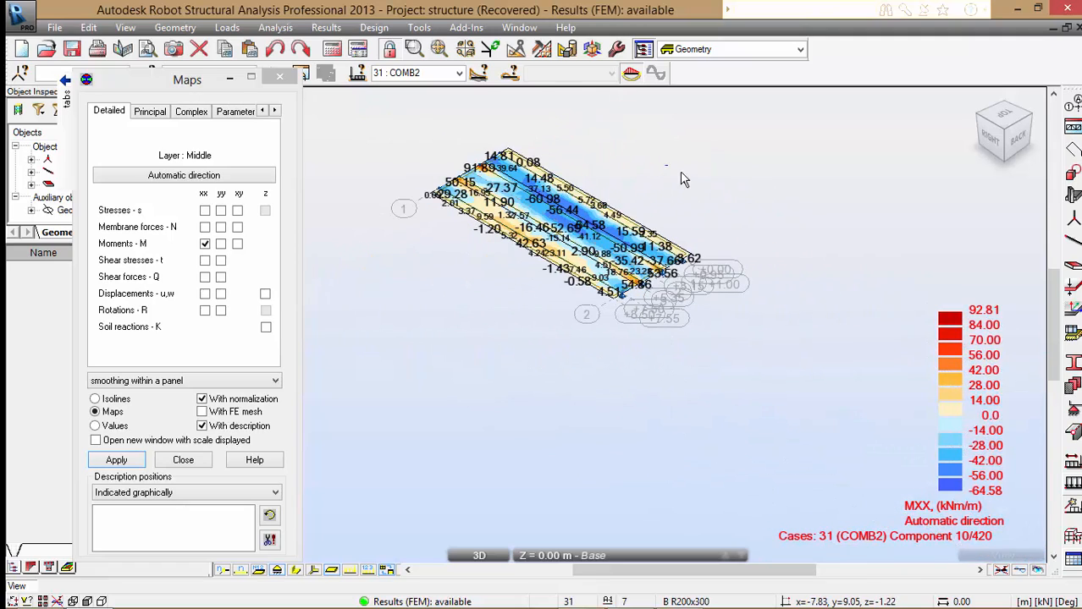
click(183, 461)
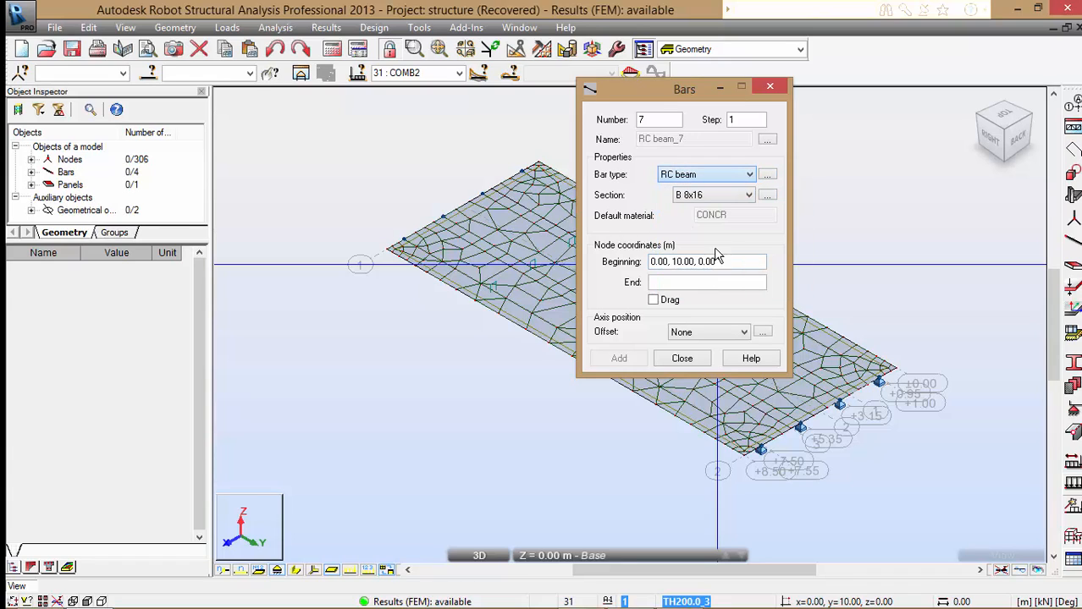
- Define a new RC beam section B R450x1000 with b=450 and h=1000
click(767, 195)
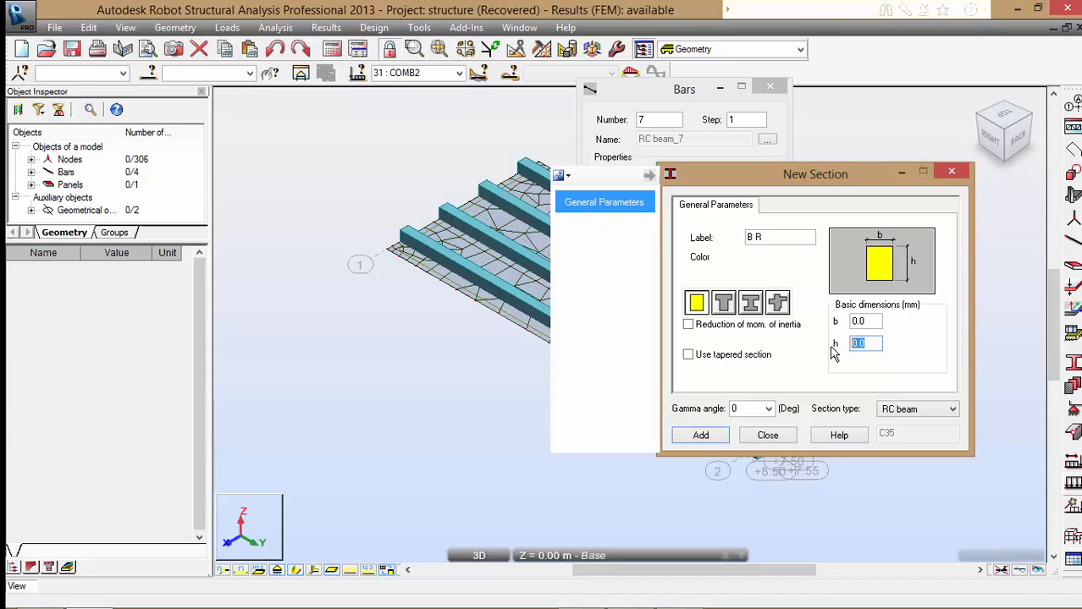
text(1000)
click(866, 322)
text(450)
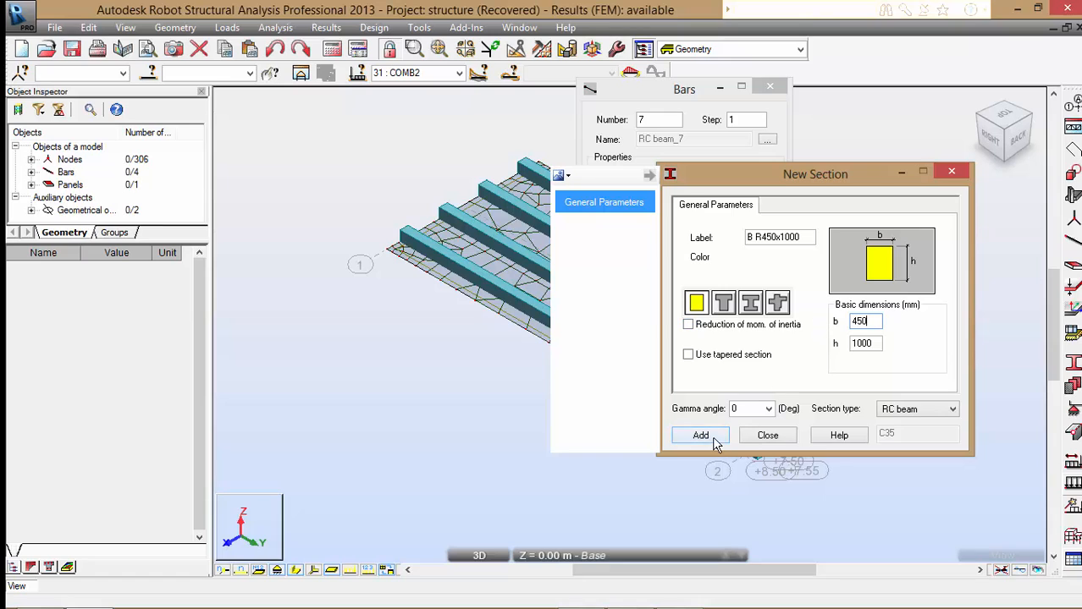
click(701, 435)
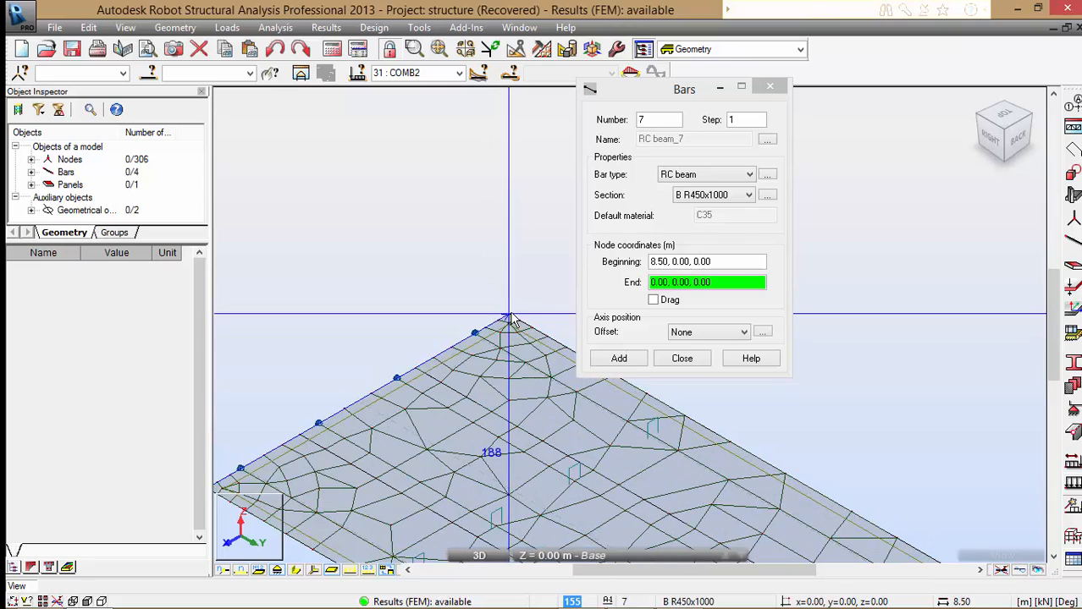
- Draw the edge beams between slab corner nodes and set their axis offset to Offset_2
click(618, 359)
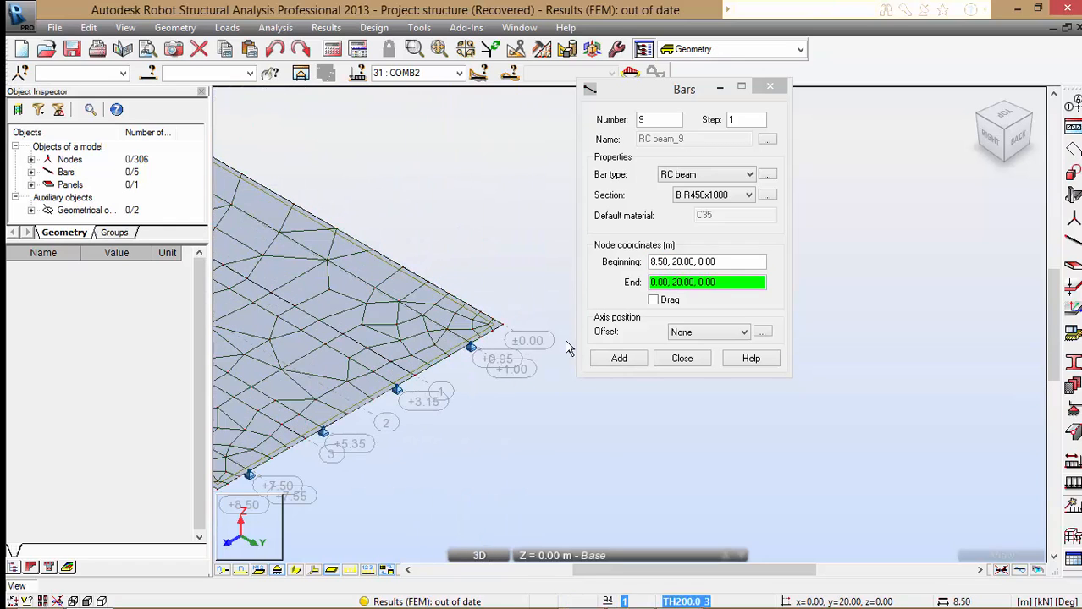
click(620, 359)
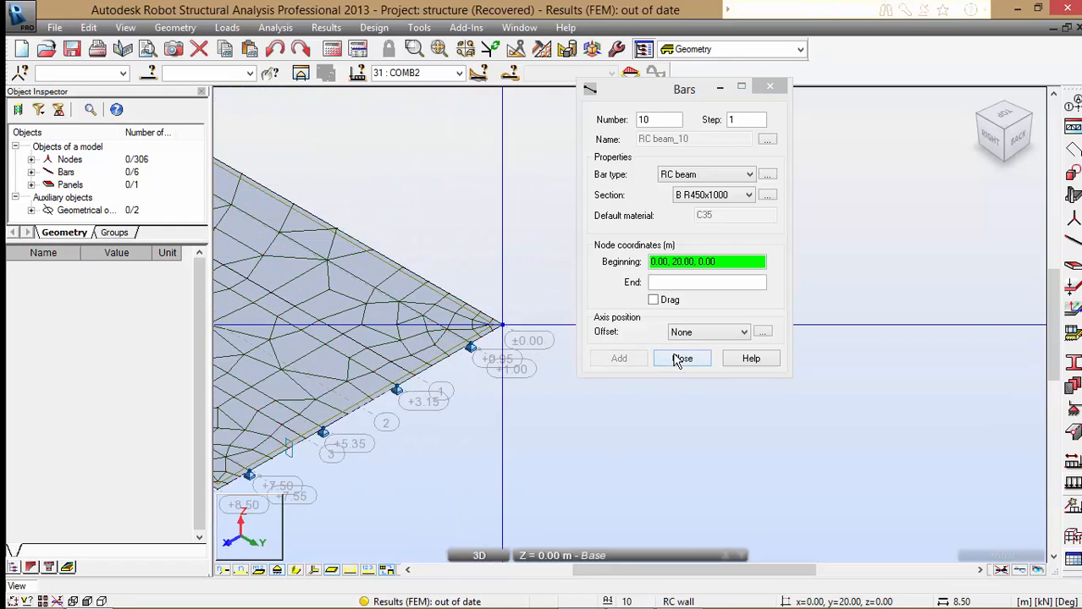
click(761, 332)
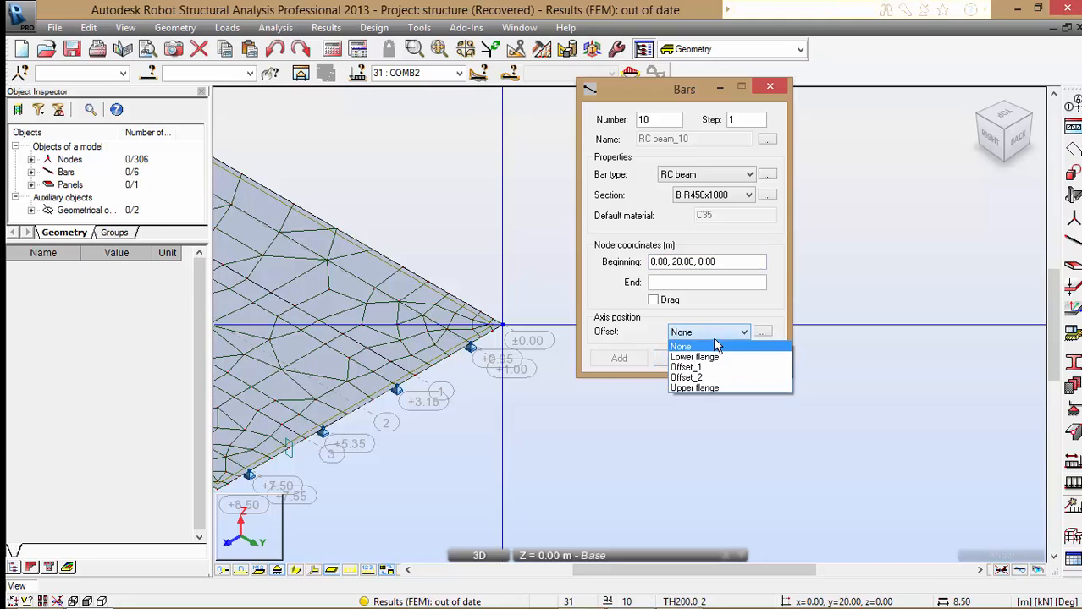
click(686, 377)
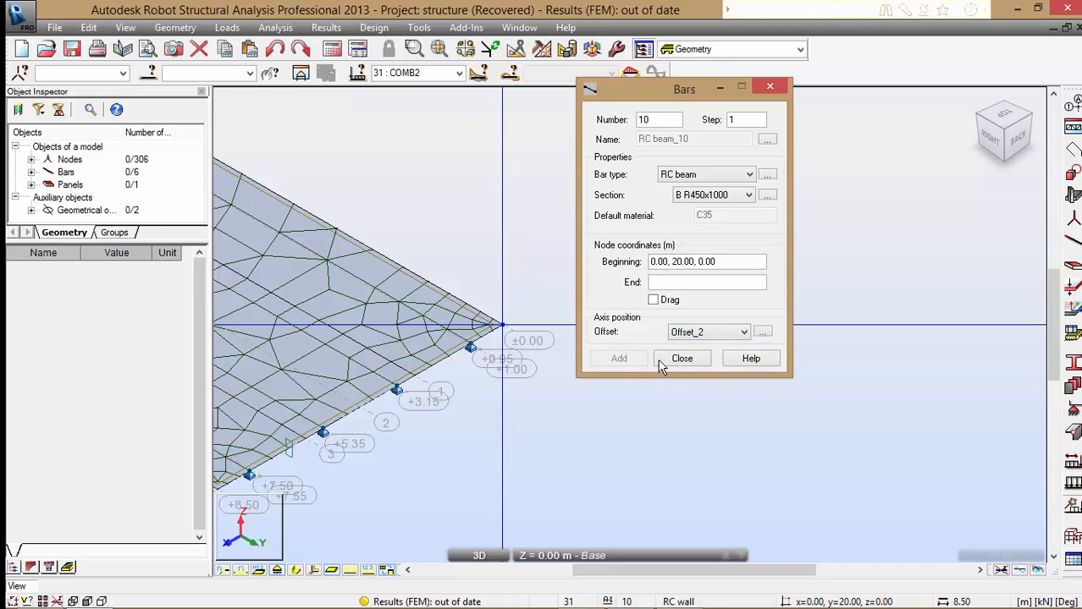
click(680, 359)
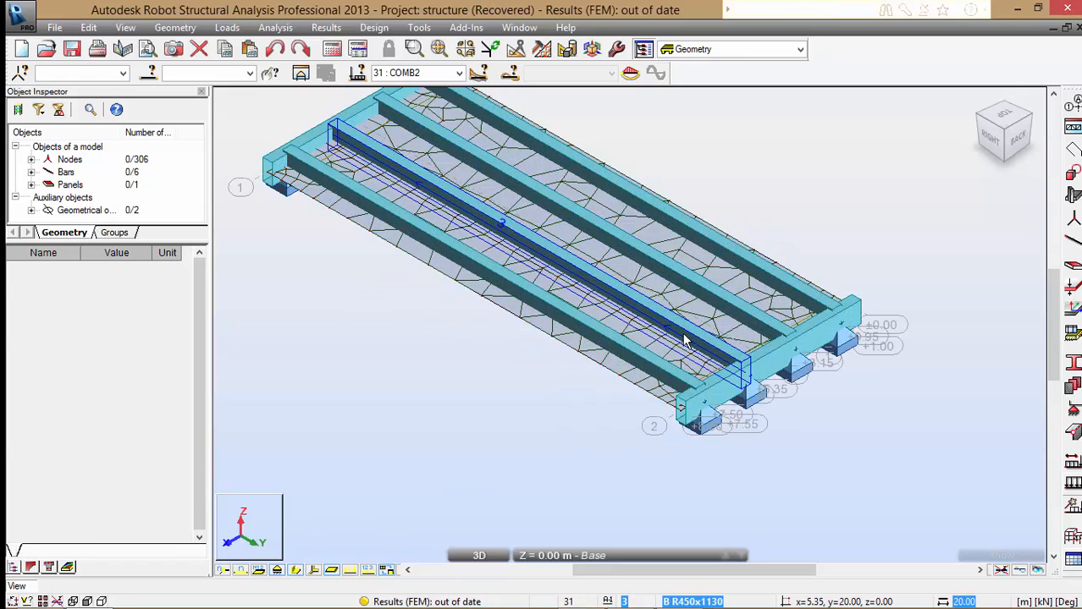
- Select all six deck beams by cross-section and adjoining bars, then edit their shared offset
right_click(685, 338)
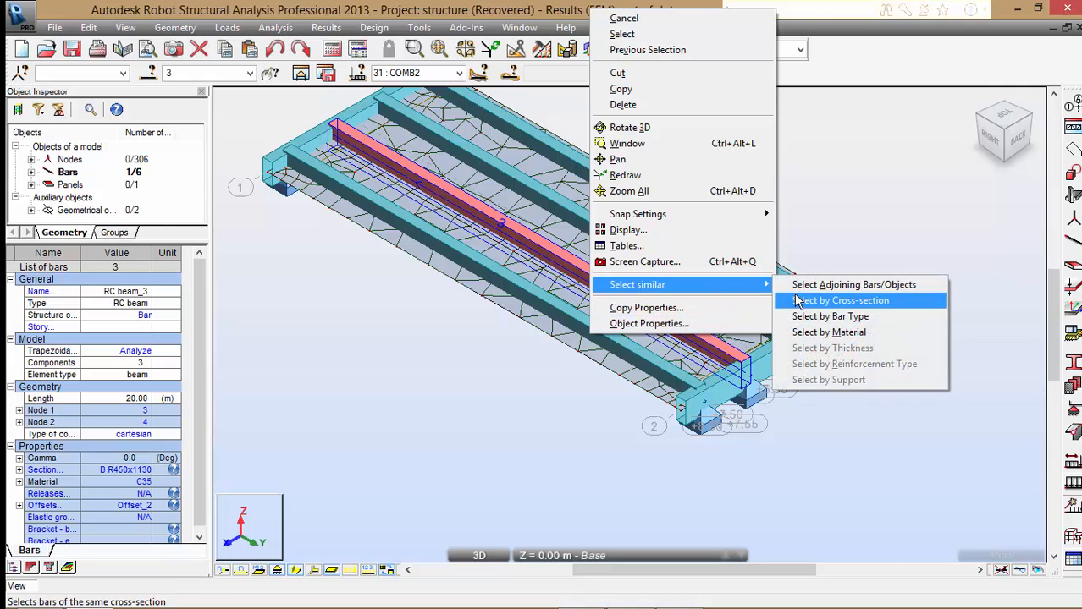
click(839, 302)
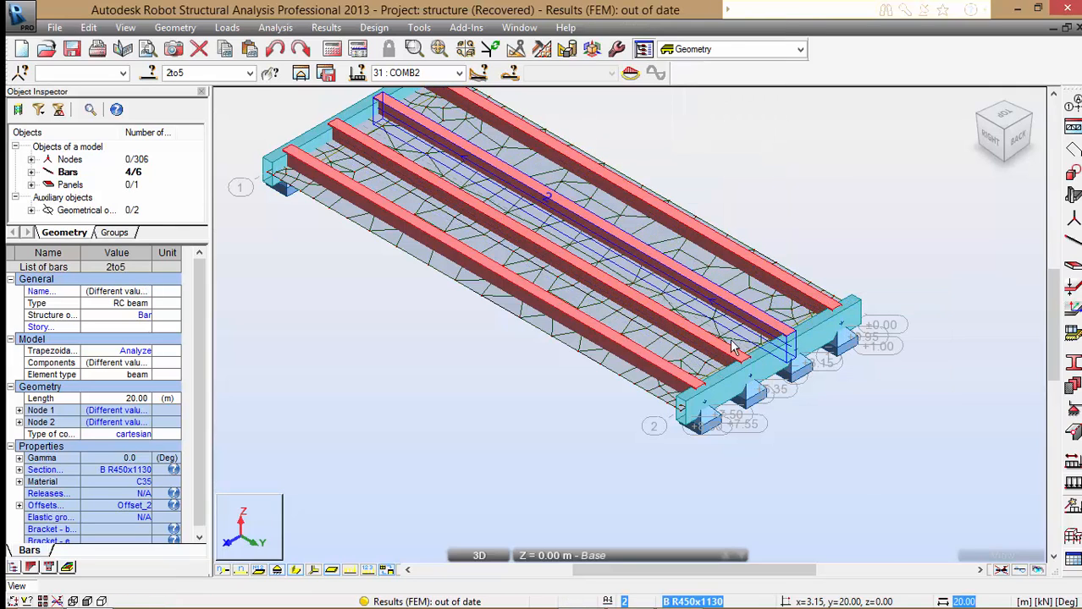
right_click(731, 347)
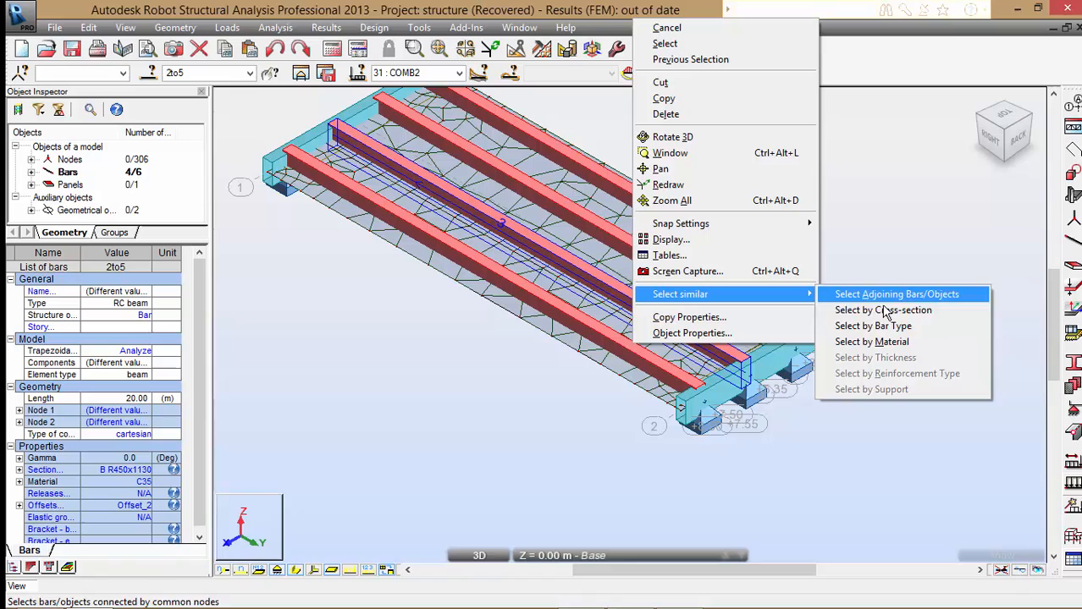
click(898, 295)
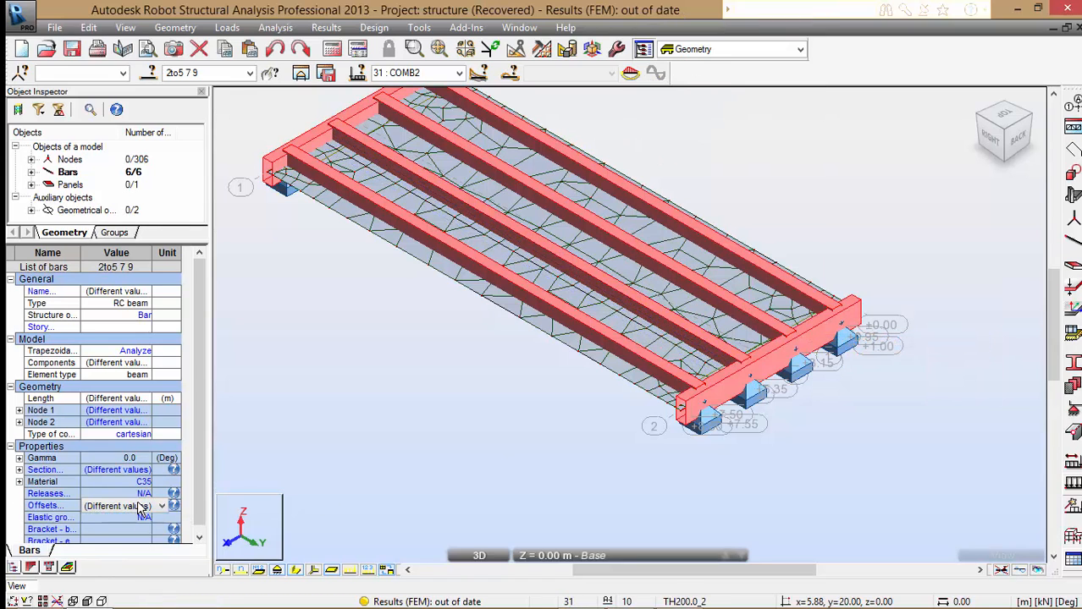
click(119, 504)
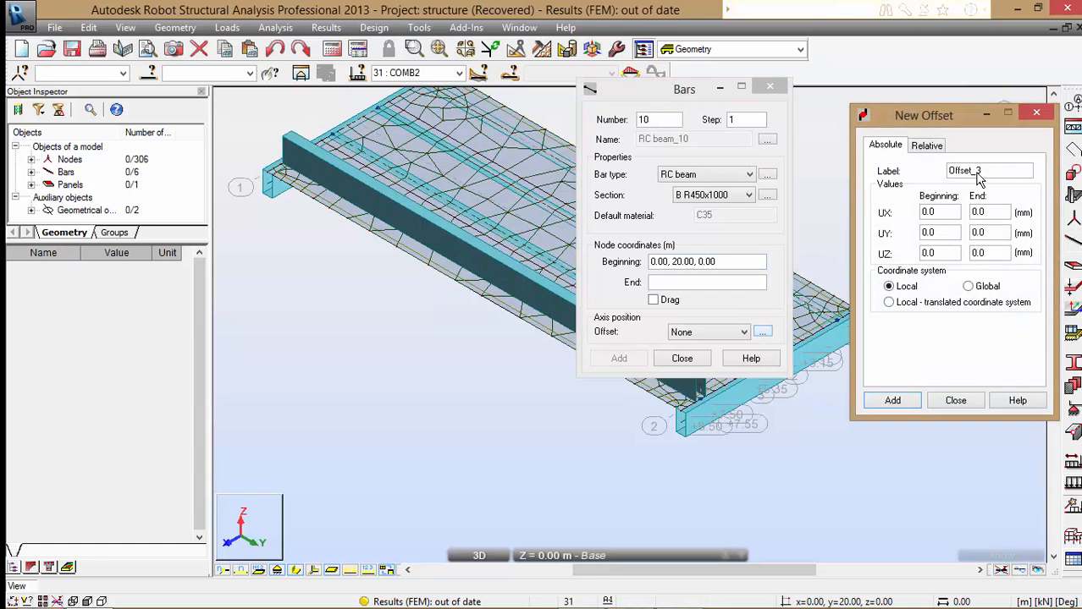
- Define Offset_3 as a relative offset taken from the section position
click(926, 145)
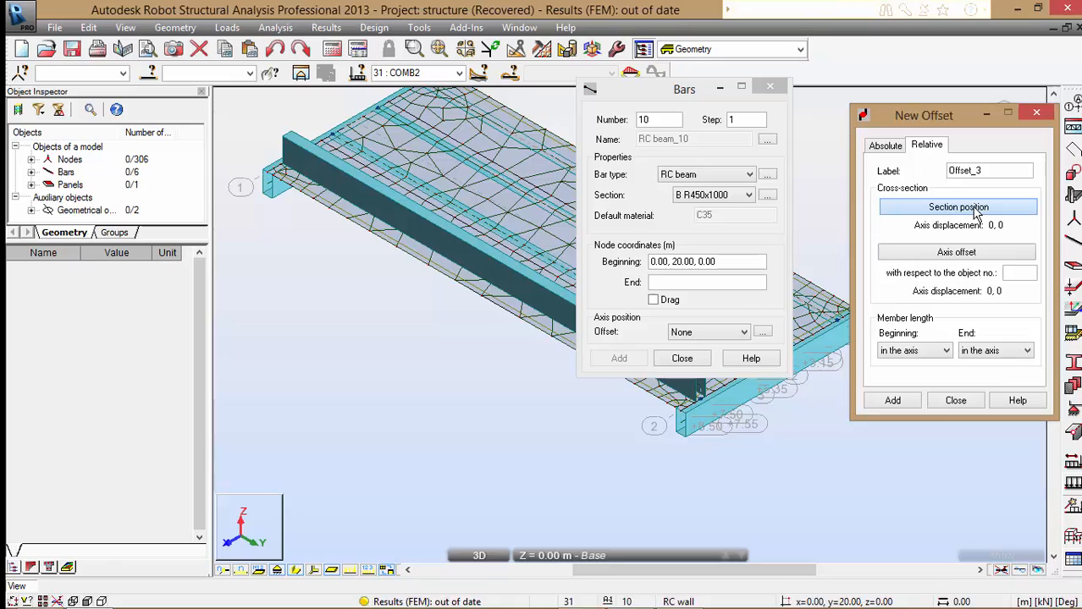
click(958, 206)
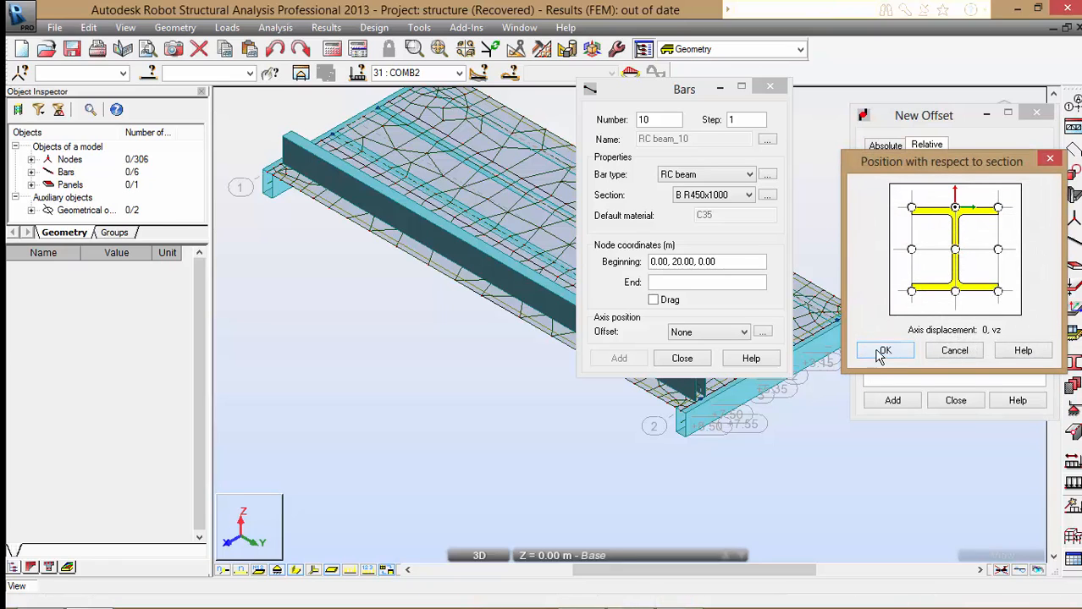
click(884, 350)
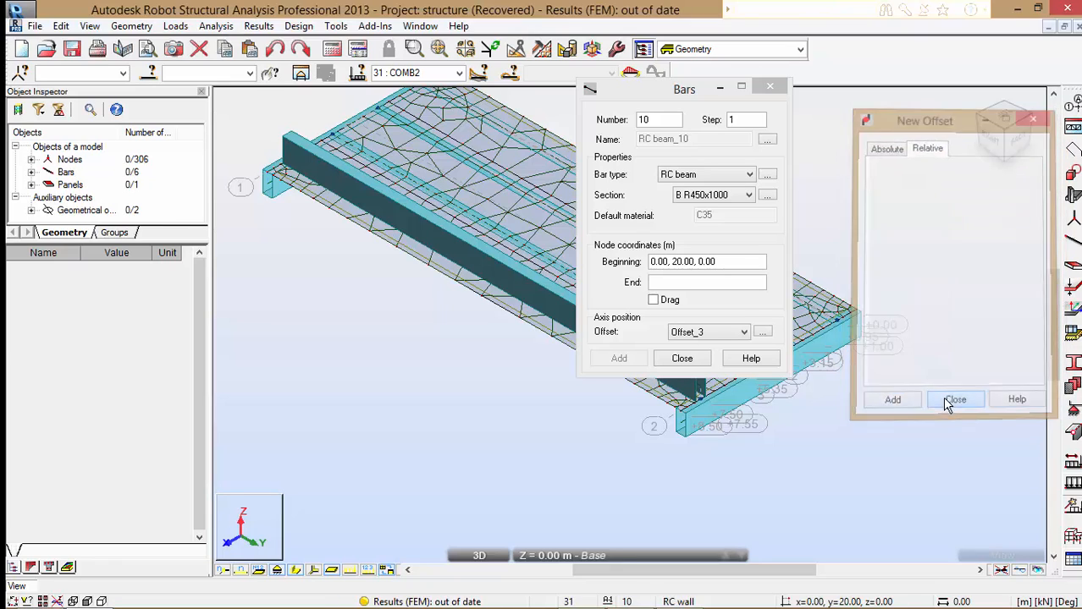
click(955, 400)
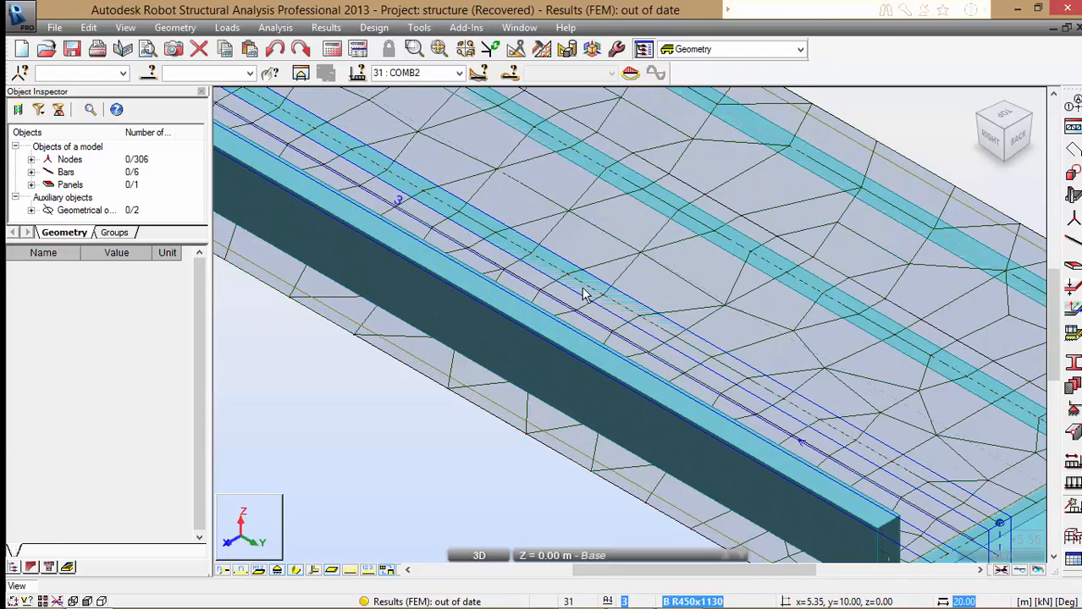
- Select all bars of the same bar type to assign the new offset
right_click(584, 294)
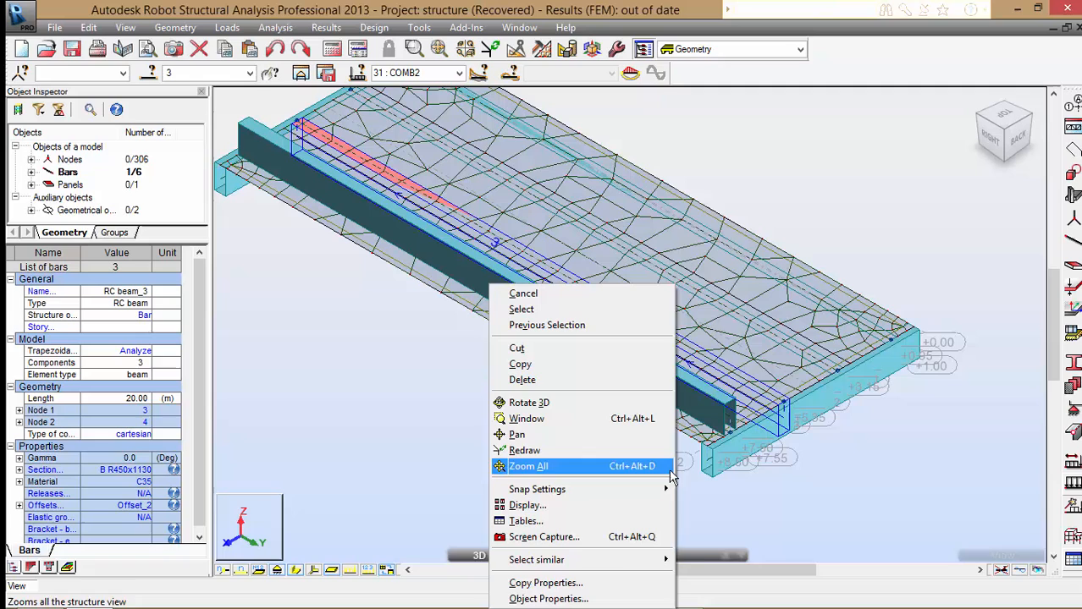
mouse_move(535, 559)
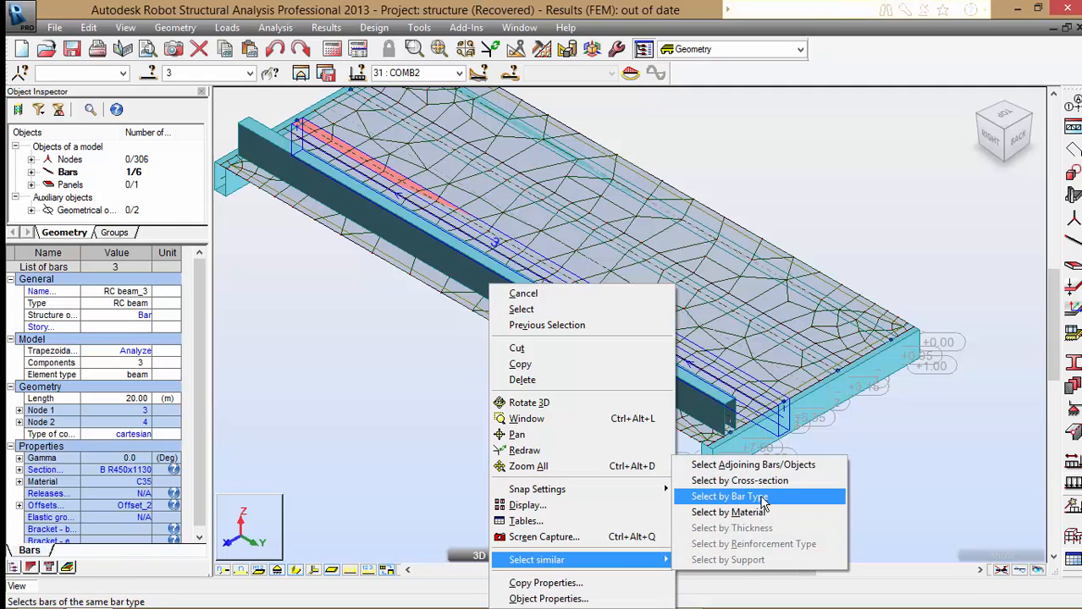
click(728, 496)
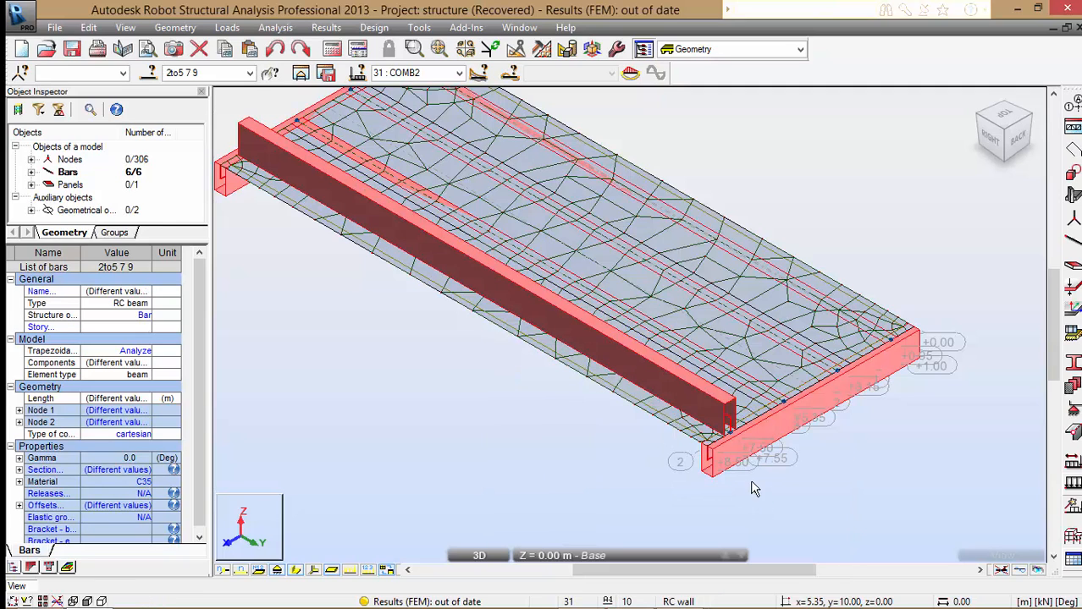
click(160, 506)
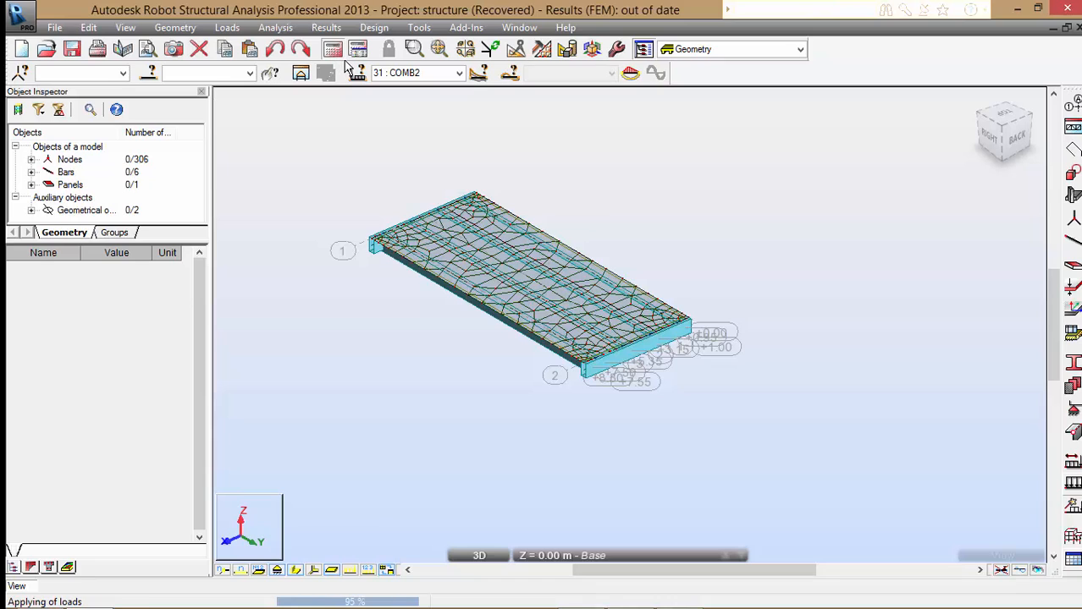
- Rerun the calculations so FEM results are available and go to the results
click(332, 47)
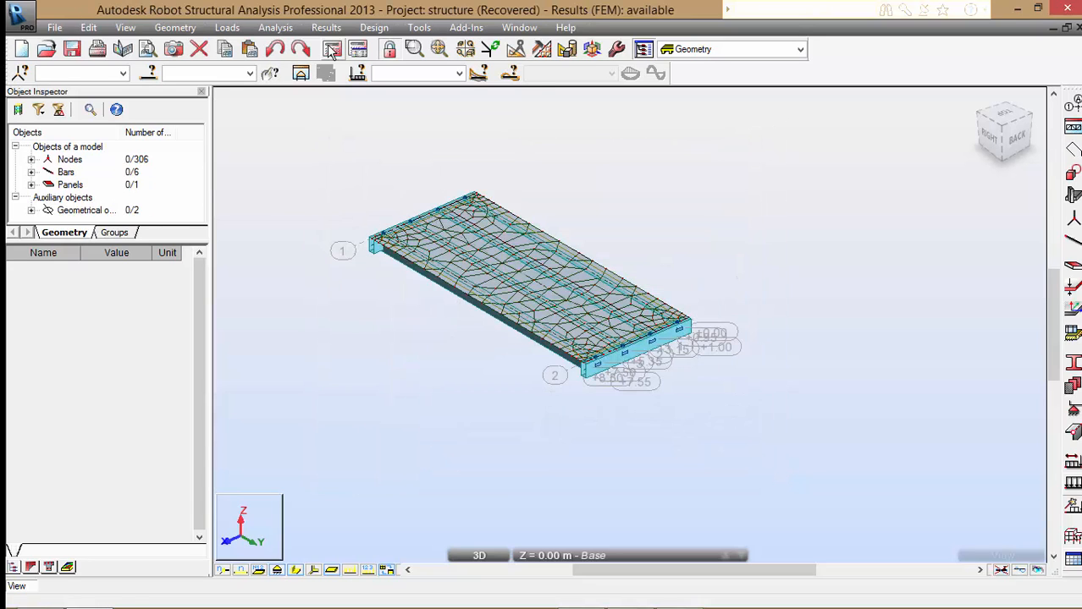
click(325, 27)
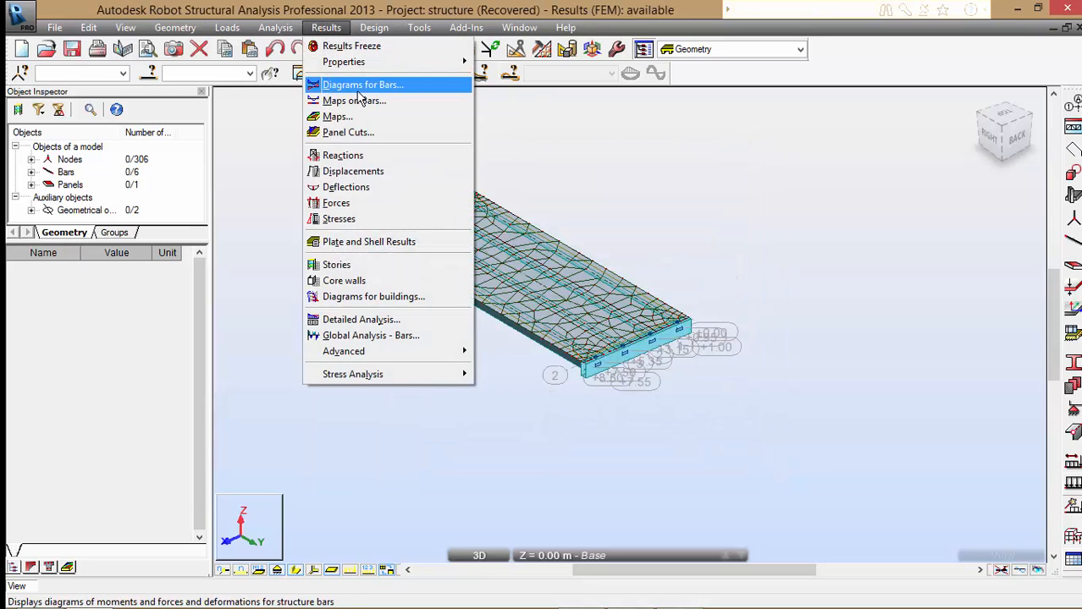
- Display the slab's MYY moment map for COMB1
click(336, 115)
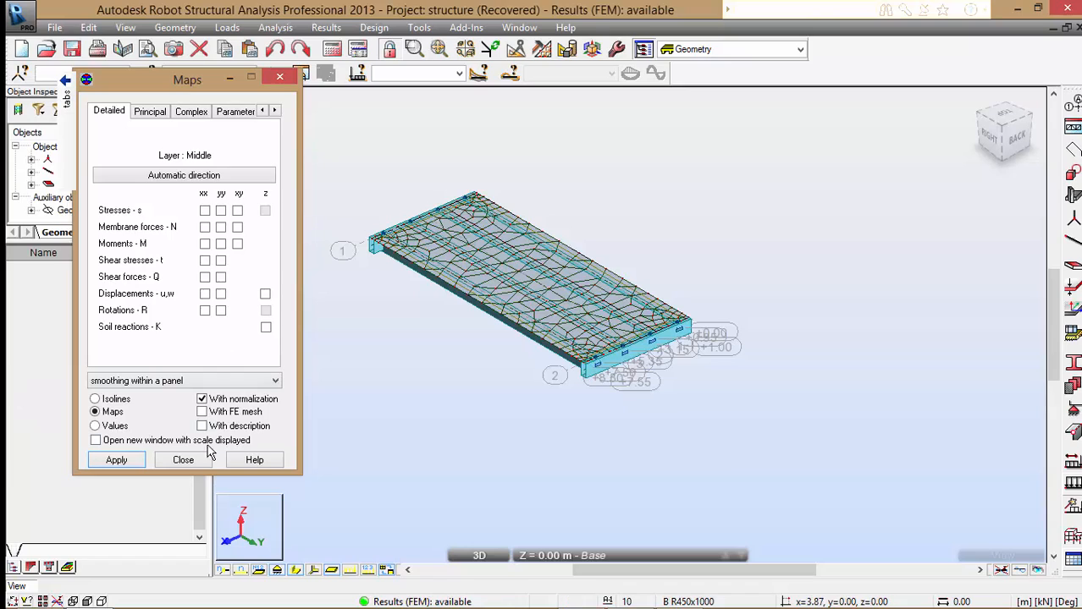
click(203, 427)
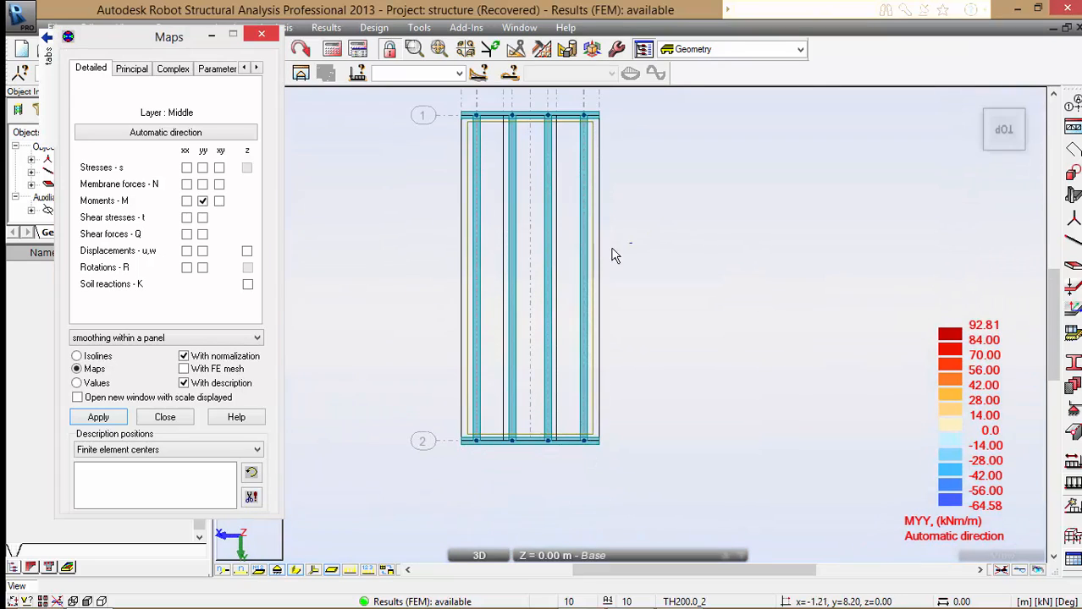
click(459, 73)
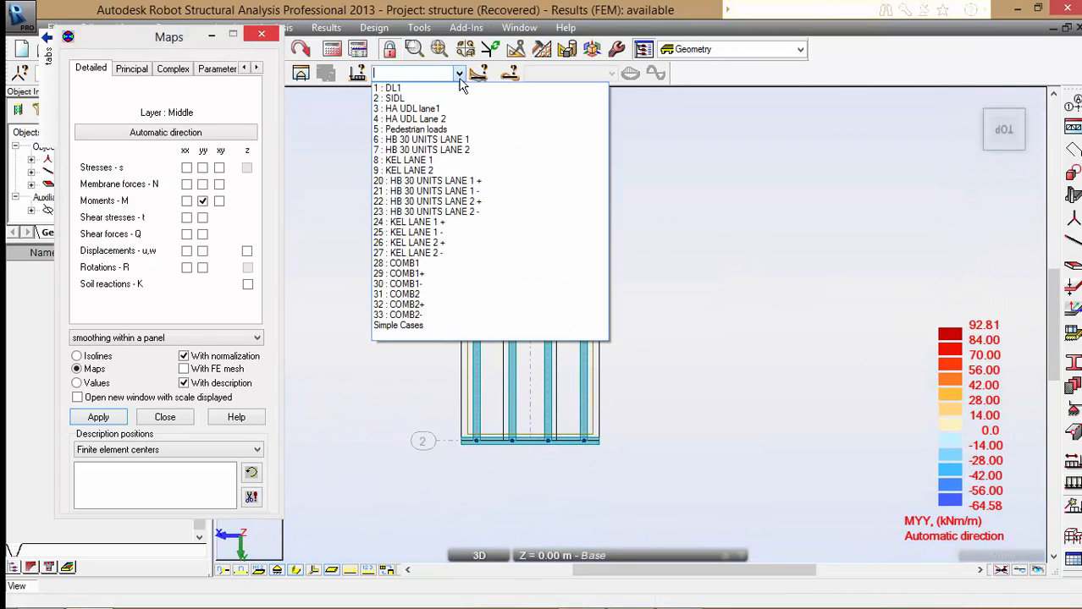
click(396, 264)
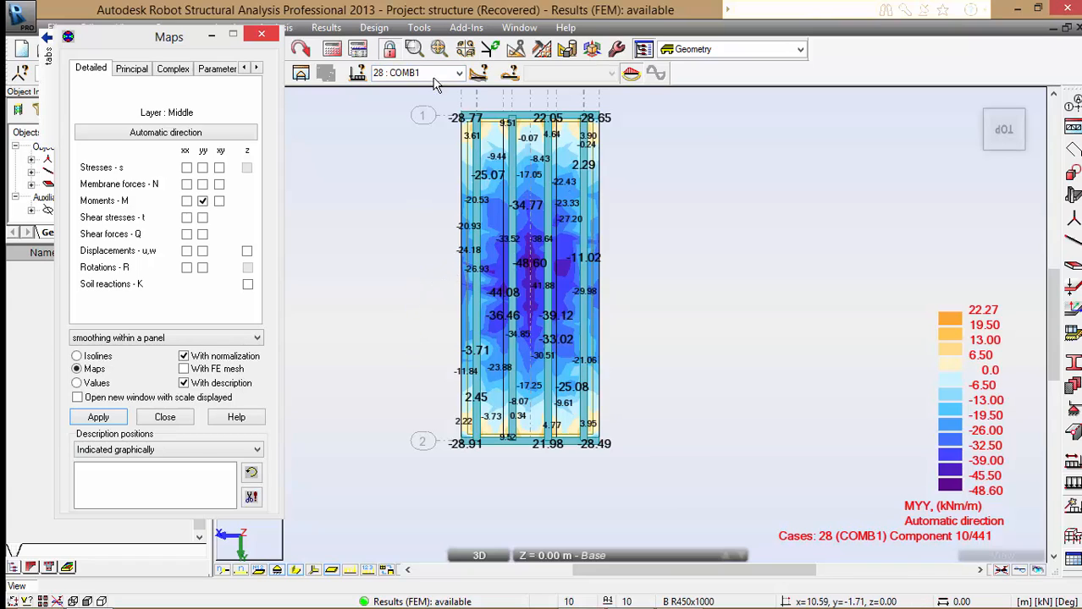
- Show the MYY map for COMB2 with moment value descriptions
click(458, 73)
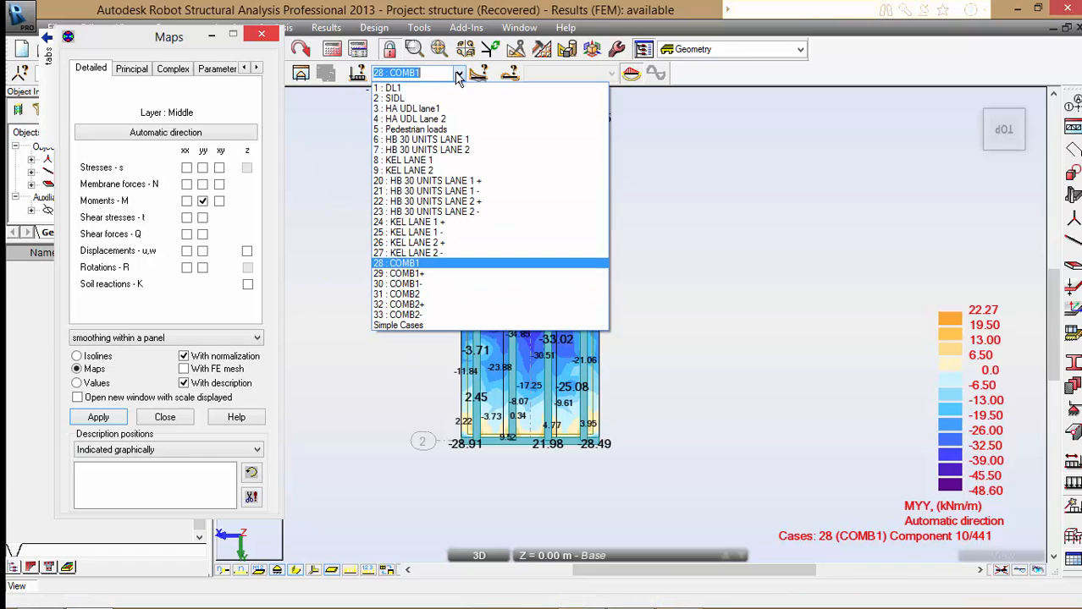
click(398, 295)
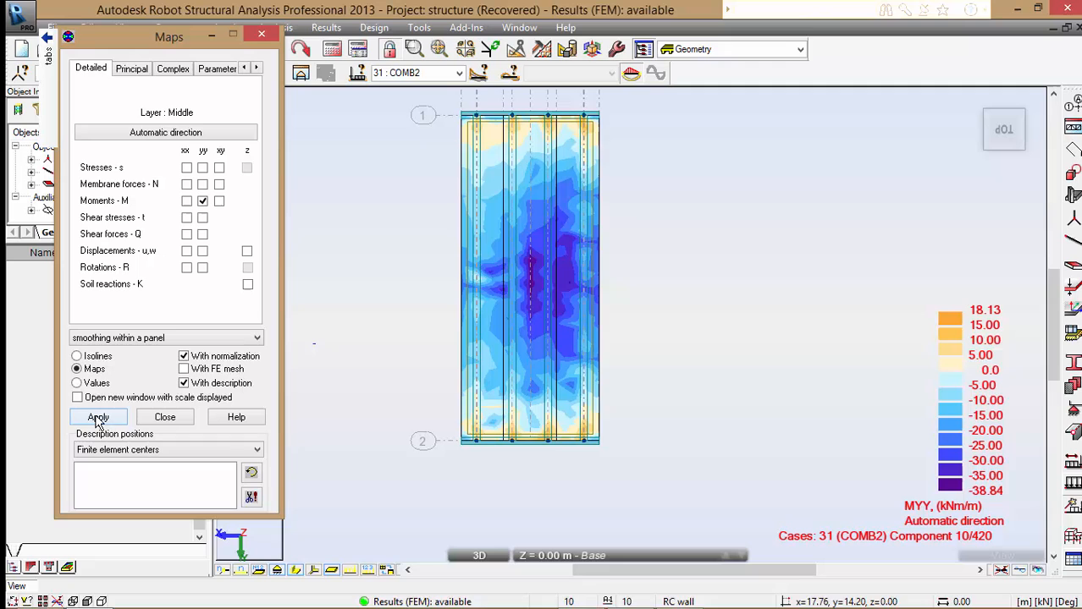
click(98, 417)
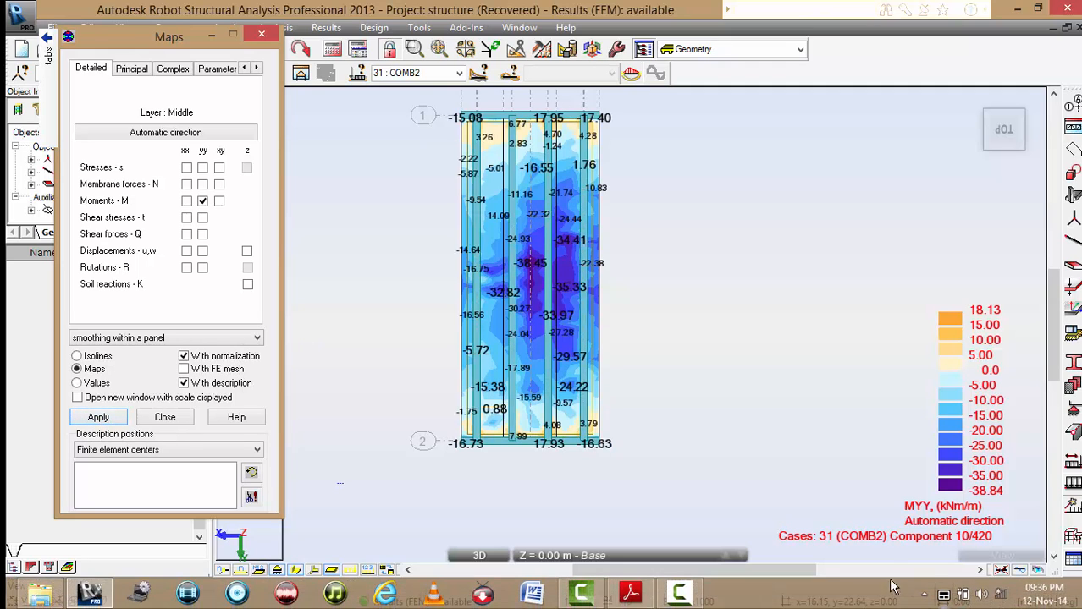
click(166, 450)
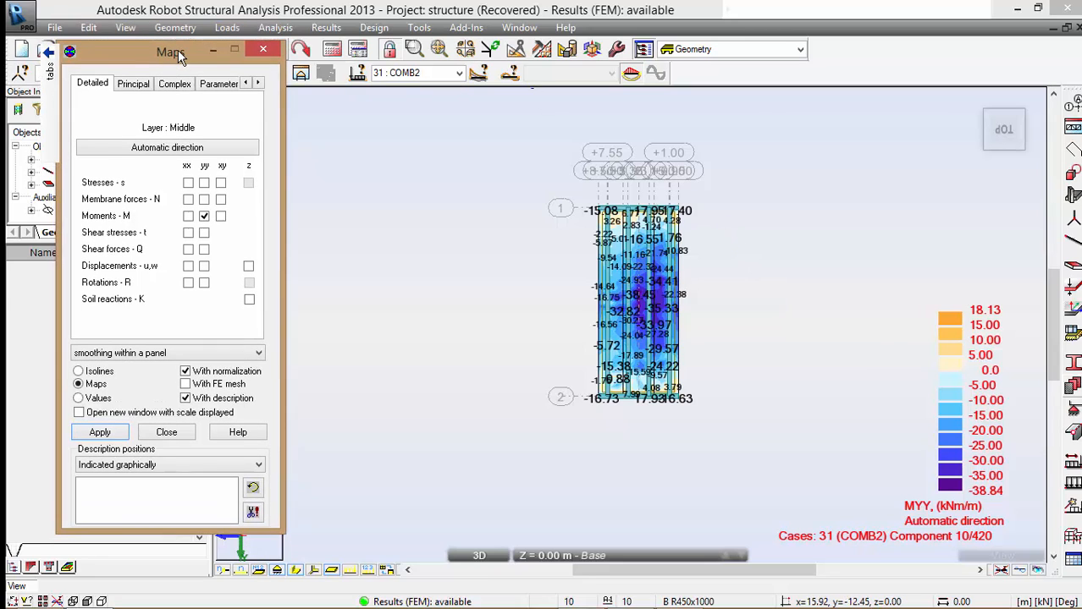
- Toggle between MXX and MYY slab moment maps with value labels for COMB2 and COMB1
click(99, 434)
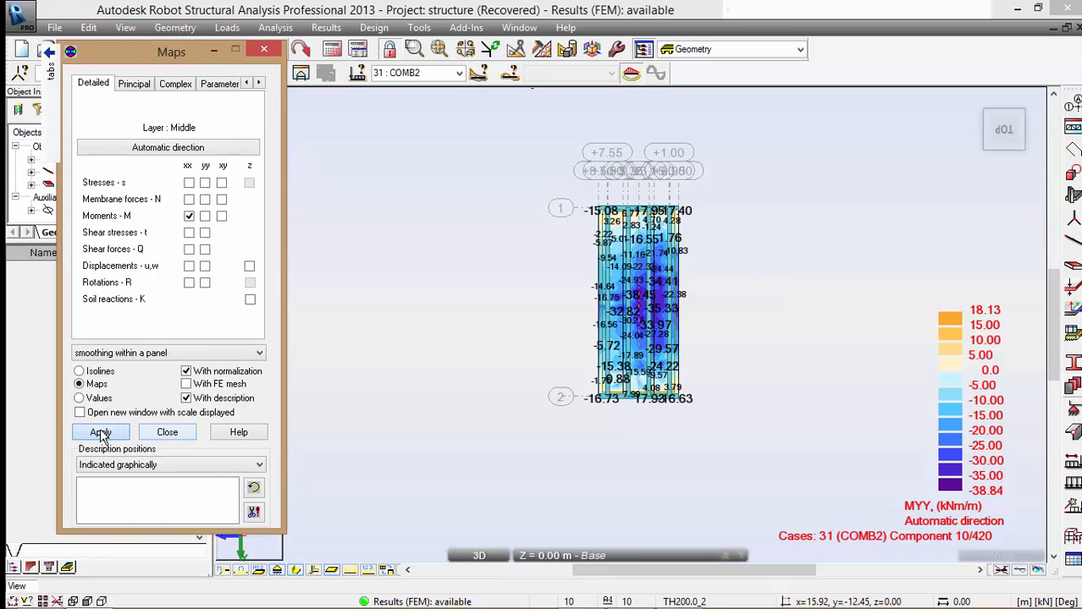
click(100, 434)
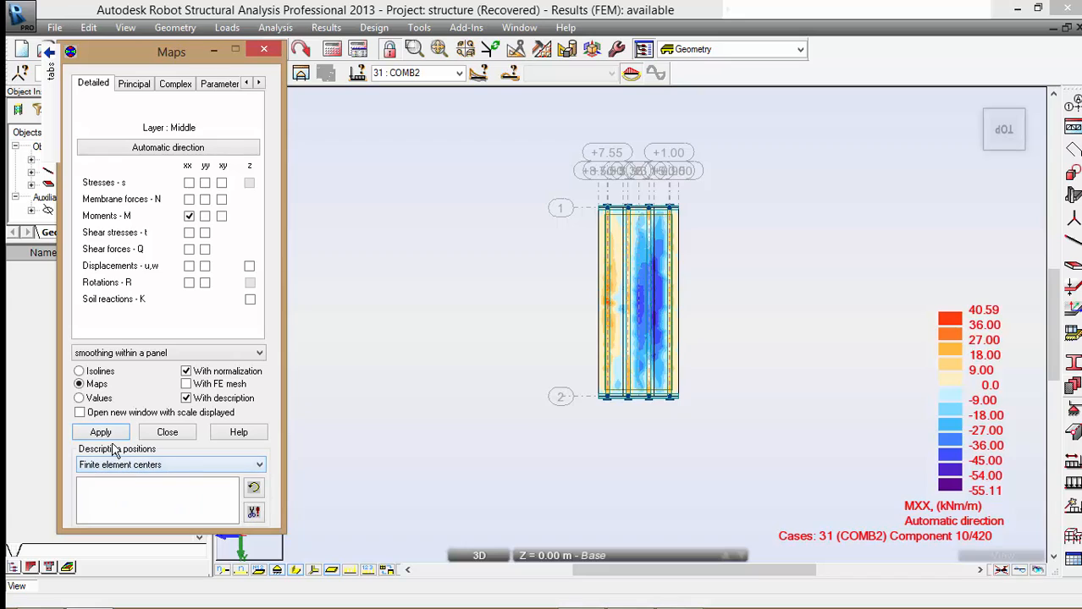
click(100, 432)
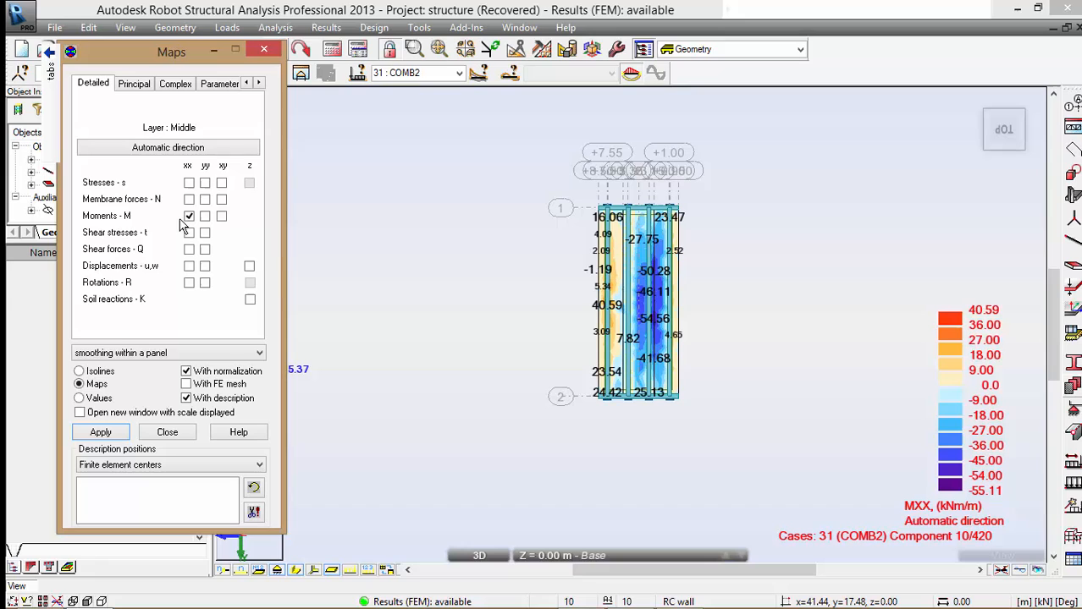
click(102, 433)
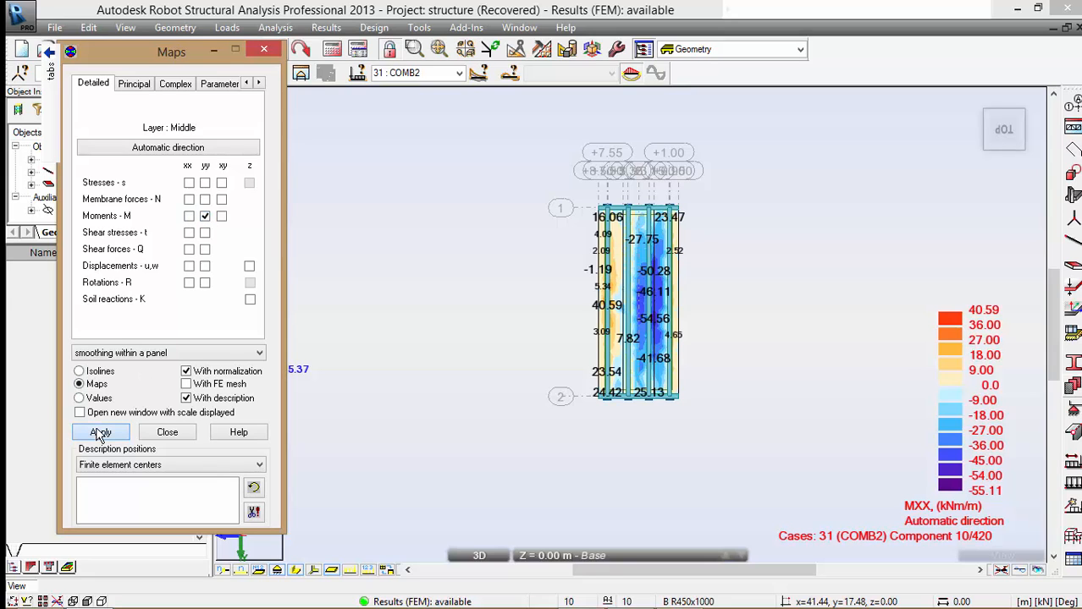
click(100, 431)
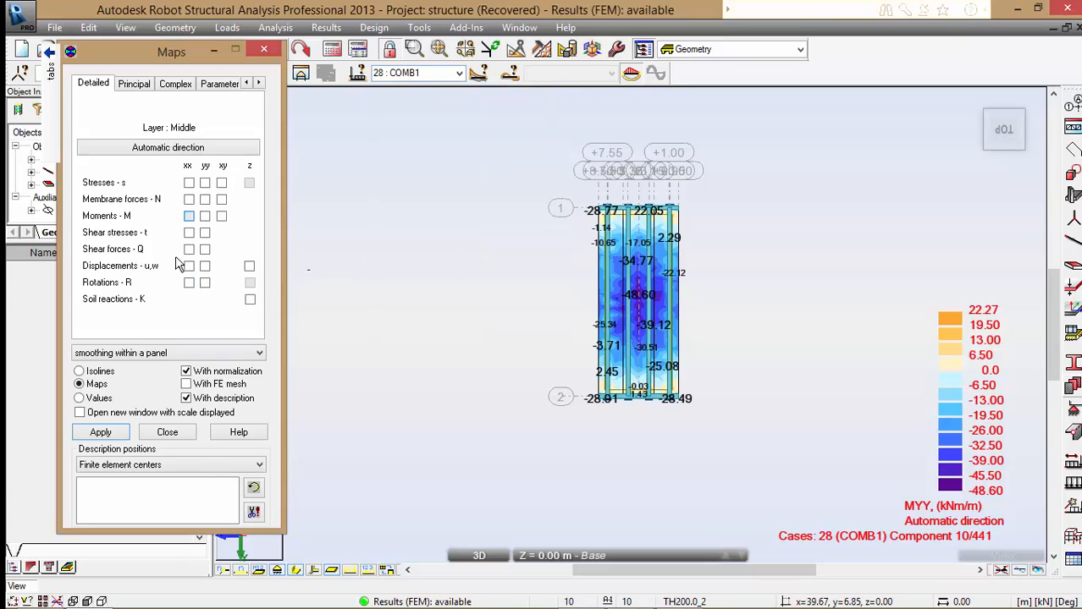
click(189, 217)
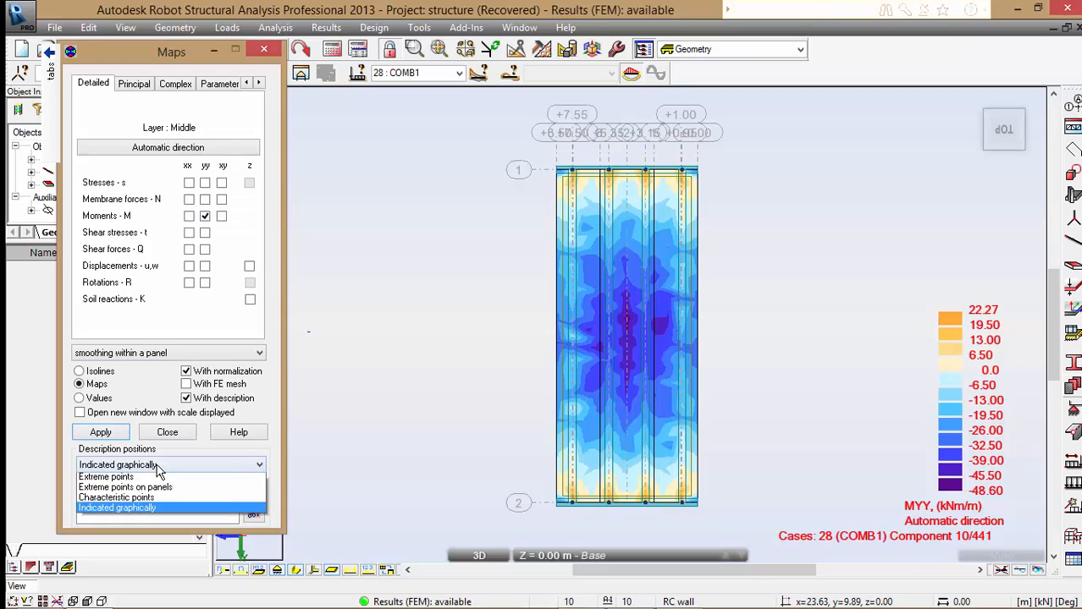
click(118, 463)
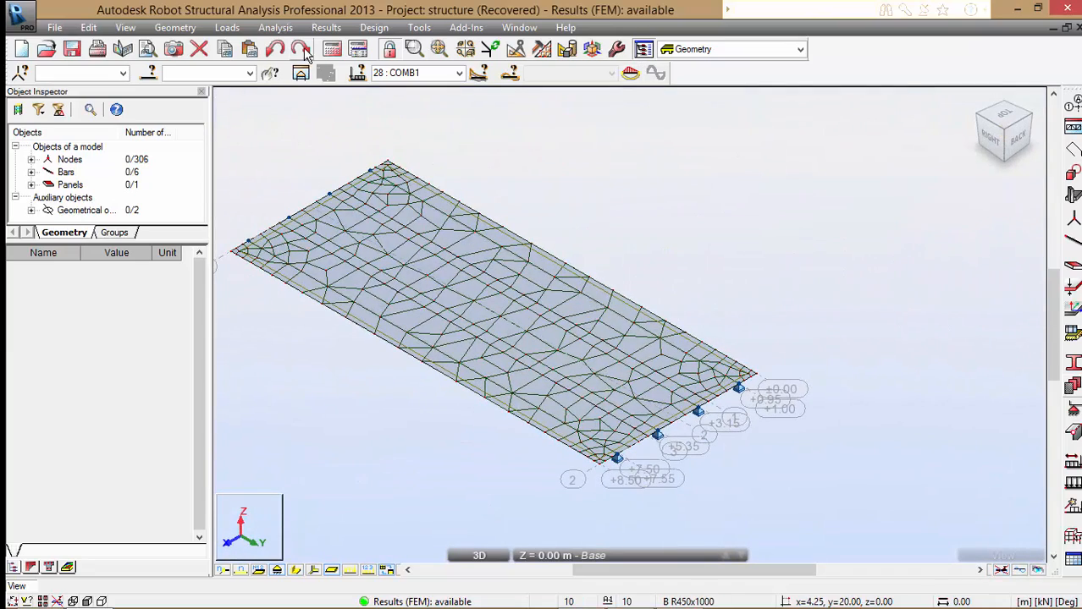
- Draw My bending moment diagrams on the deck beams for COMB1 and view them from the side
click(274, 28)
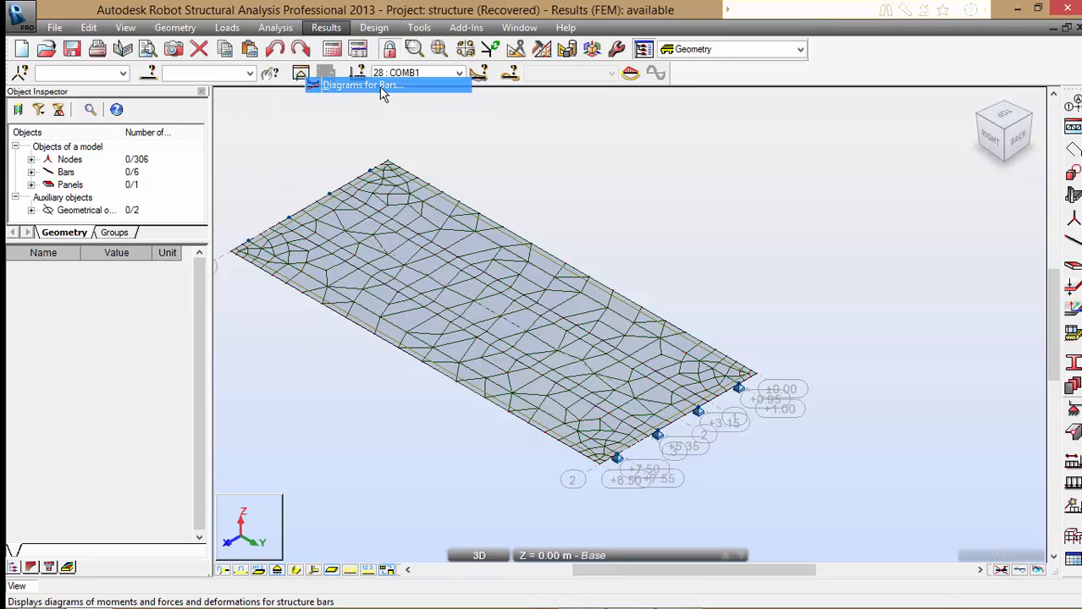
click(355, 71)
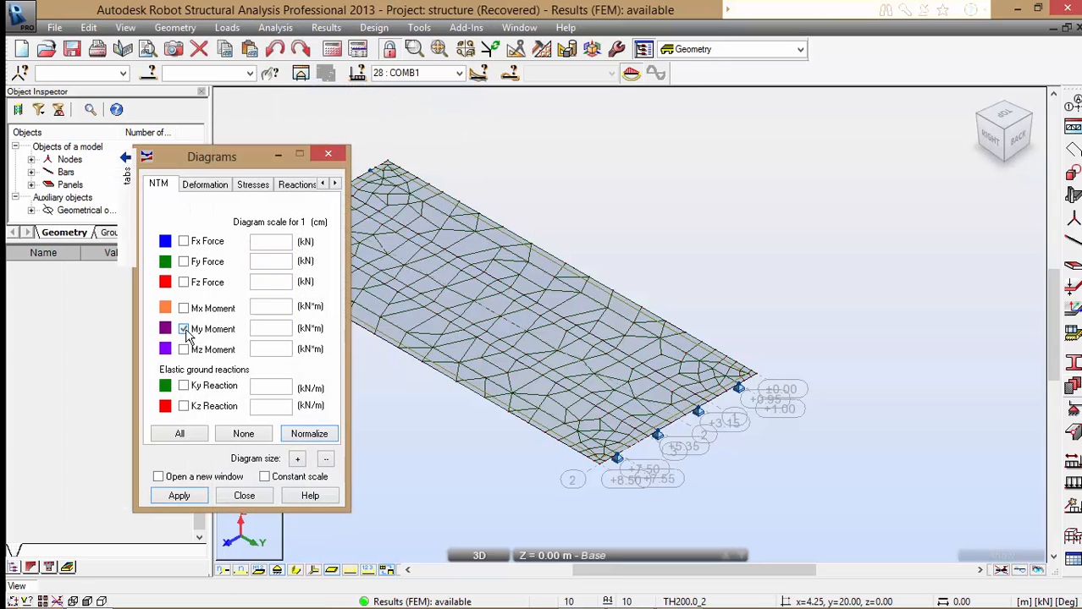
click(183, 328)
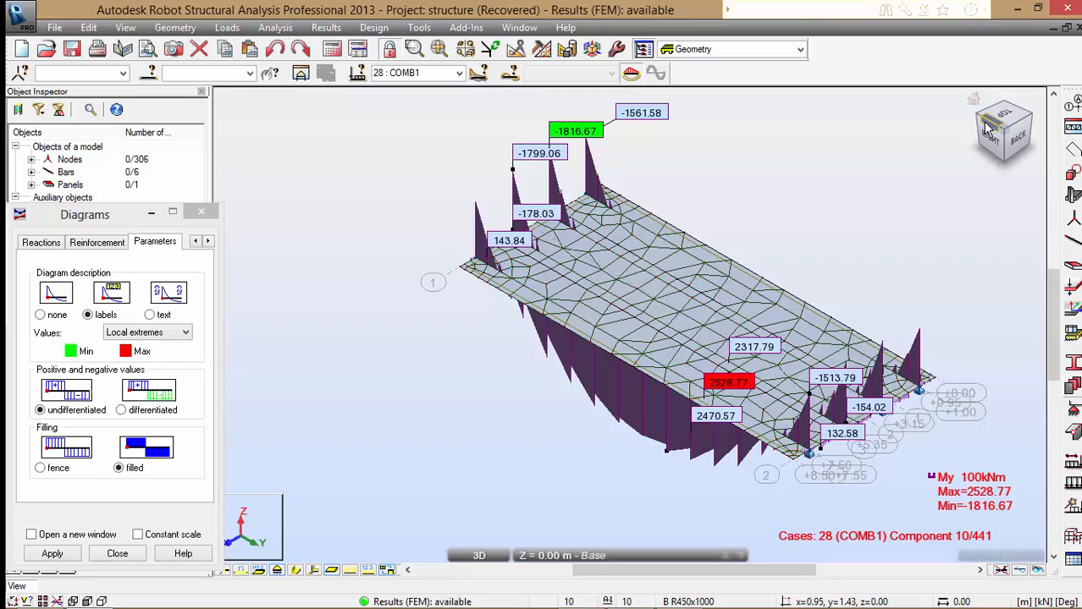
click(1015, 133)
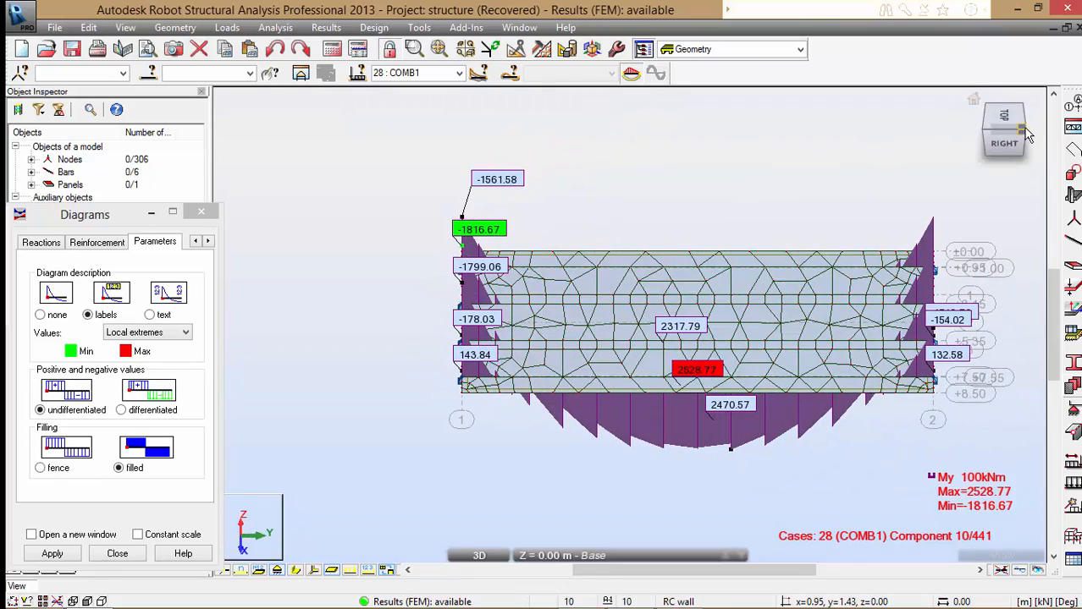
click(1004, 132)
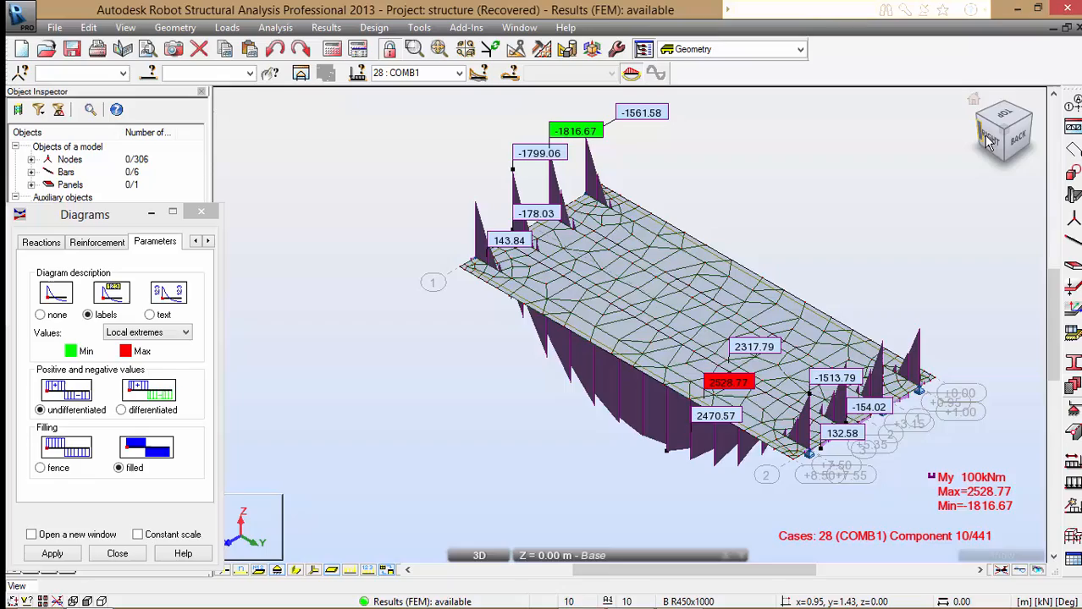
click(1002, 136)
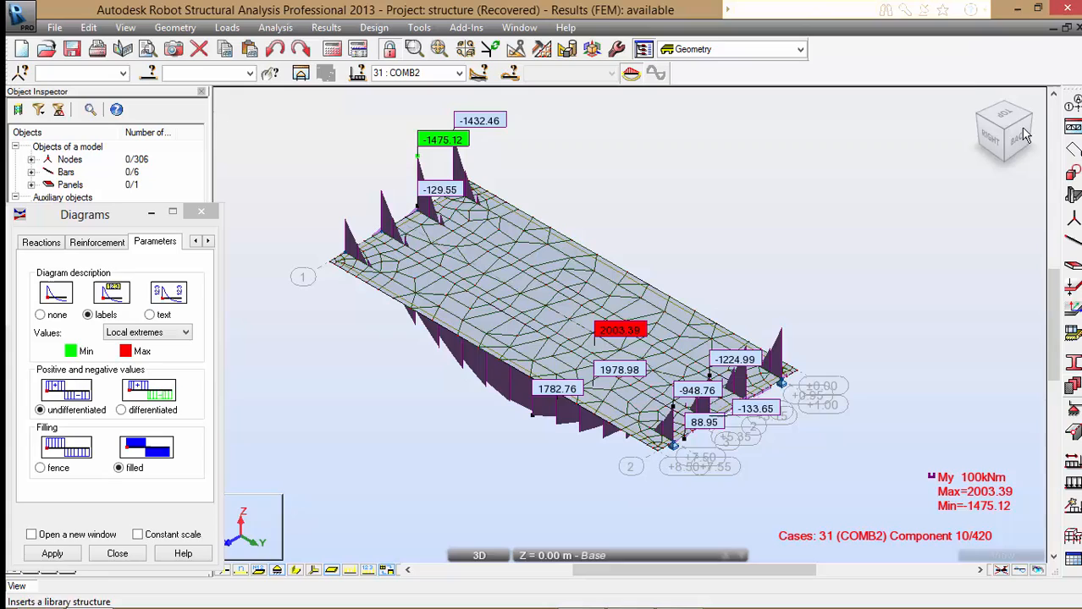
- Show COMB2 My diagrams at scale 500, try adding Mz, reapply My only, then clear the diagrams
click(1002, 127)
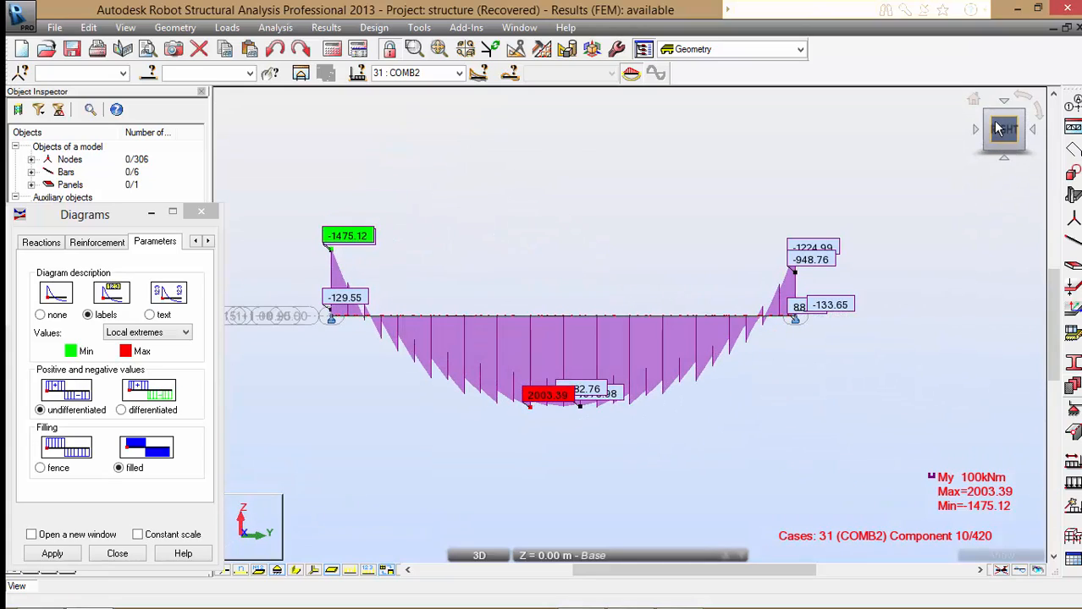
click(1002, 132)
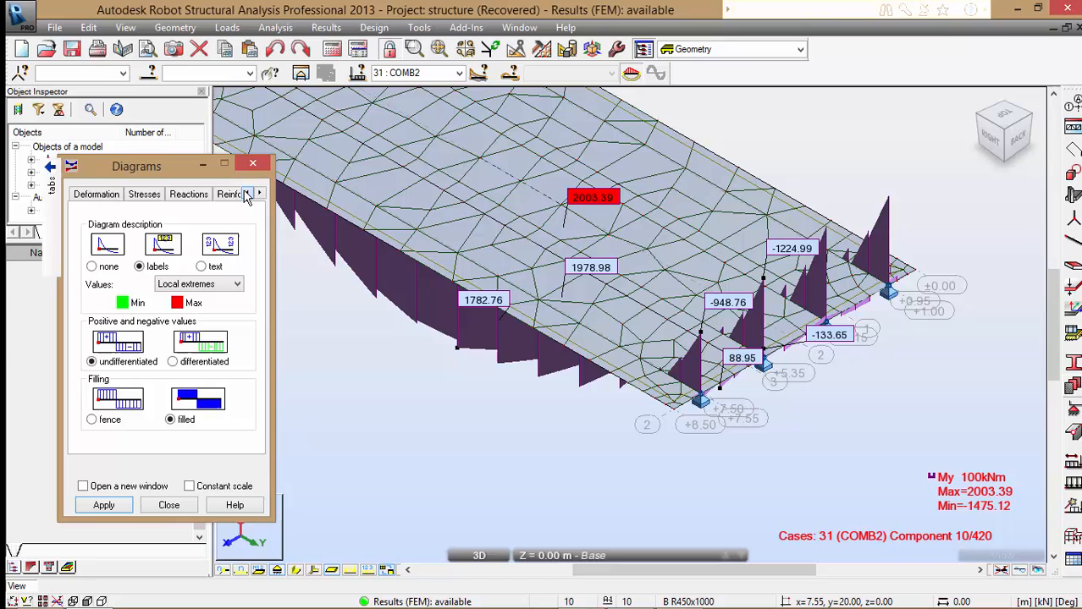
click(247, 193)
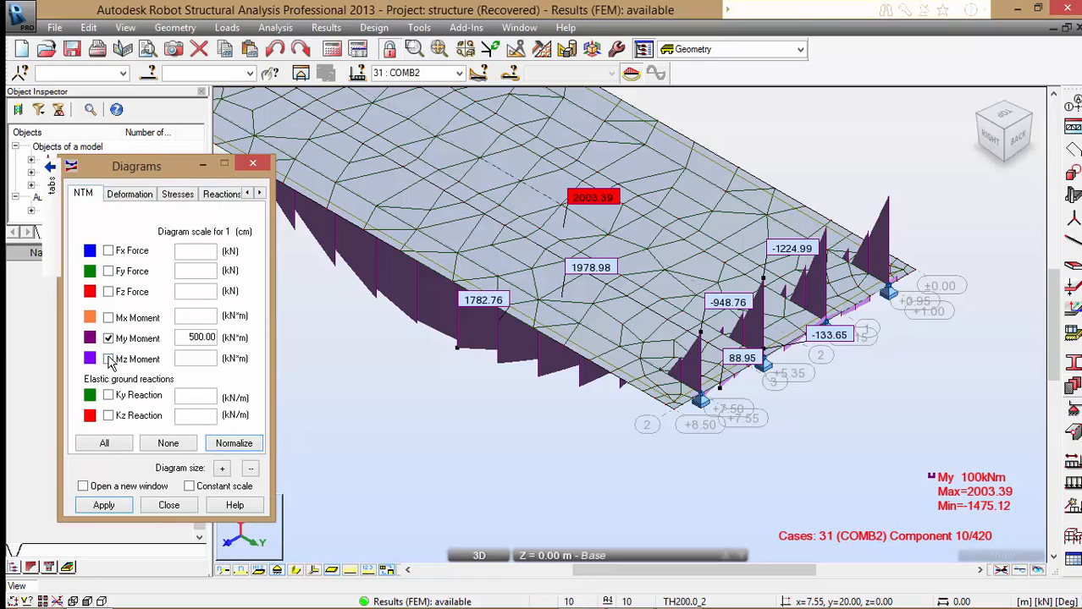
click(108, 359)
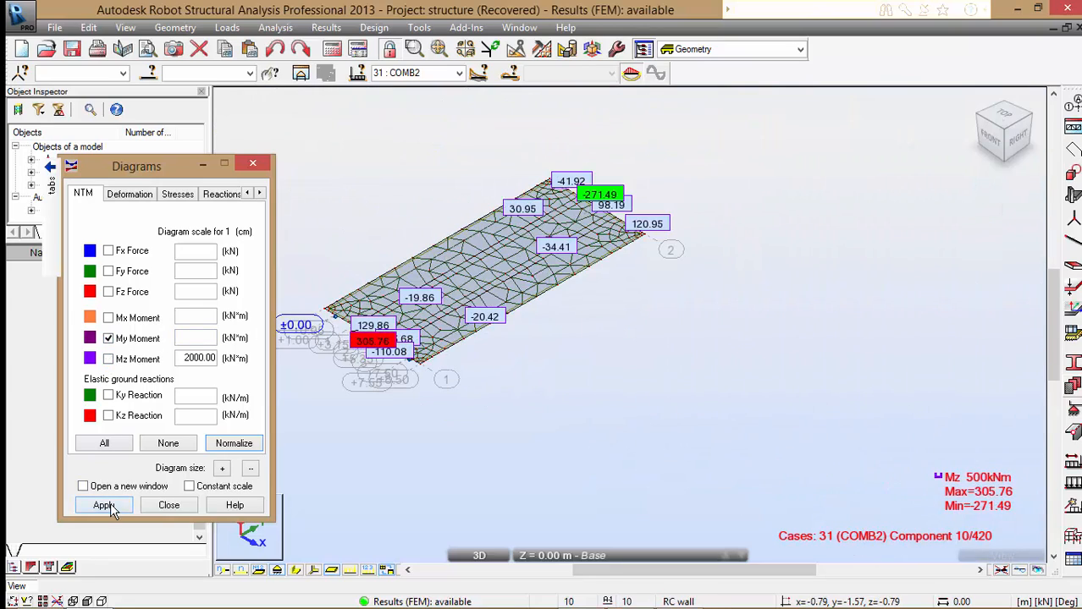
click(103, 504)
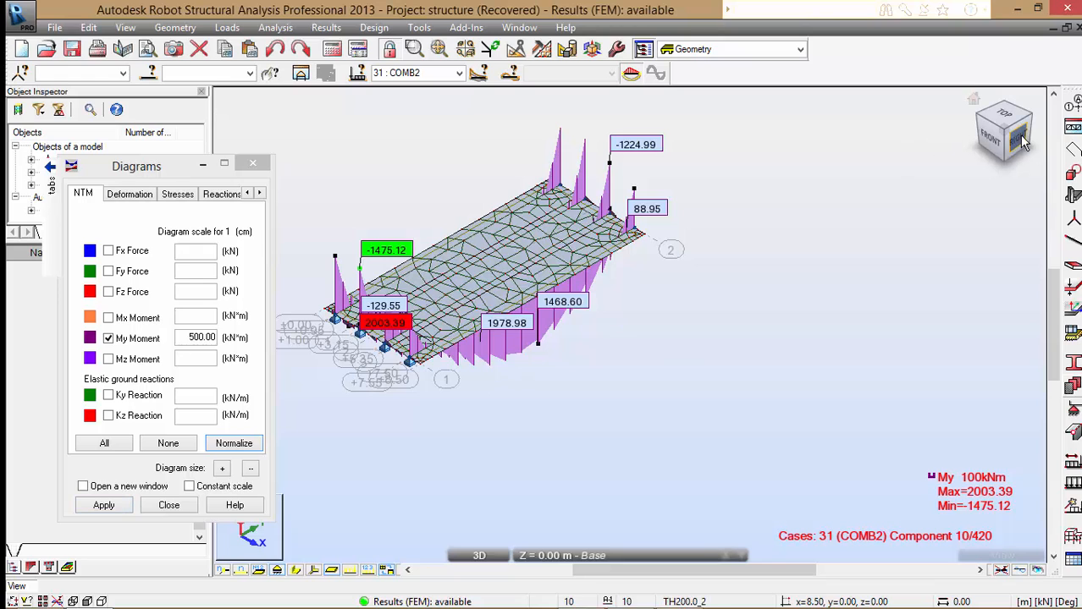
click(1022, 142)
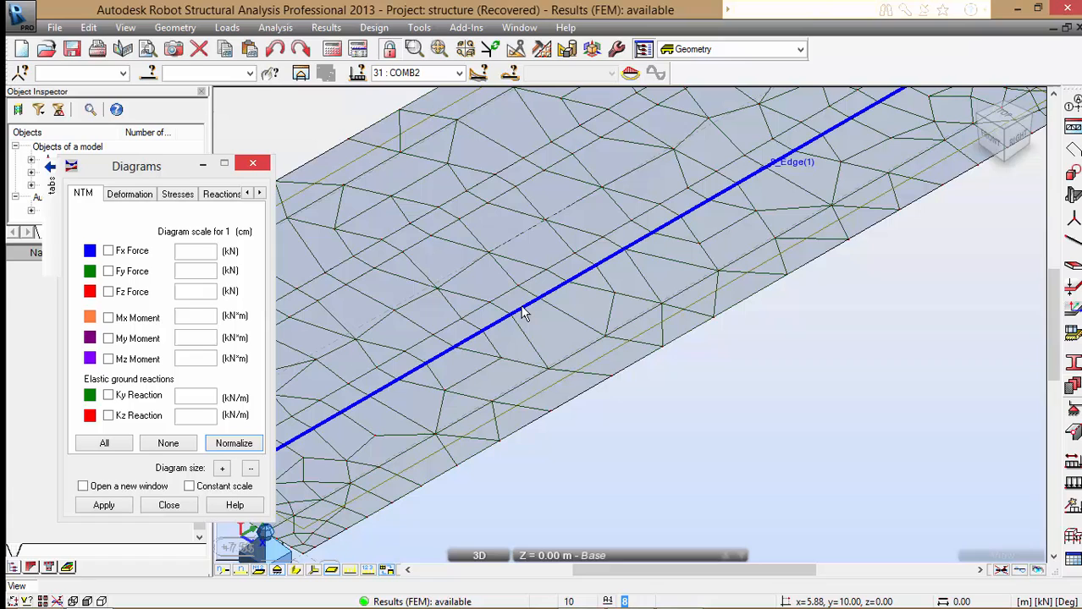
- Select a deck-edge beam and switch to the RC Members required reinforcement layout
click(511, 301)
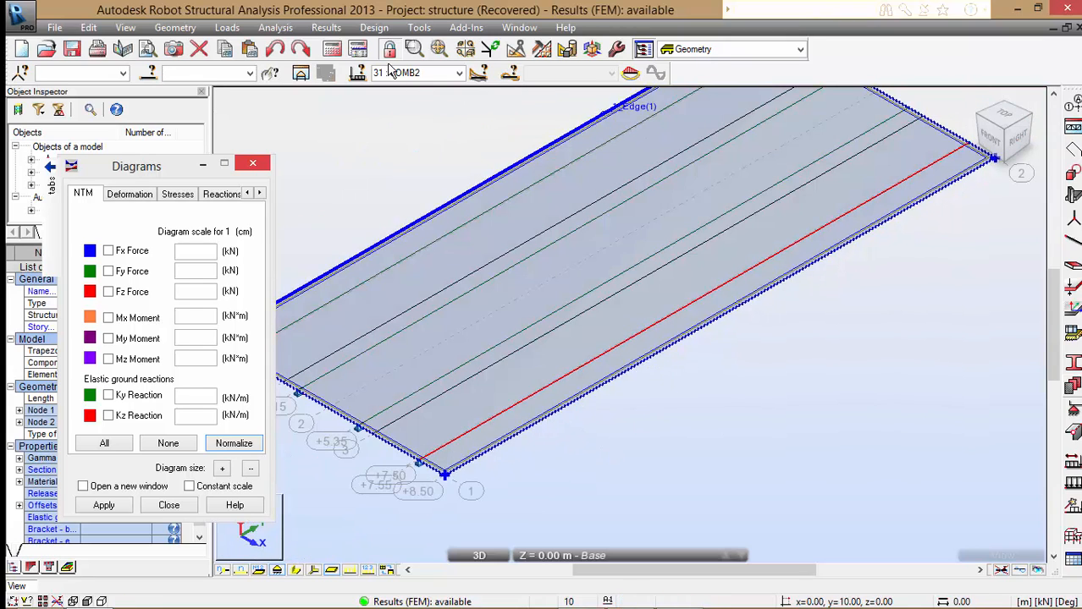
click(372, 27)
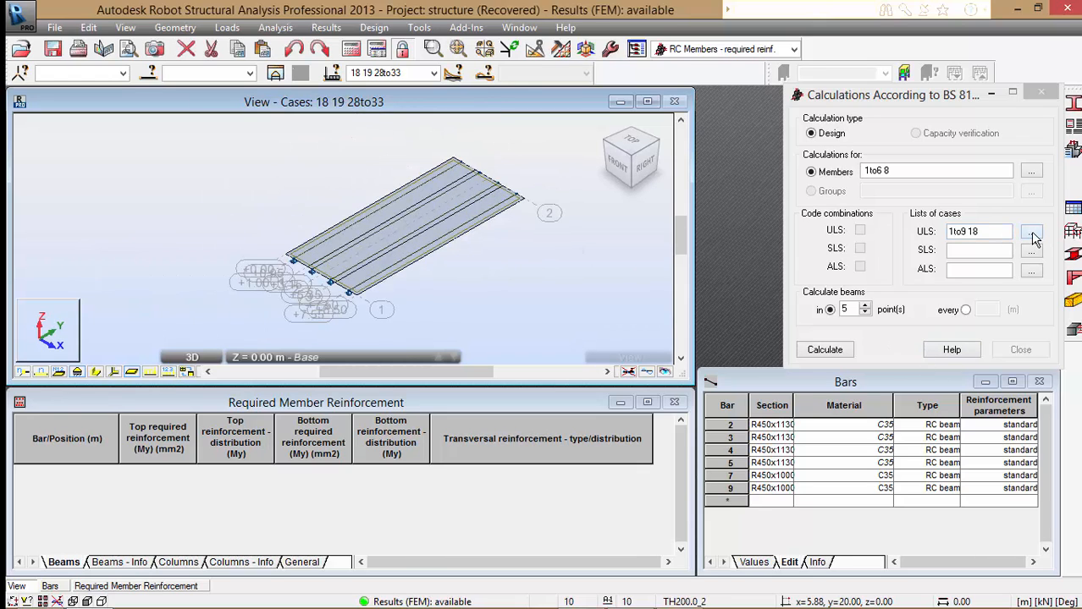
- Set ULS cases to 18 19 (adding COMB2) and calculate reinforcement, bars 2to5 reported correct
click(1033, 230)
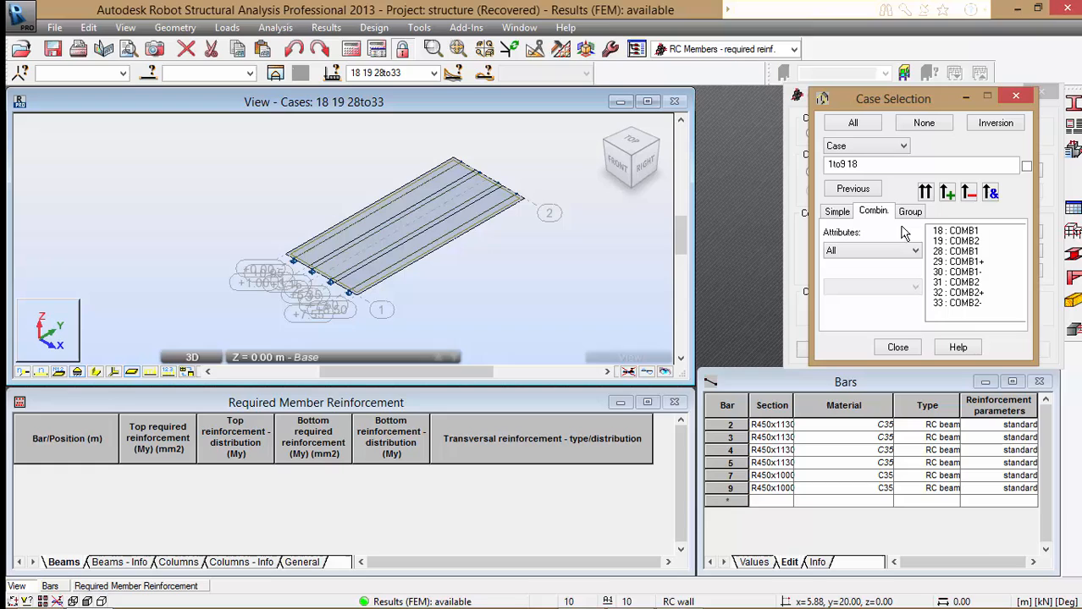
click(955, 231)
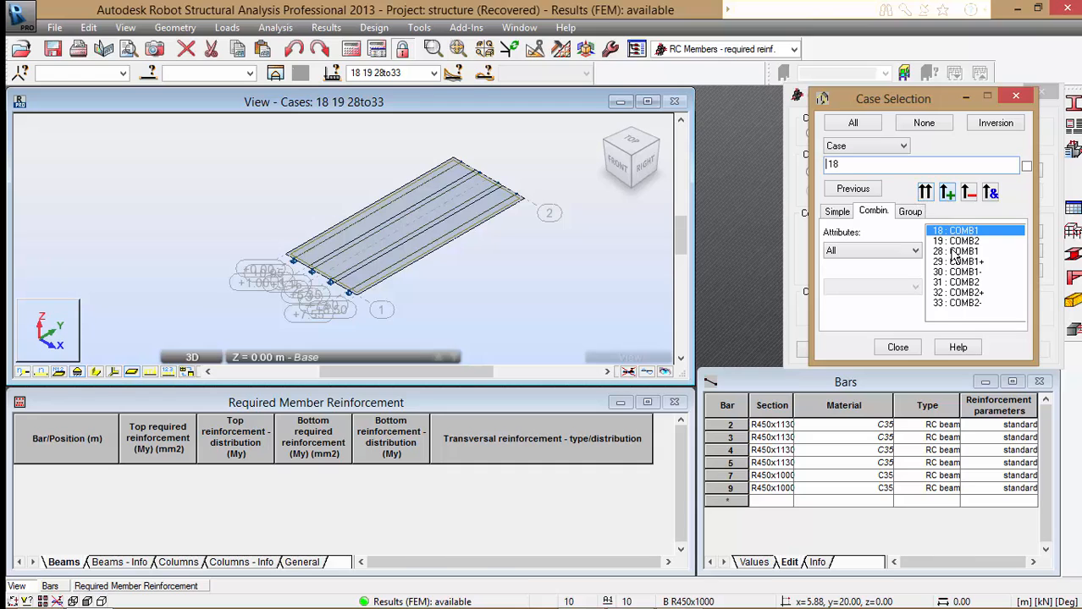
click(957, 240)
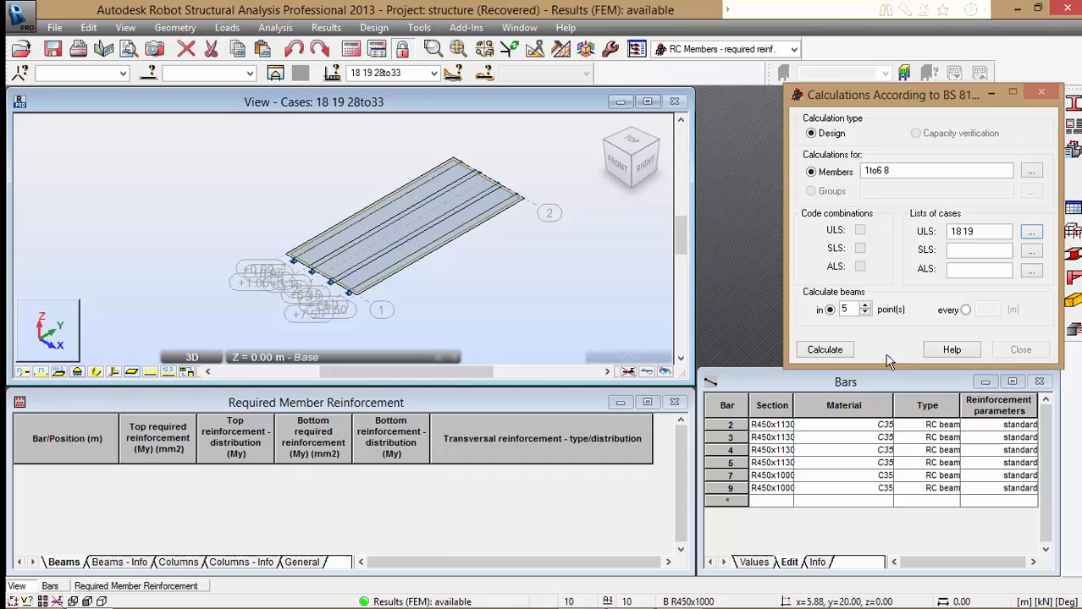
click(822, 349)
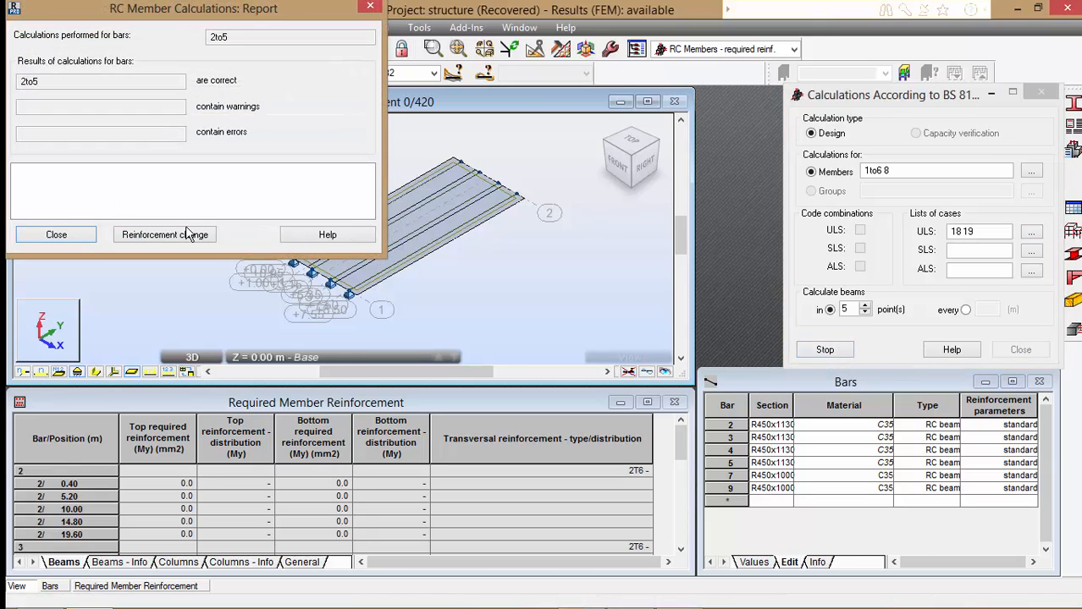
click(55, 234)
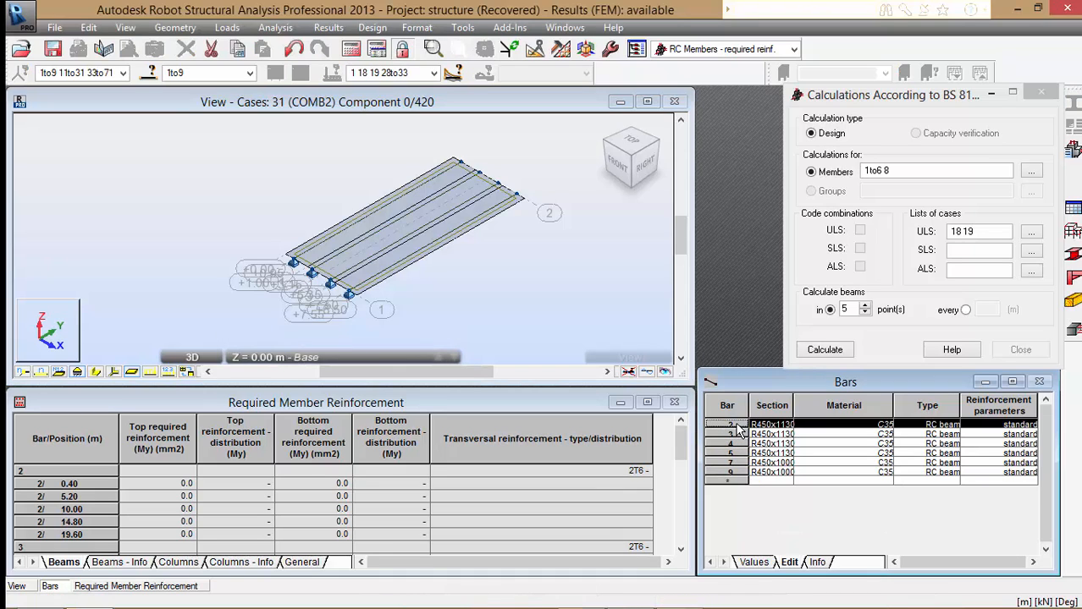
- Via Bar Selection add both R450 section beams and recalculate reinforcement for bars 2to5, 7, 9
click(730, 423)
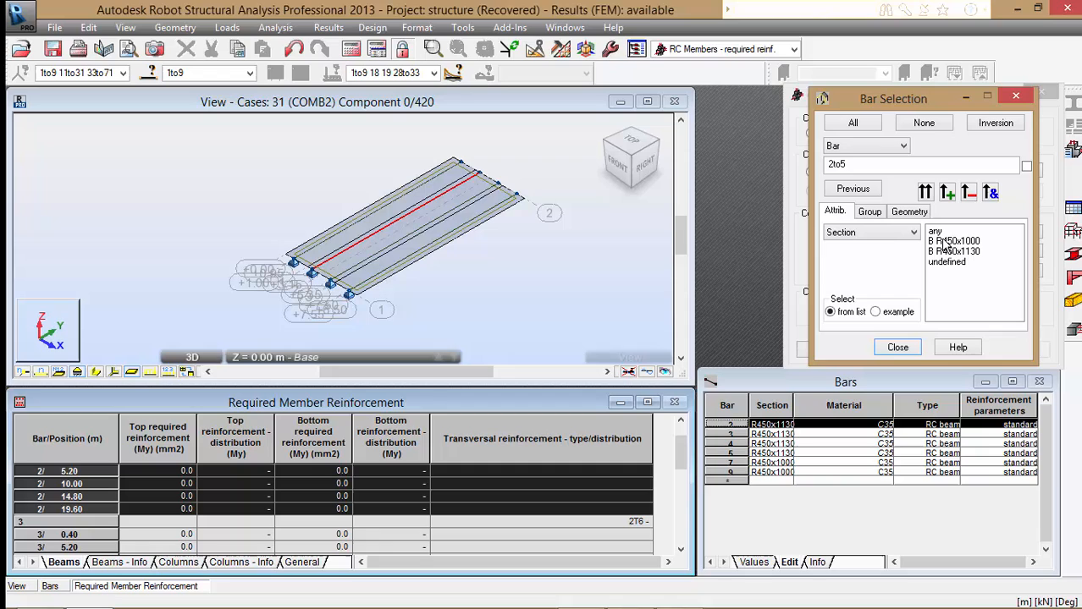
click(956, 250)
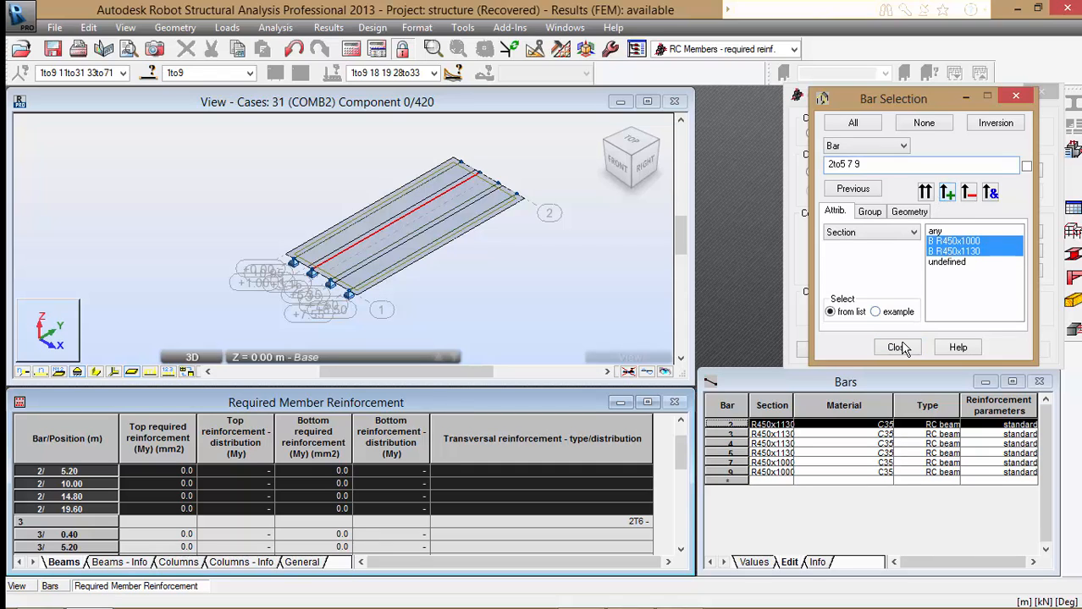
click(895, 347)
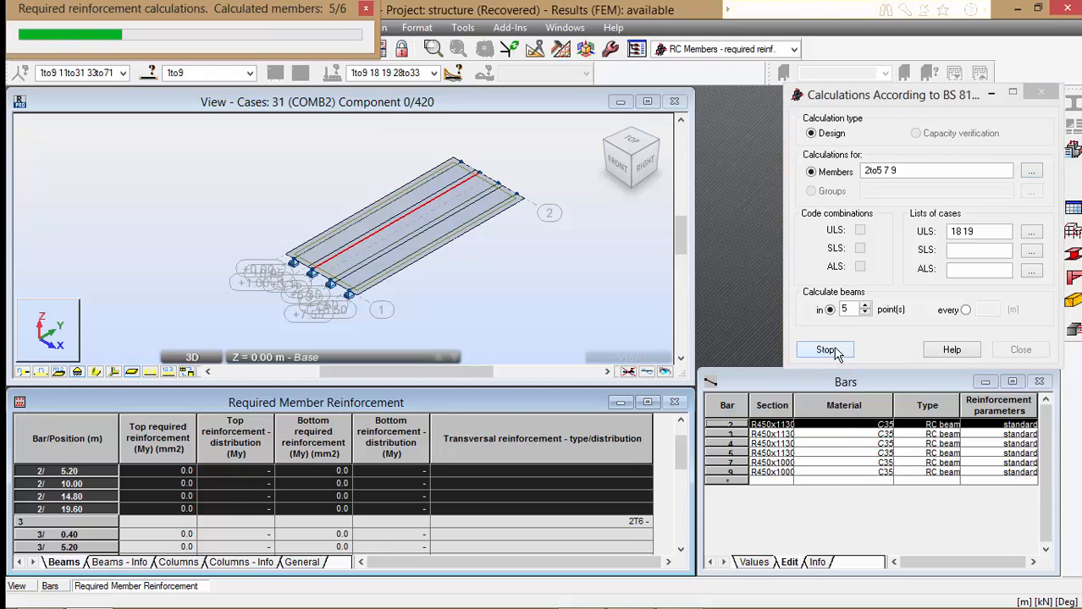
click(824, 349)
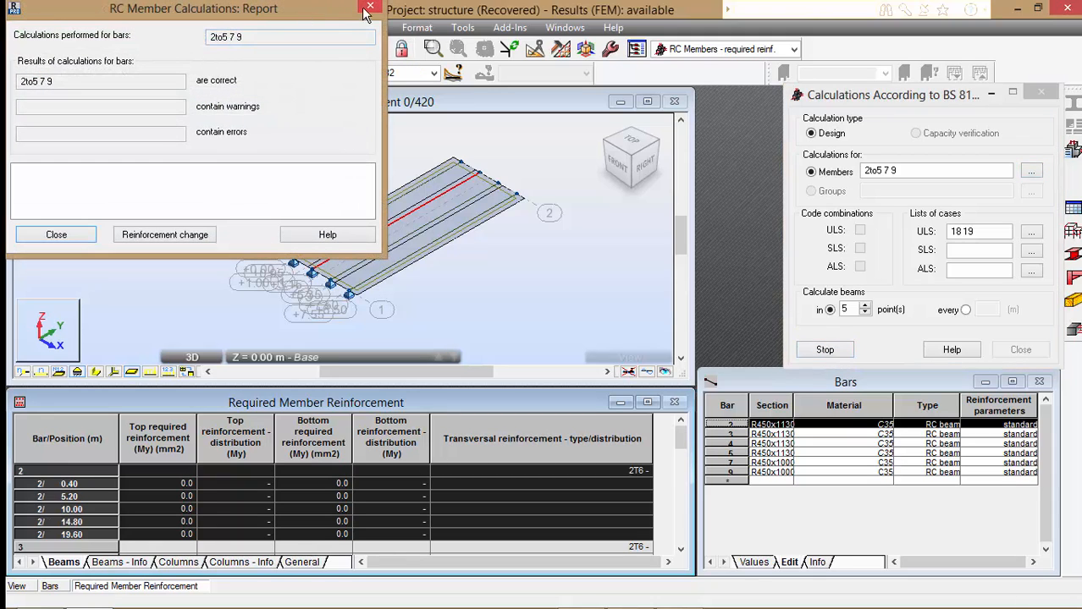
click(369, 6)
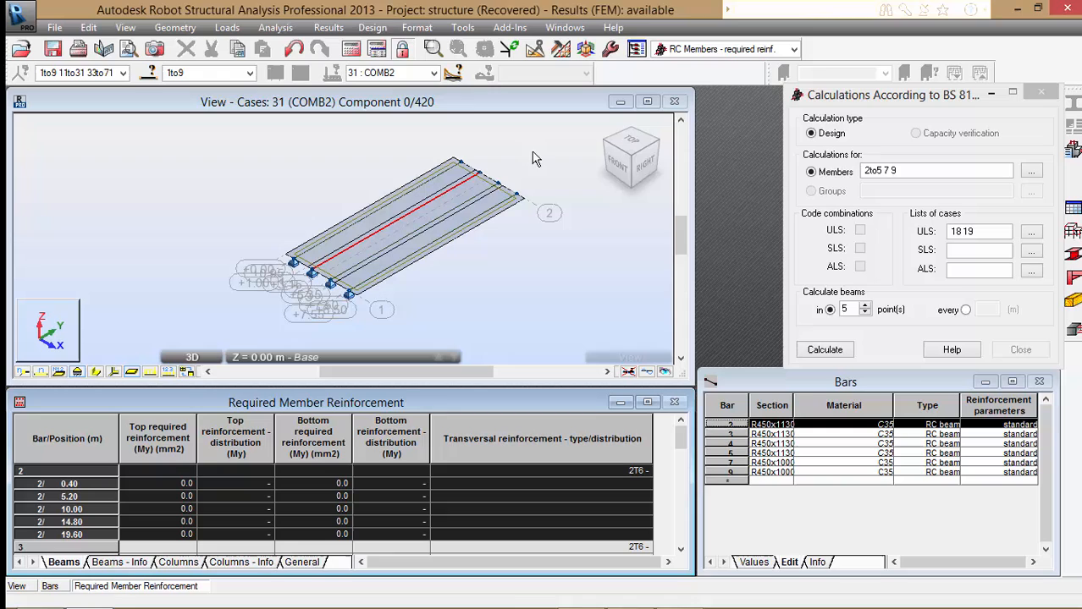